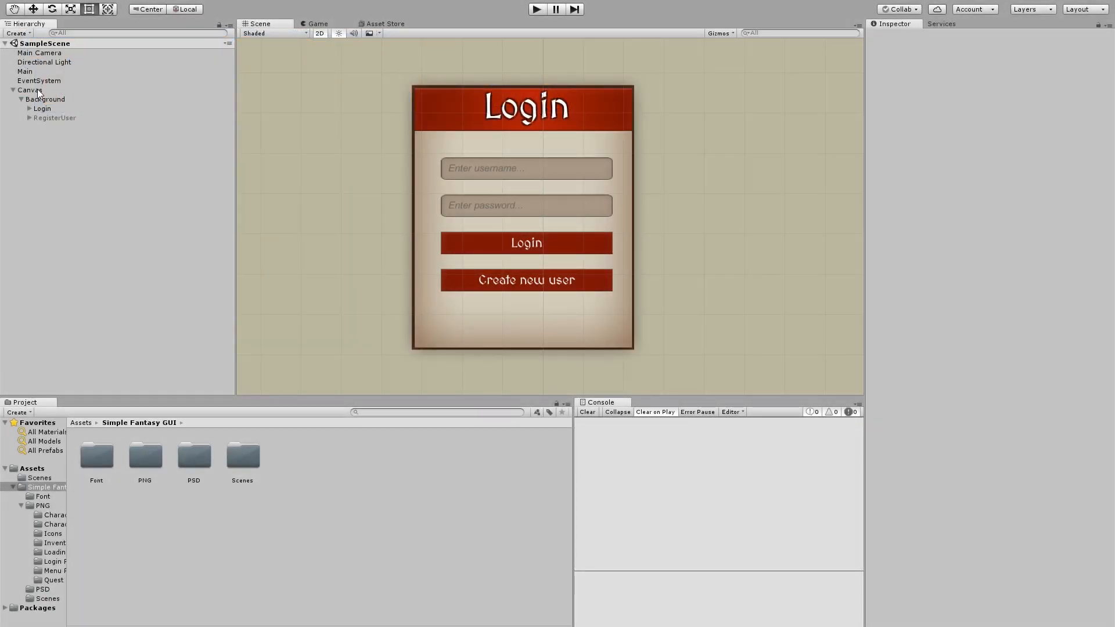
- Create an empty child under Background and name it UserInfo
right_click(46, 99)
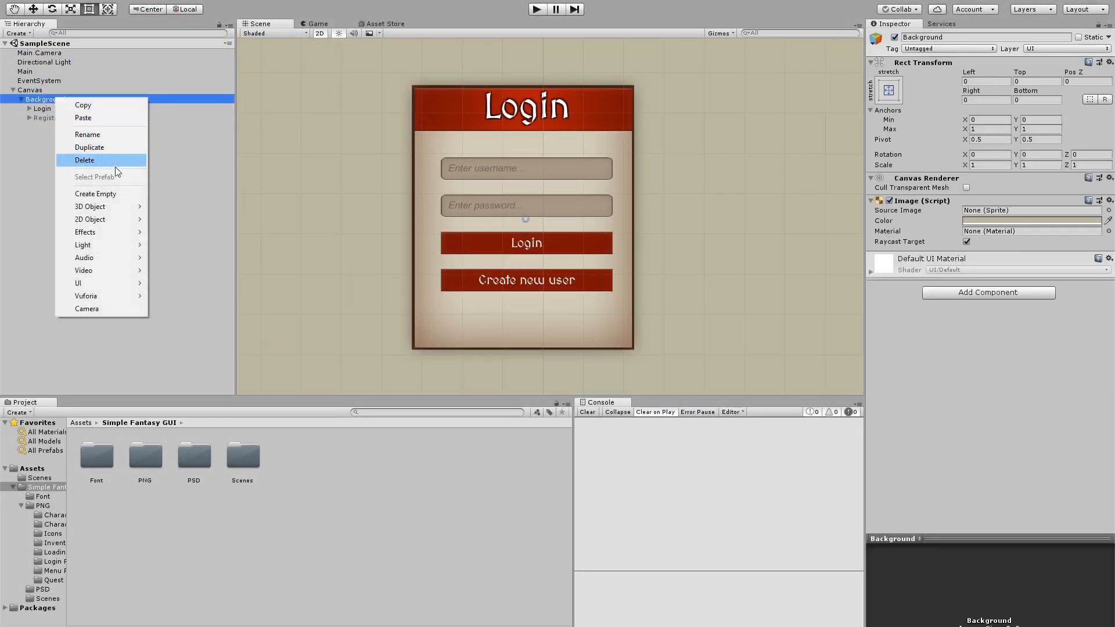
click(96, 193)
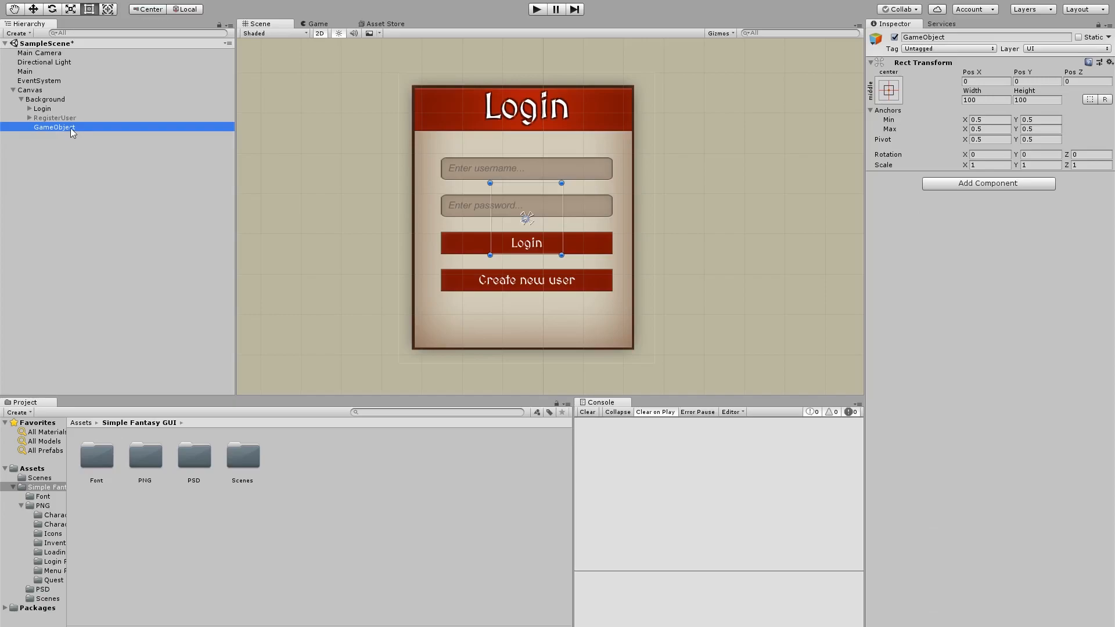
double_click(49, 126)
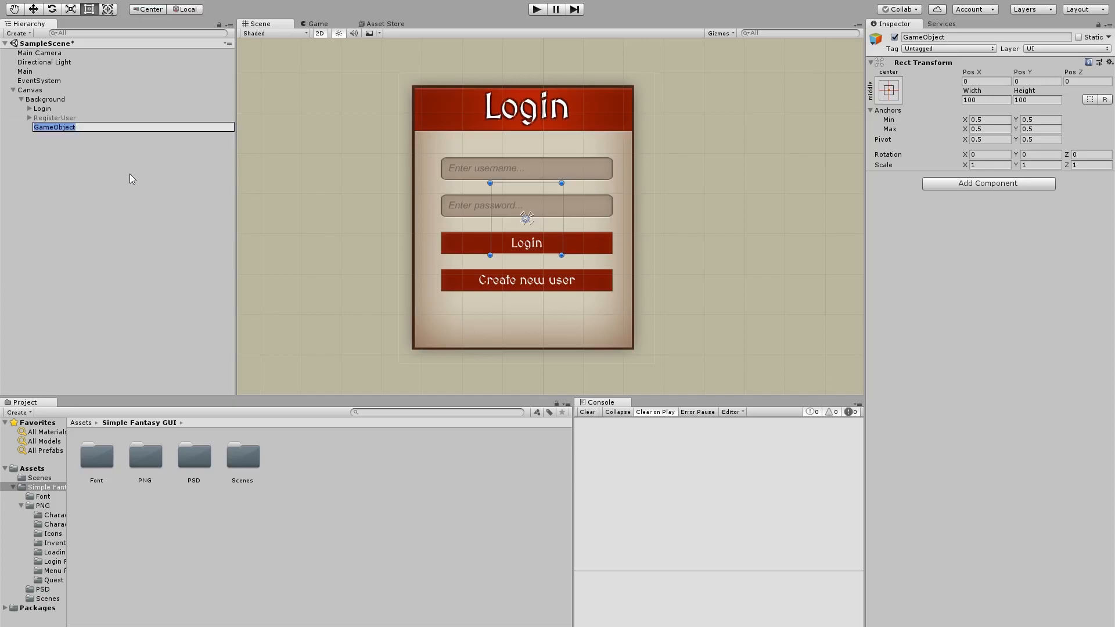
text(GamePlay)
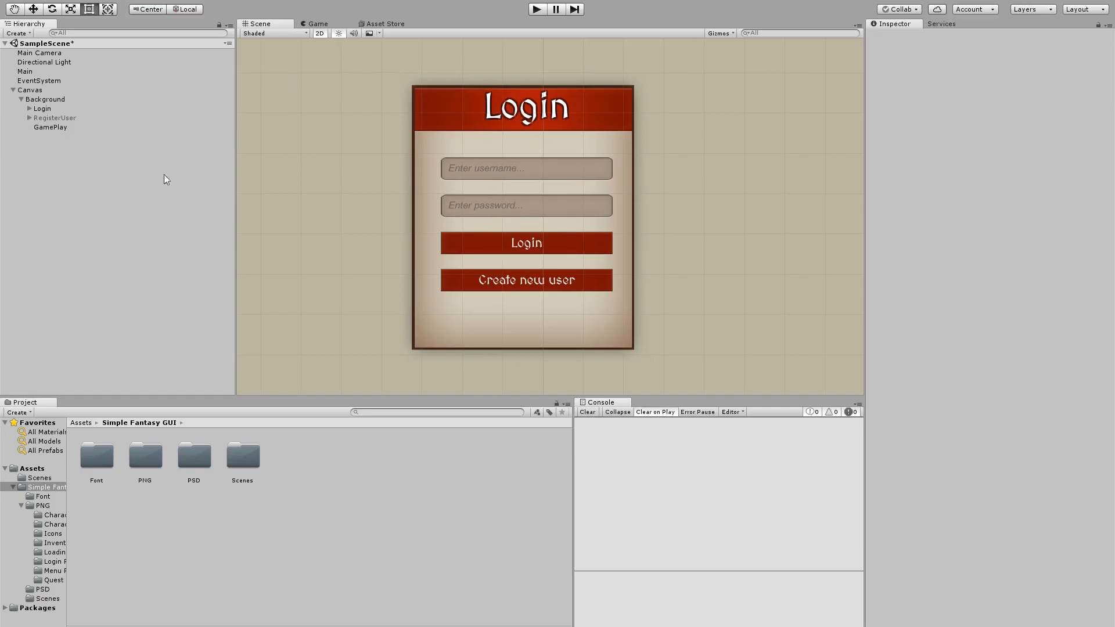
click(51, 128)
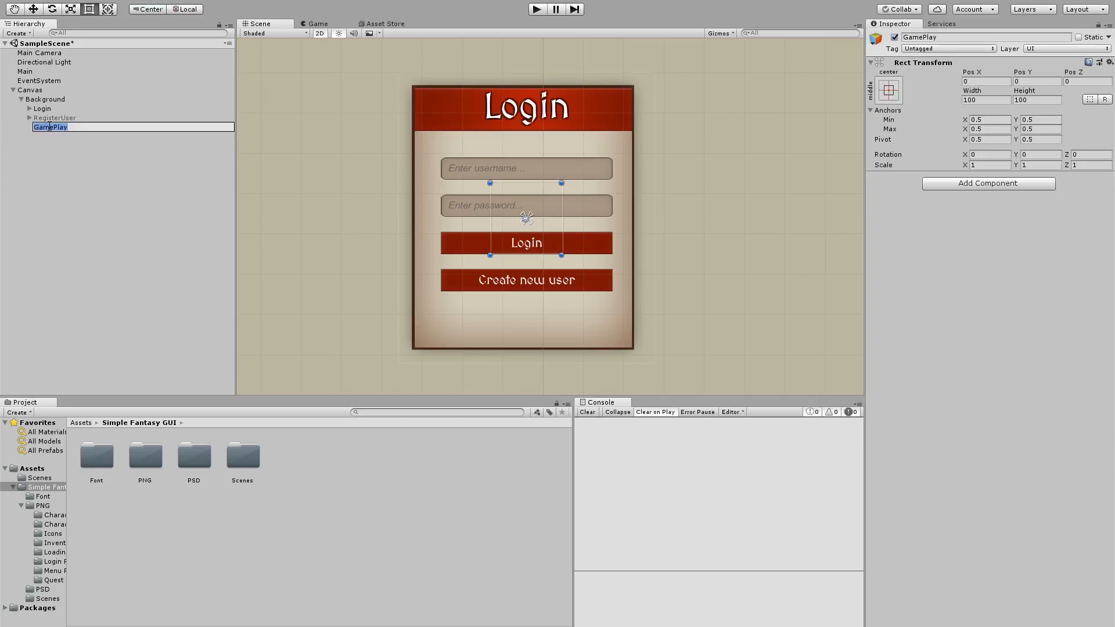
text(UserInfo)
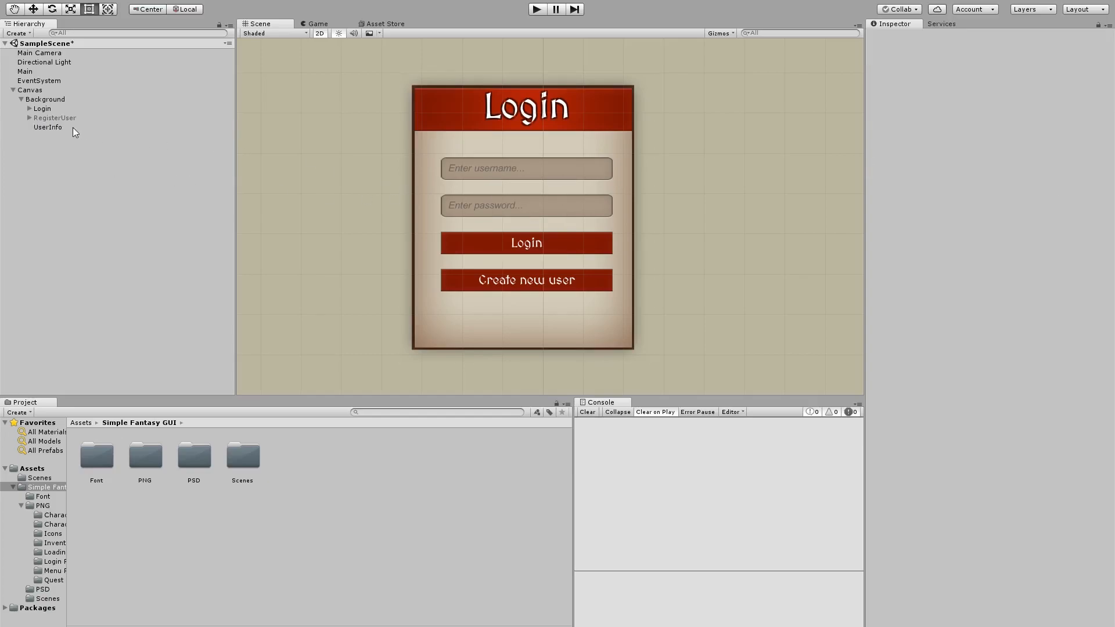
- Stretch UserInfo's Rect Transform to fill the whole Background
click(44, 128)
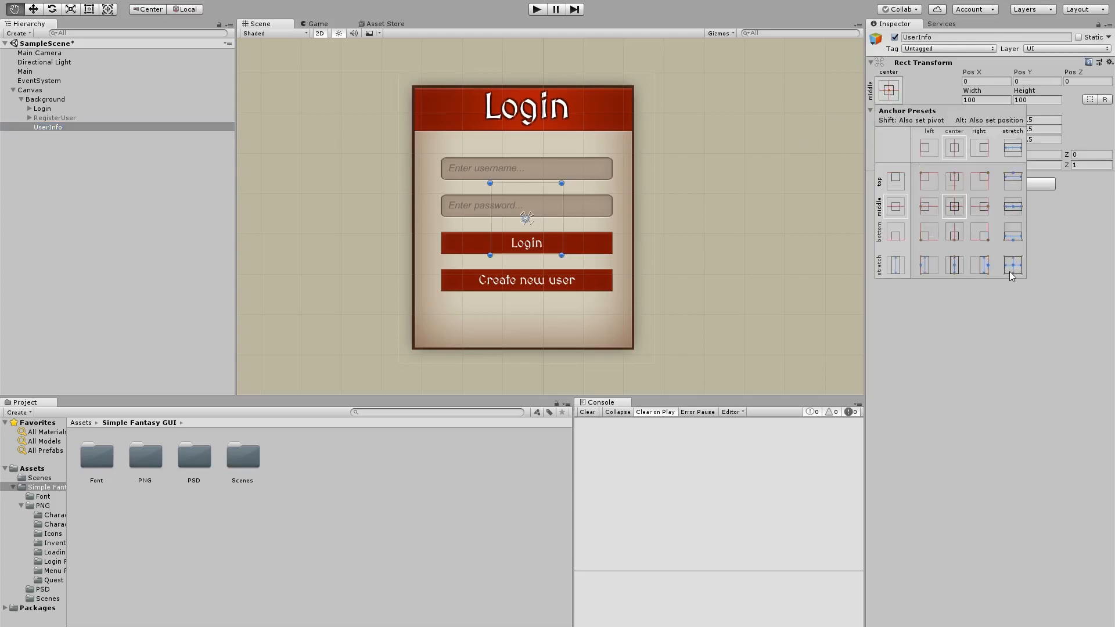
click(1013, 265)
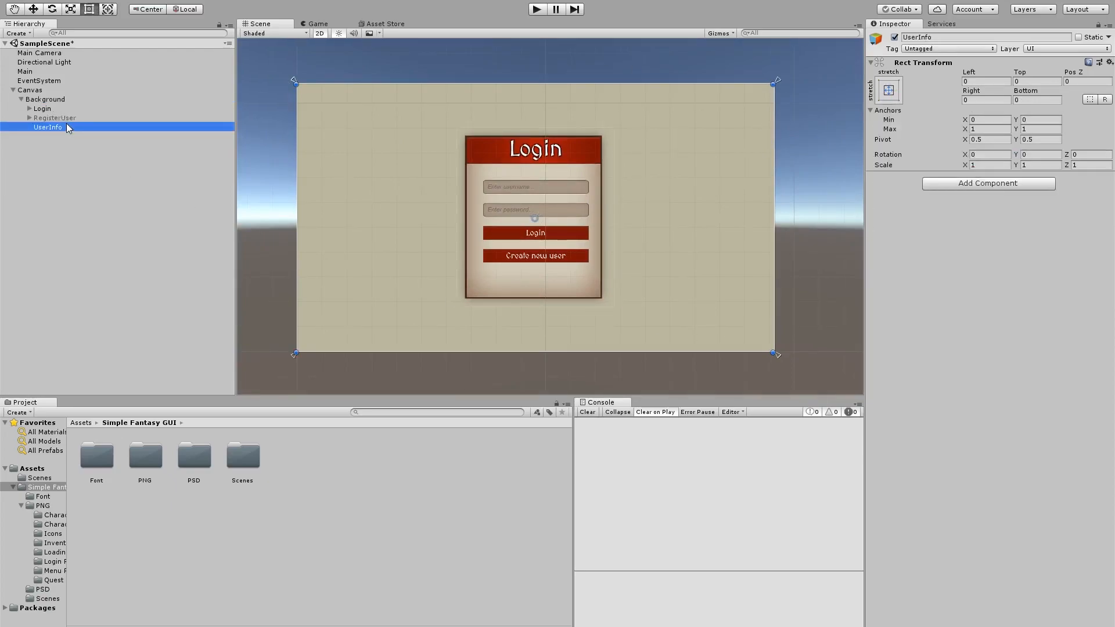
mouse_move(68, 130)
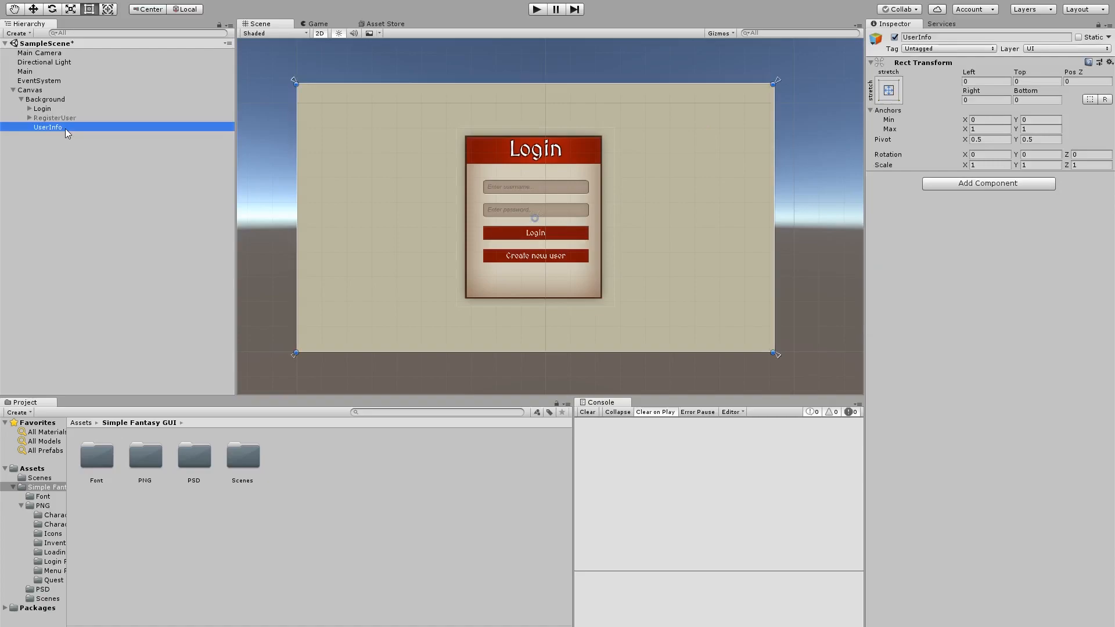
- Add an Image under UserInfo sourced from the Login Panel character bar sprite
right_click(45, 128)
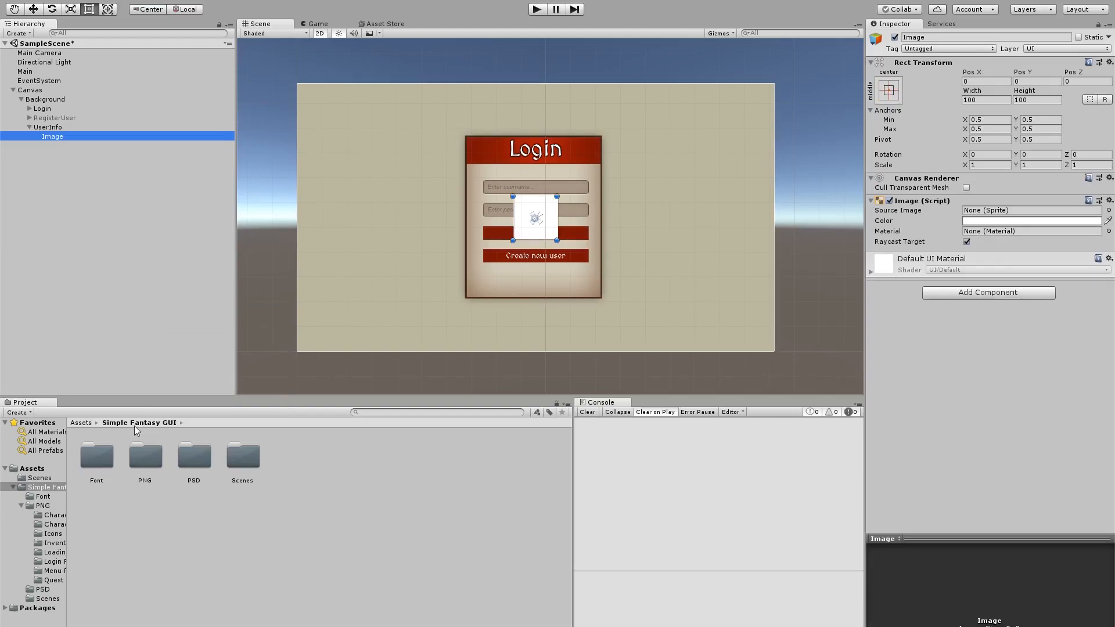
click(144, 457)
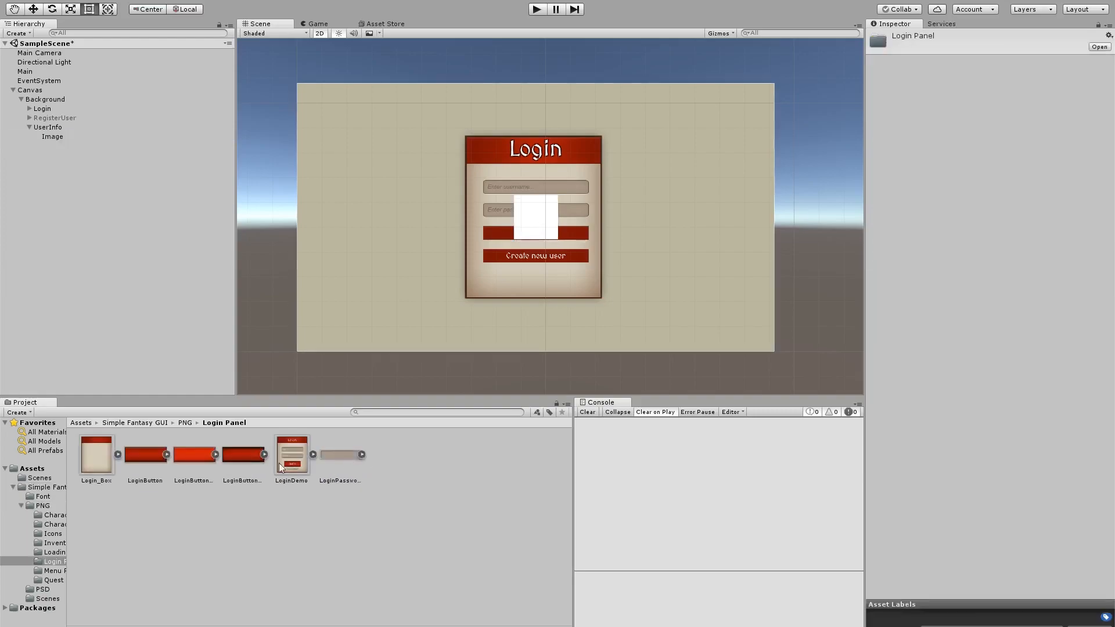
click(52, 137)
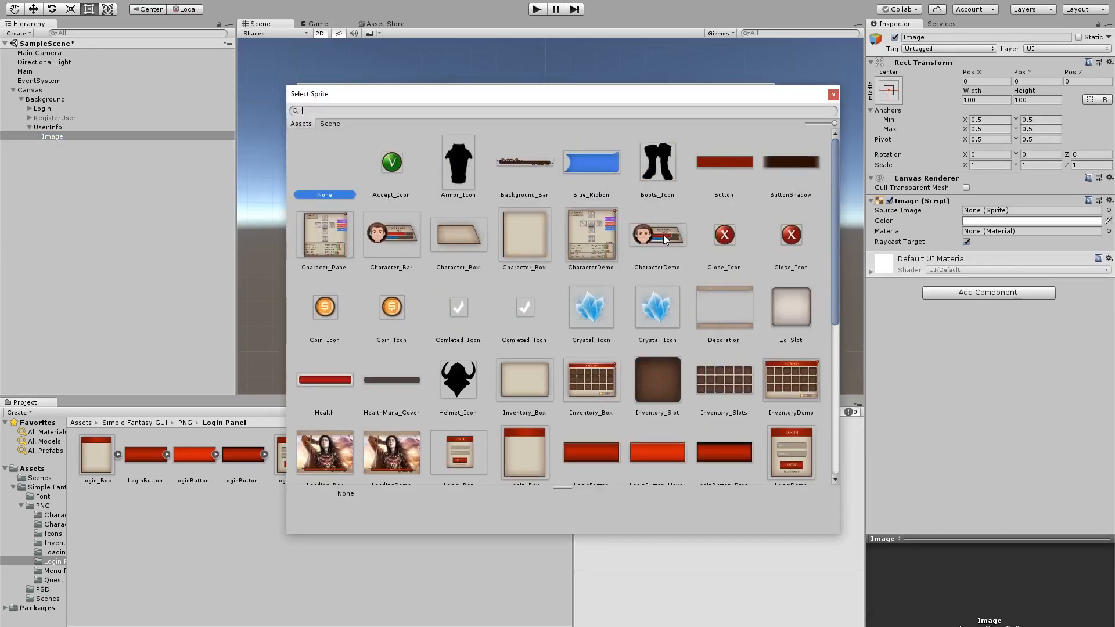
click(391, 235)
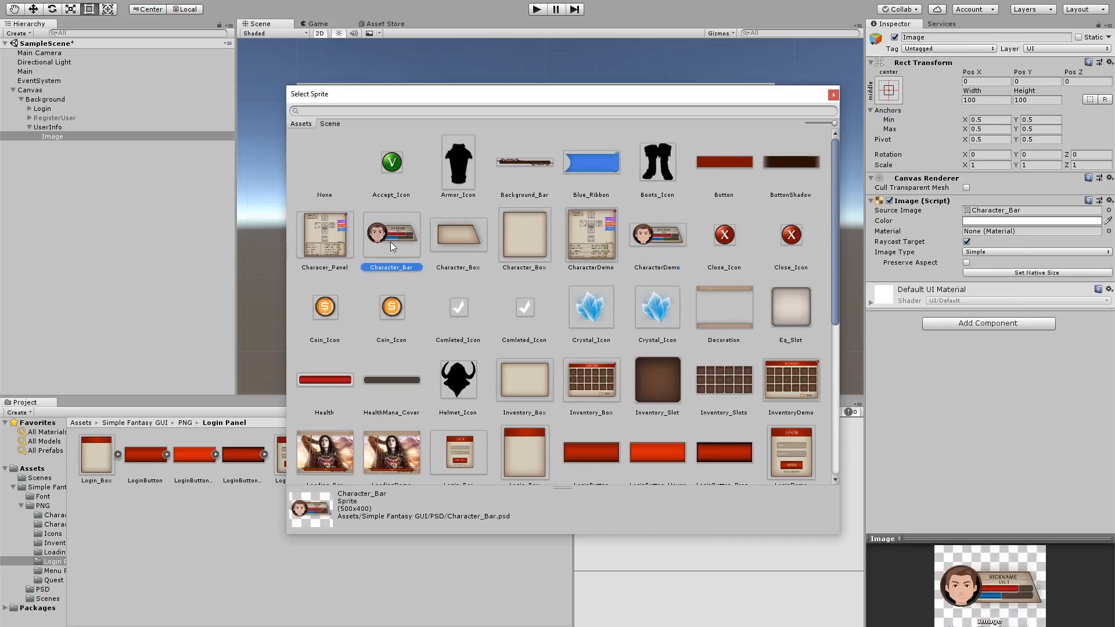
click(656, 235)
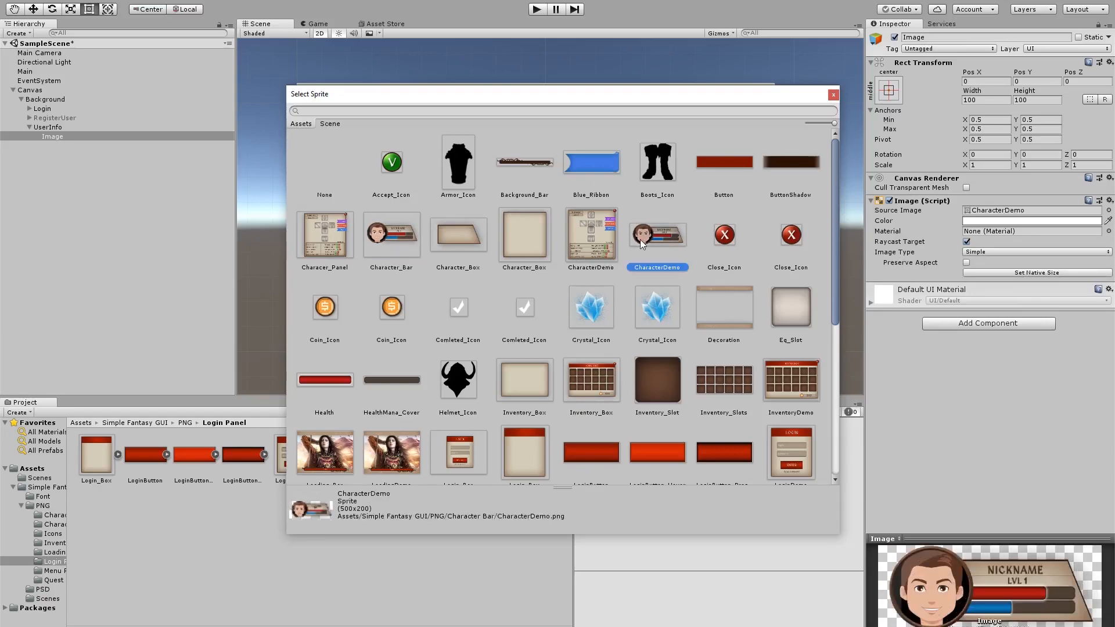
click(391, 235)
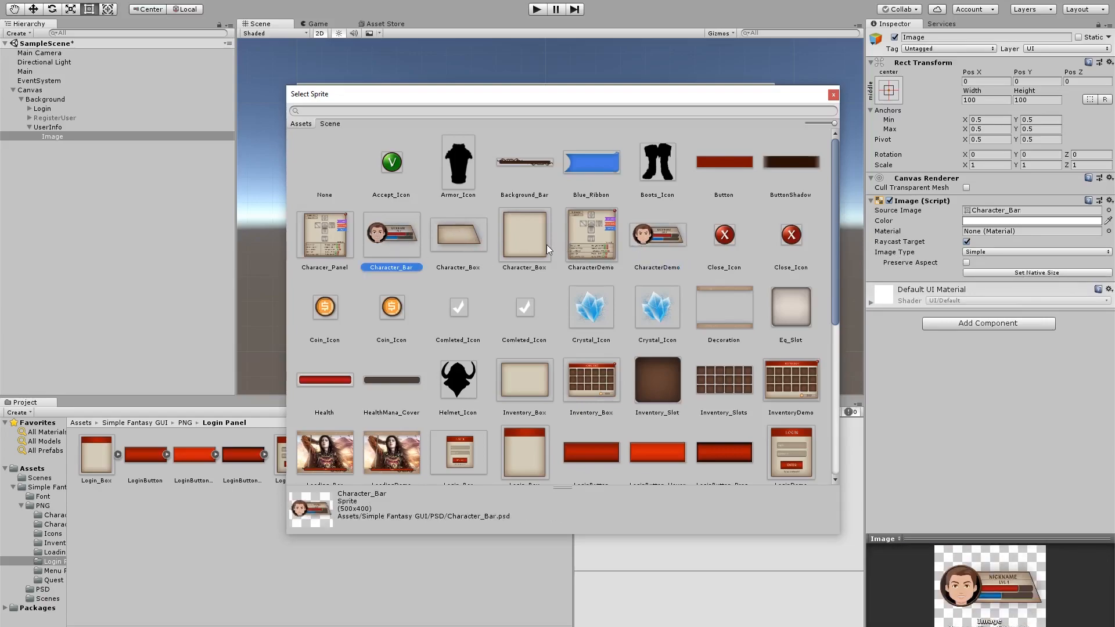
scroll(down, 3)
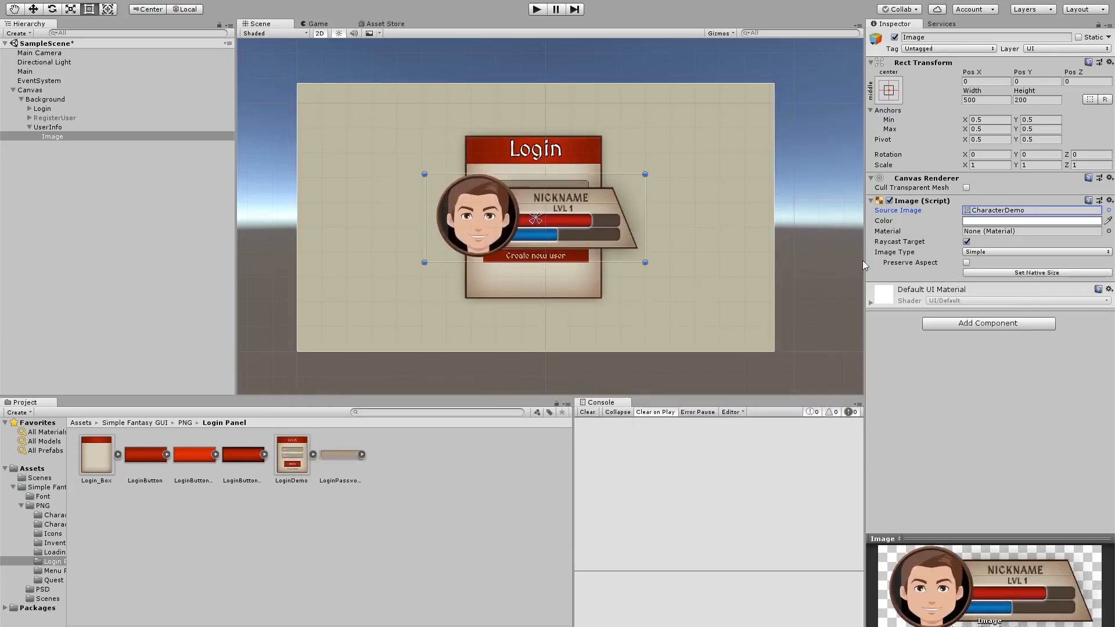
- Shrink the avatar image and place it at the background's top-left corner
drag(533, 217, 407, 129)
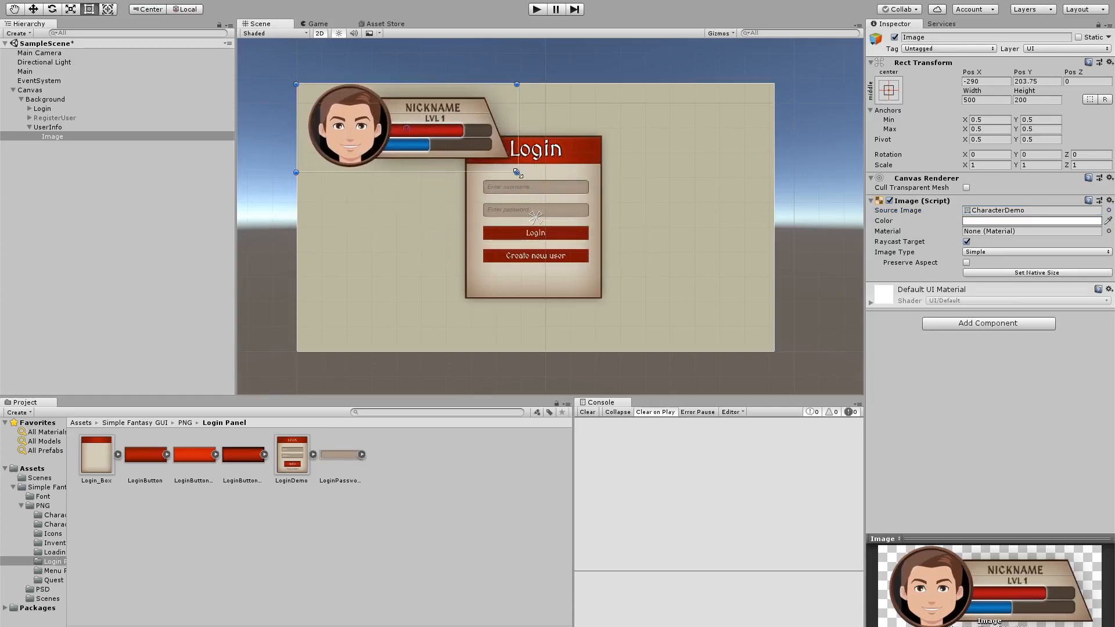
drag(516, 172, 446, 146)
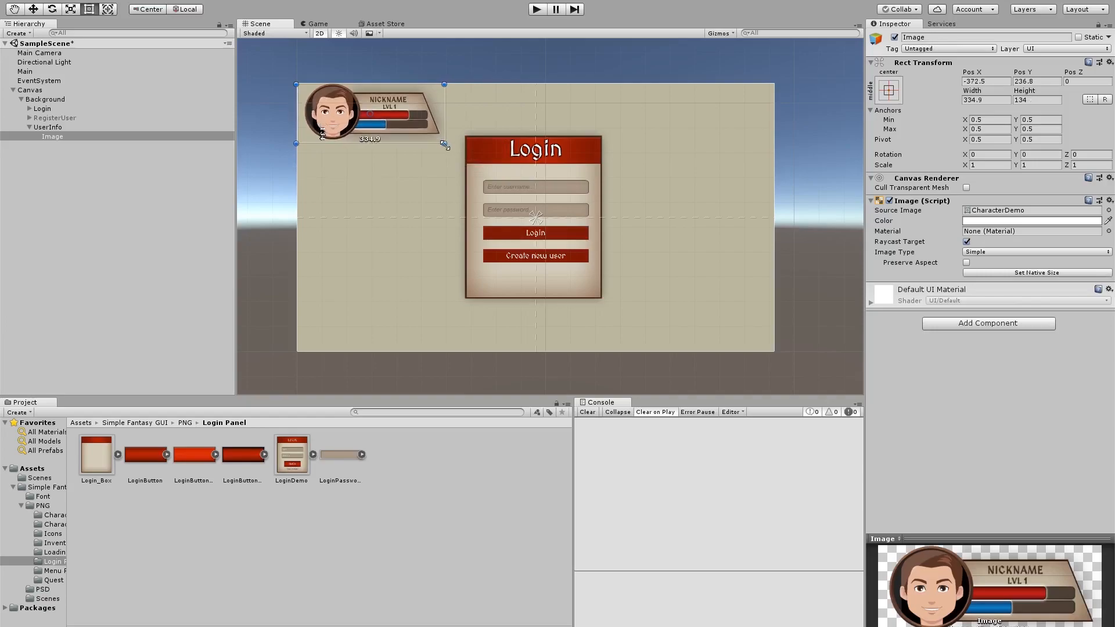
click(102, 114)
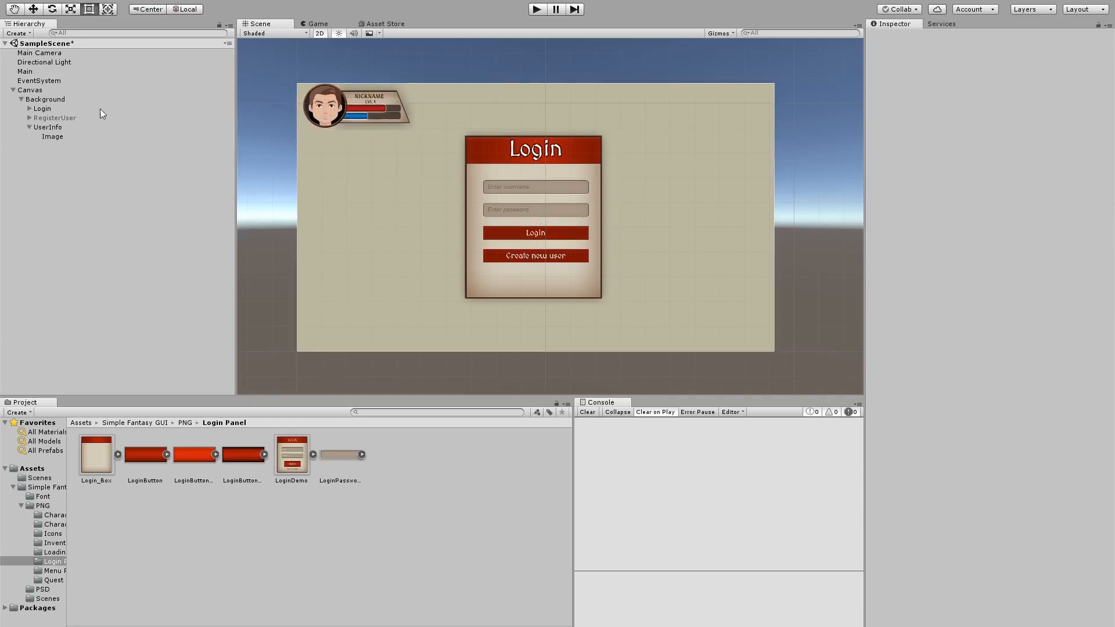
- Hide the Login panel and rename the avatar image to UserPlaceholder
click(41, 109)
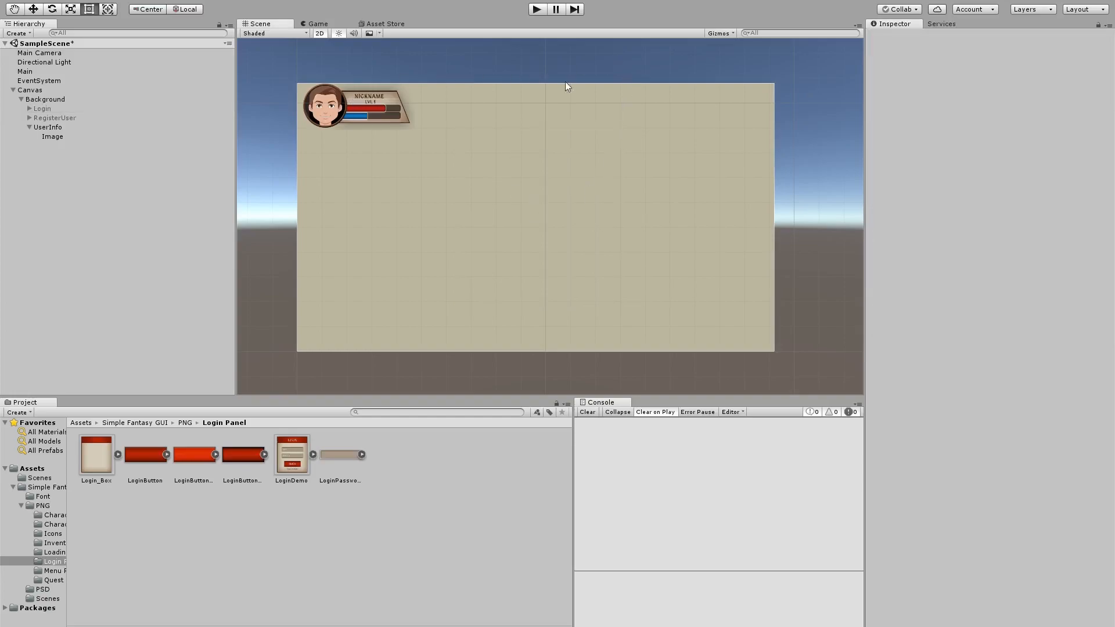
mouse_move(378, 162)
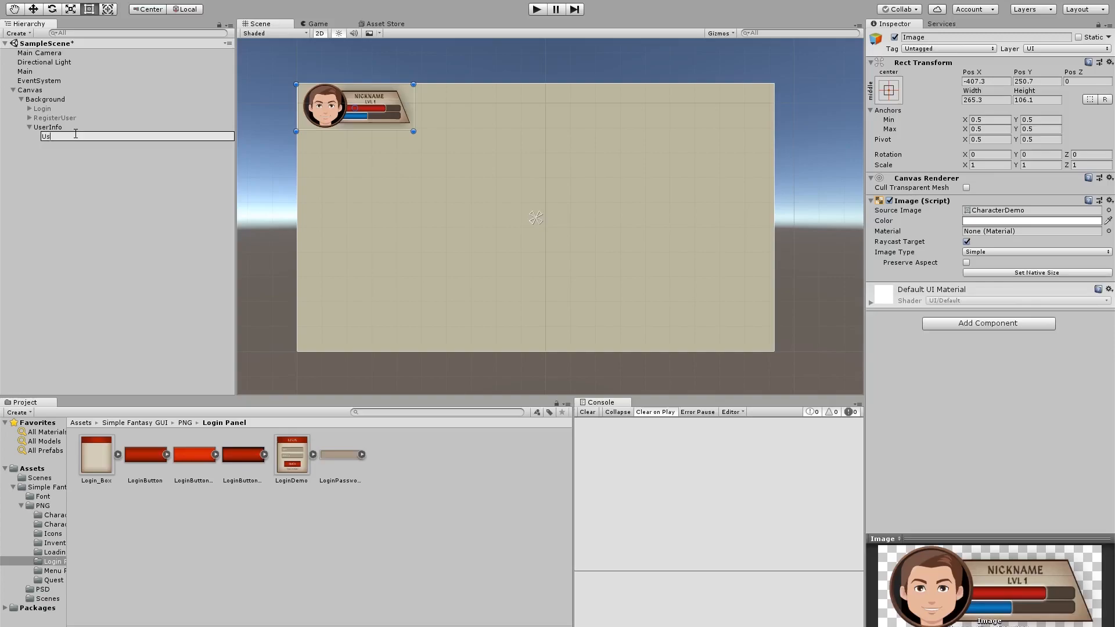
text(UserPlaceholder)
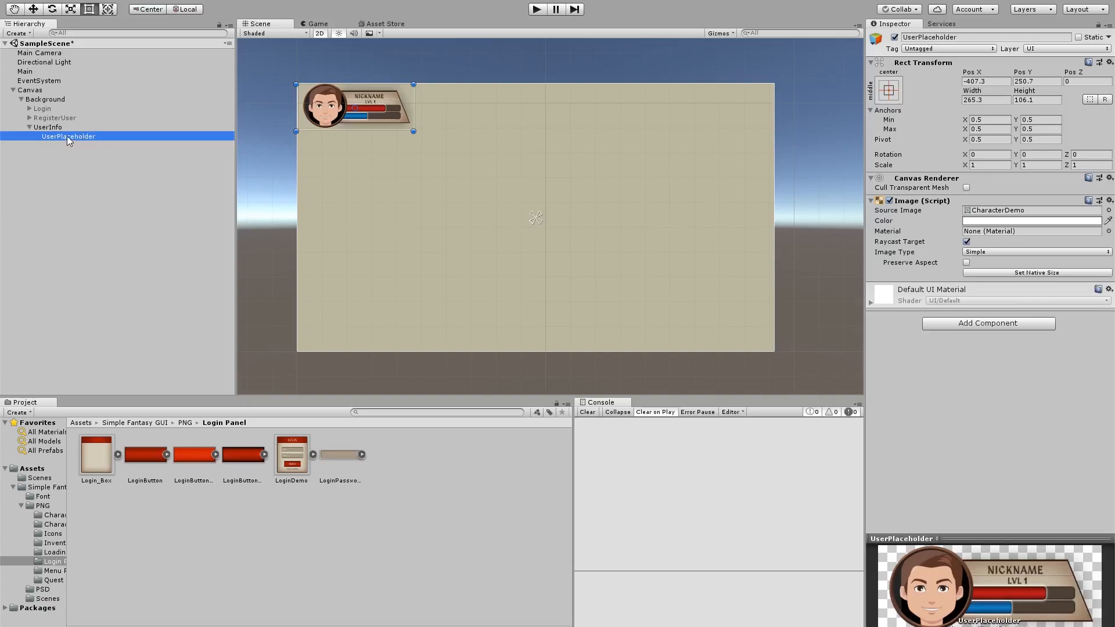
- Add a large empty Items object under UserInfo with a Vertical Layout Group
click(42, 128)
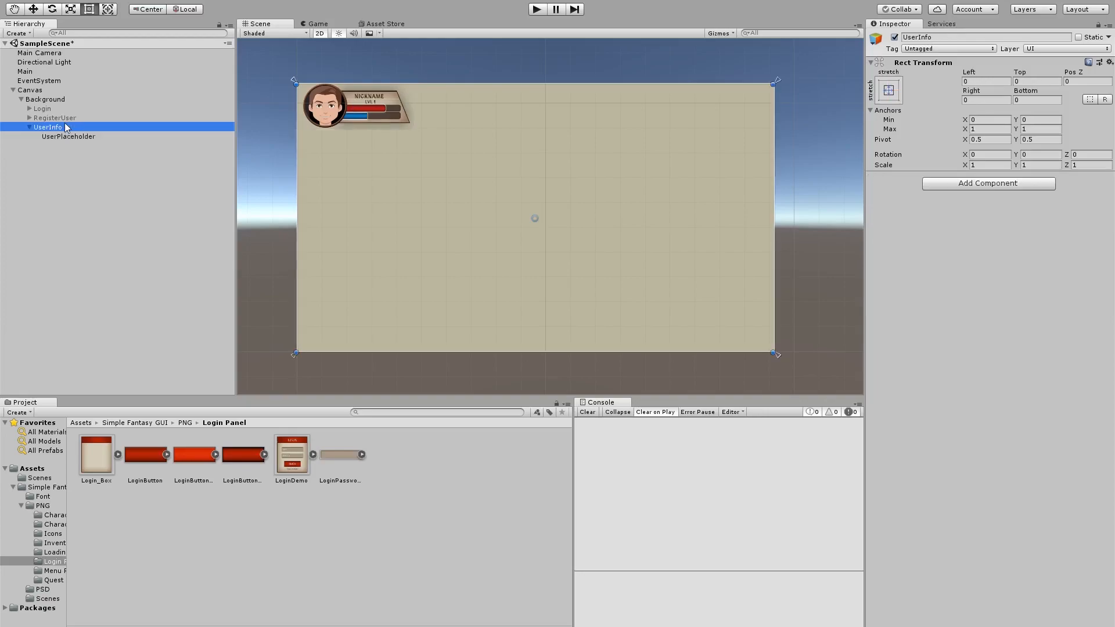
click(107, 225)
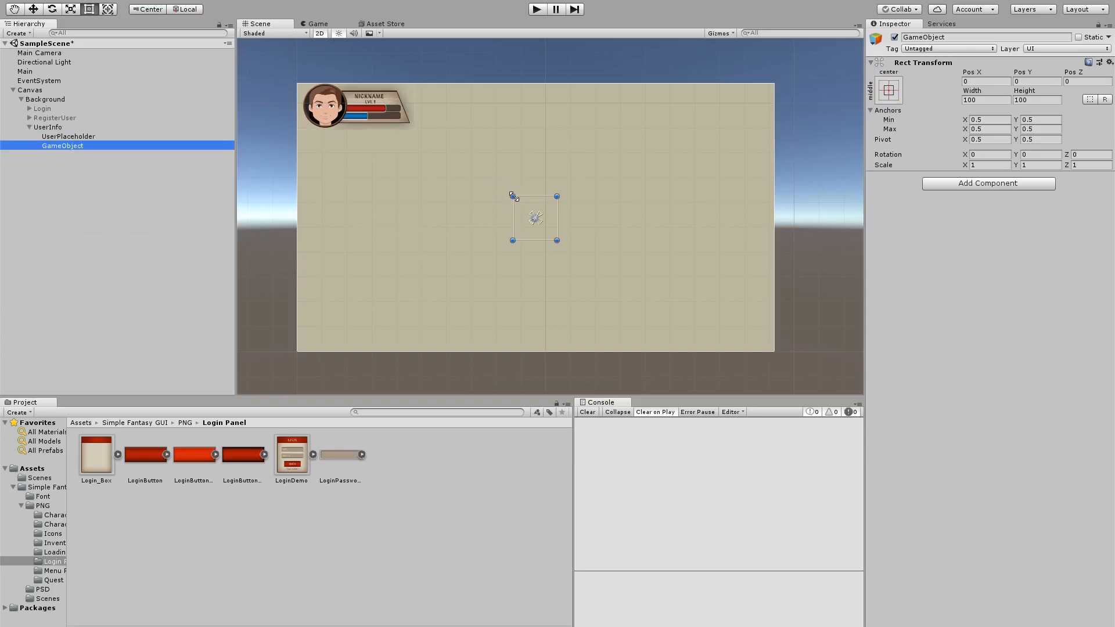
drag(513, 196, 472, 157)
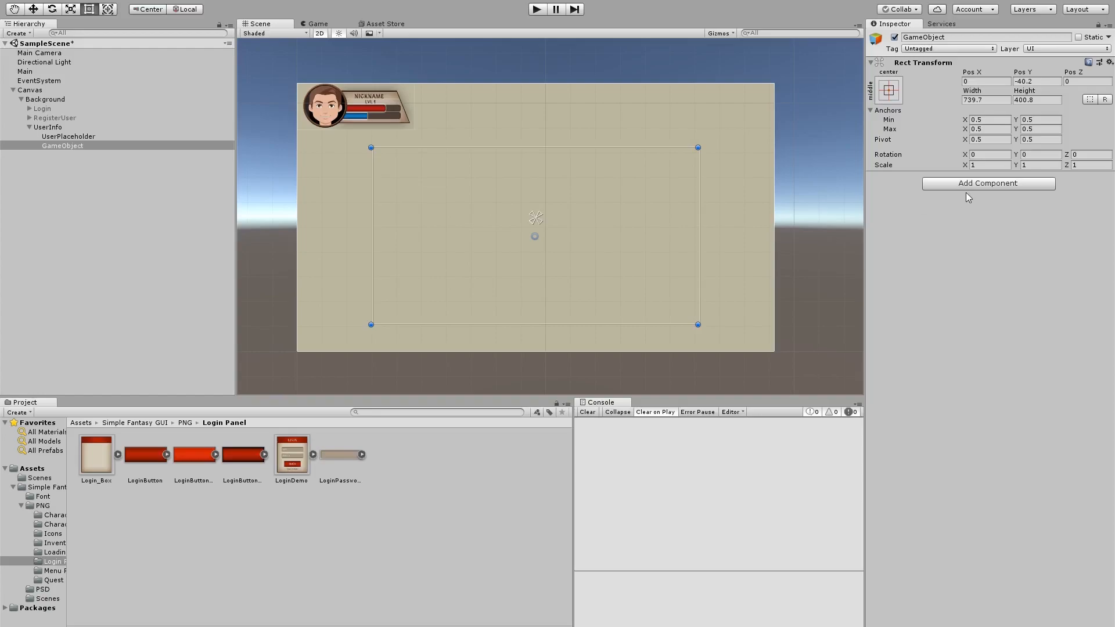
click(989, 184)
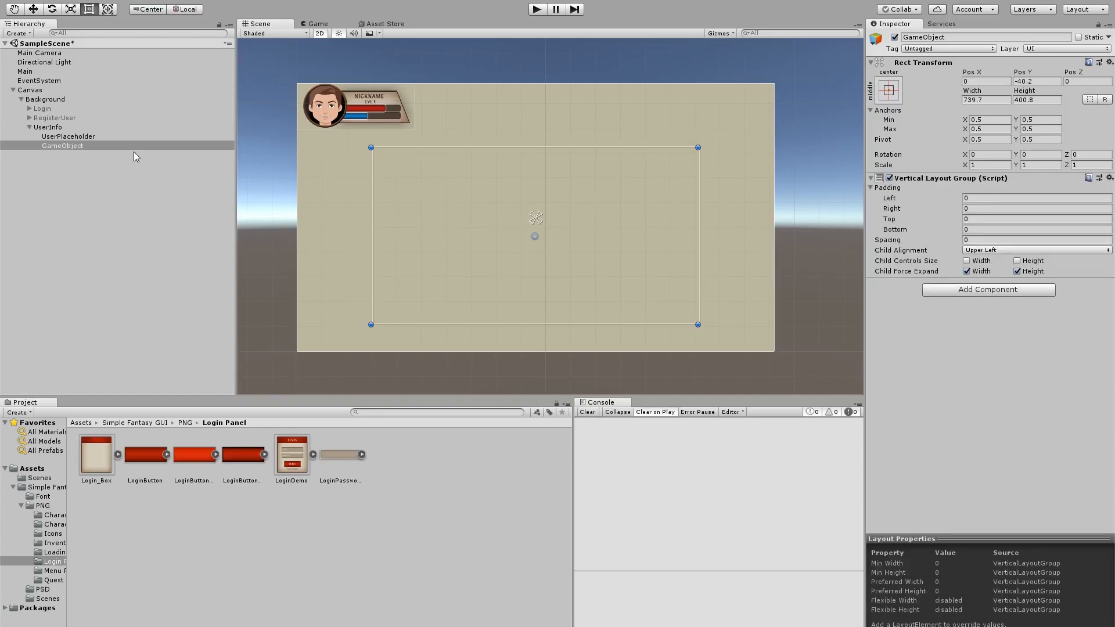
click(58, 146)
text(Items)
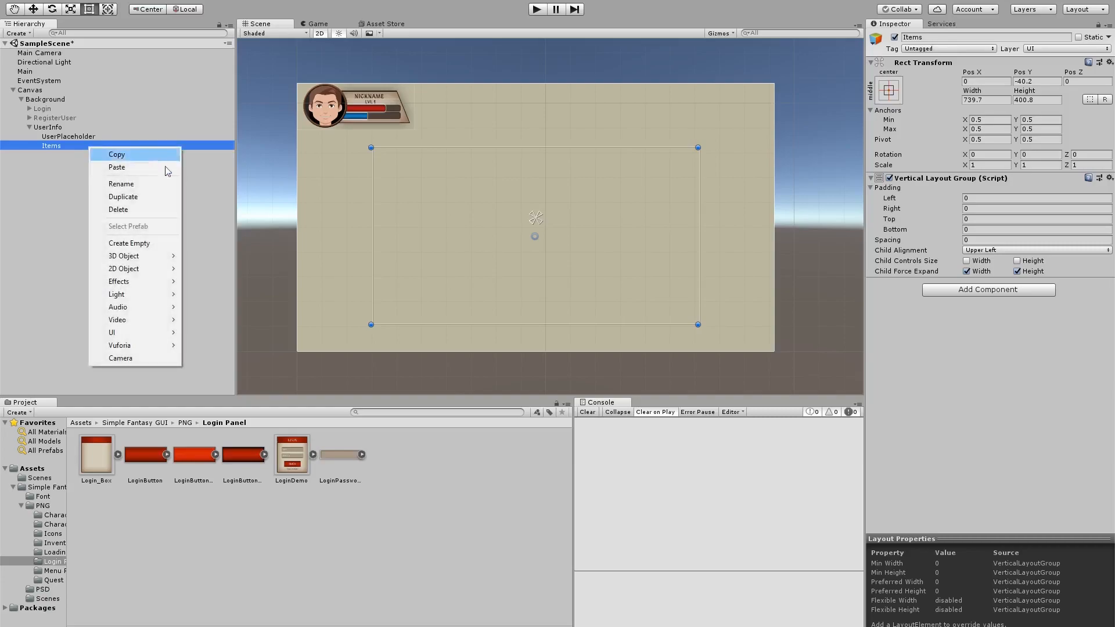
mouse_move(119, 307)
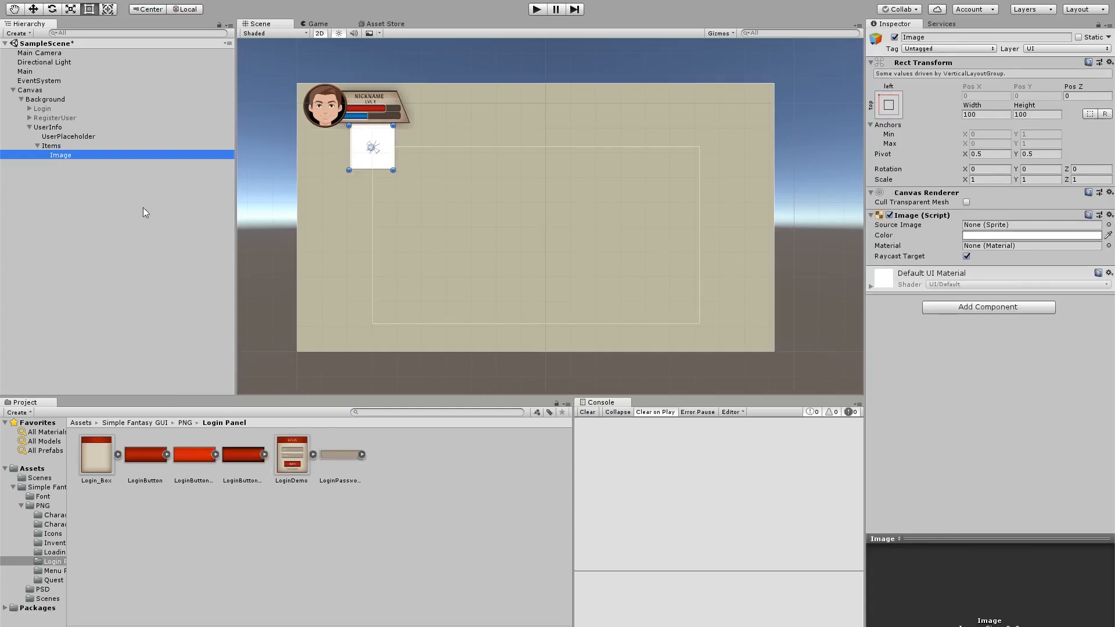
mouse_move(61, 161)
text(Item)
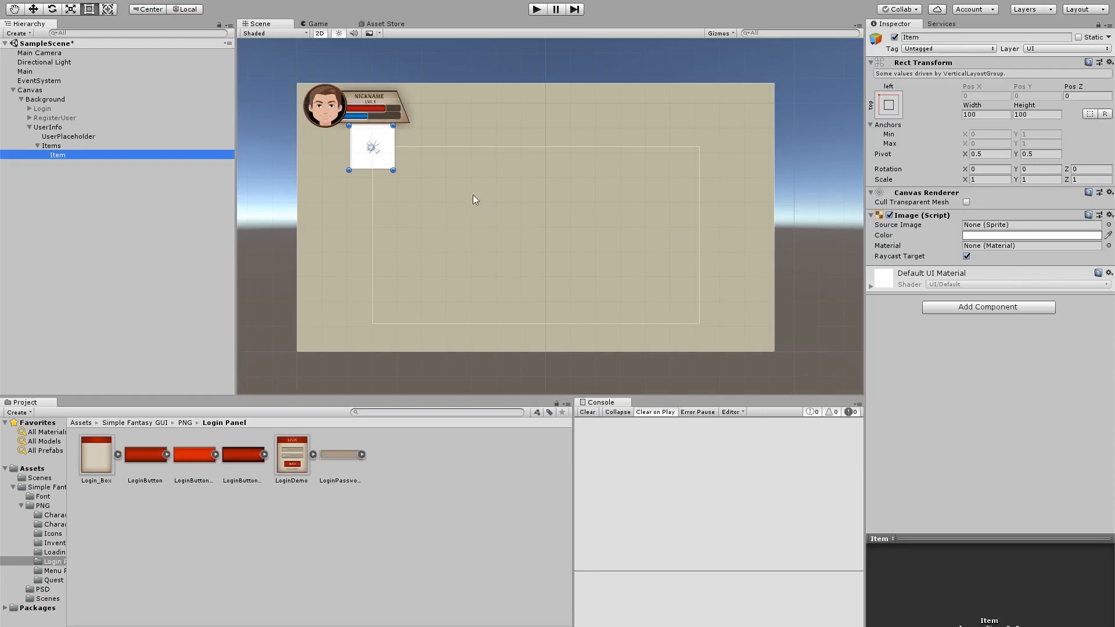
- Set Items' layout to Upper Center alignment with Control Child Width enabled
click(50, 146)
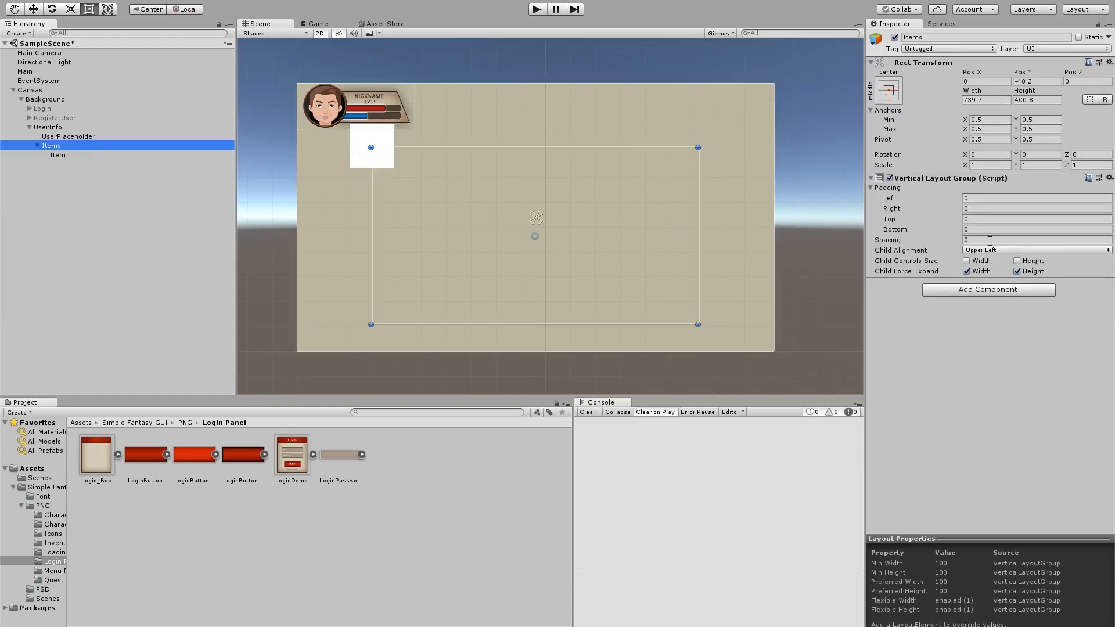
click(1037, 250)
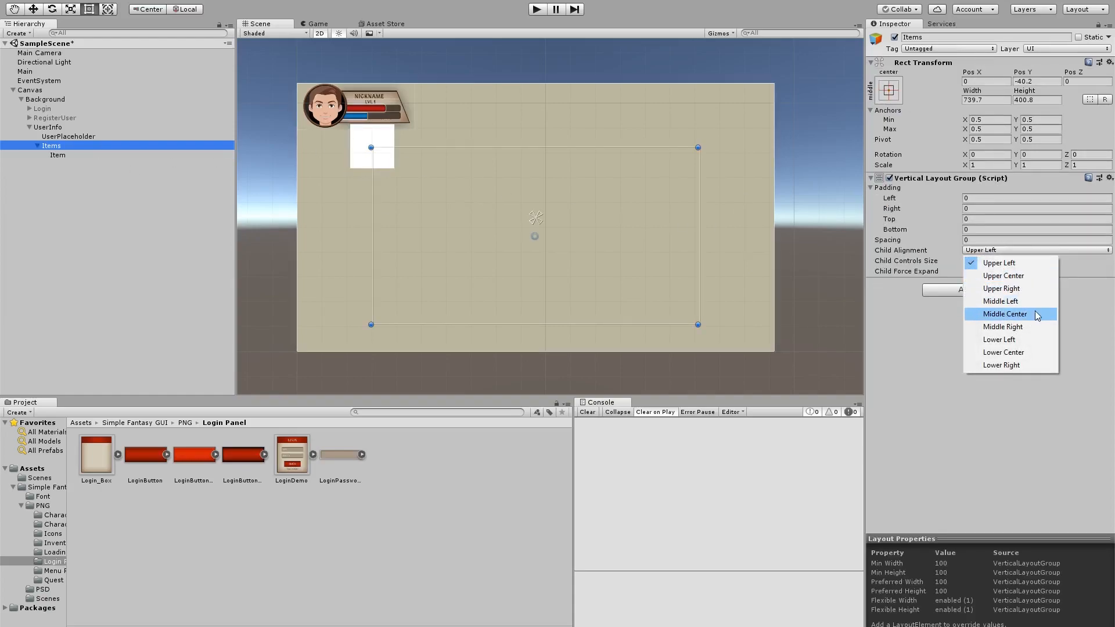
mouse_move(1003, 276)
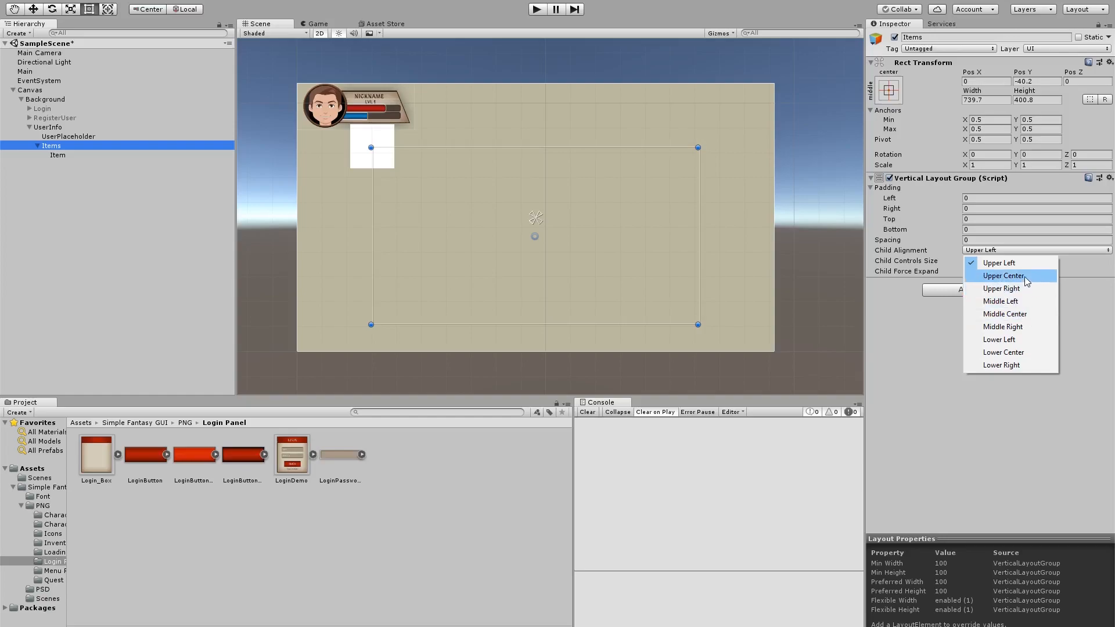
click(1004, 275)
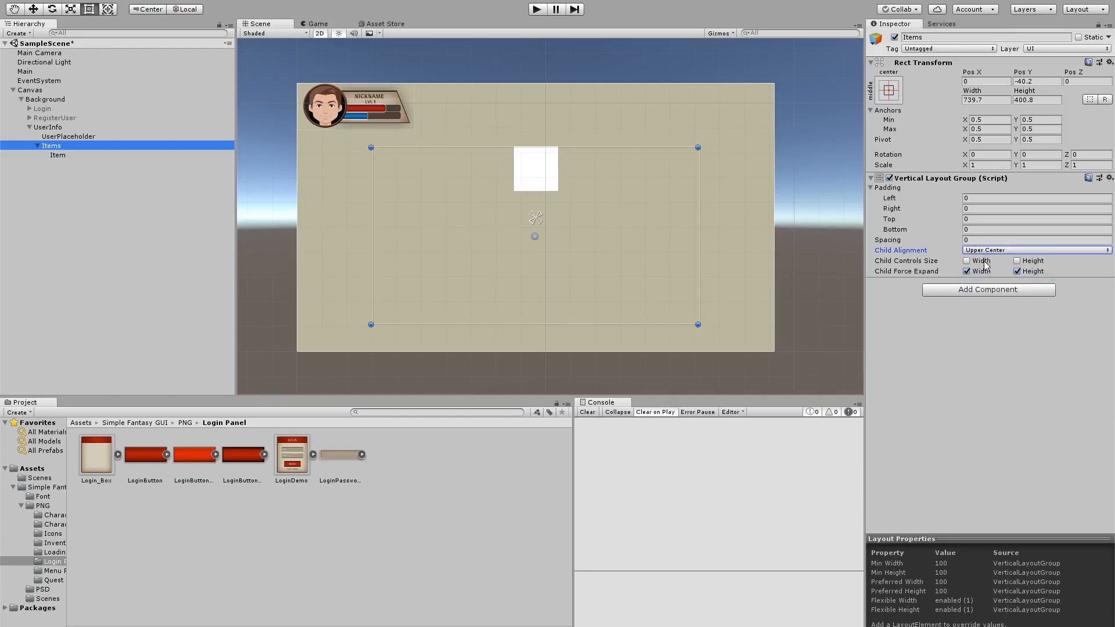
click(966, 260)
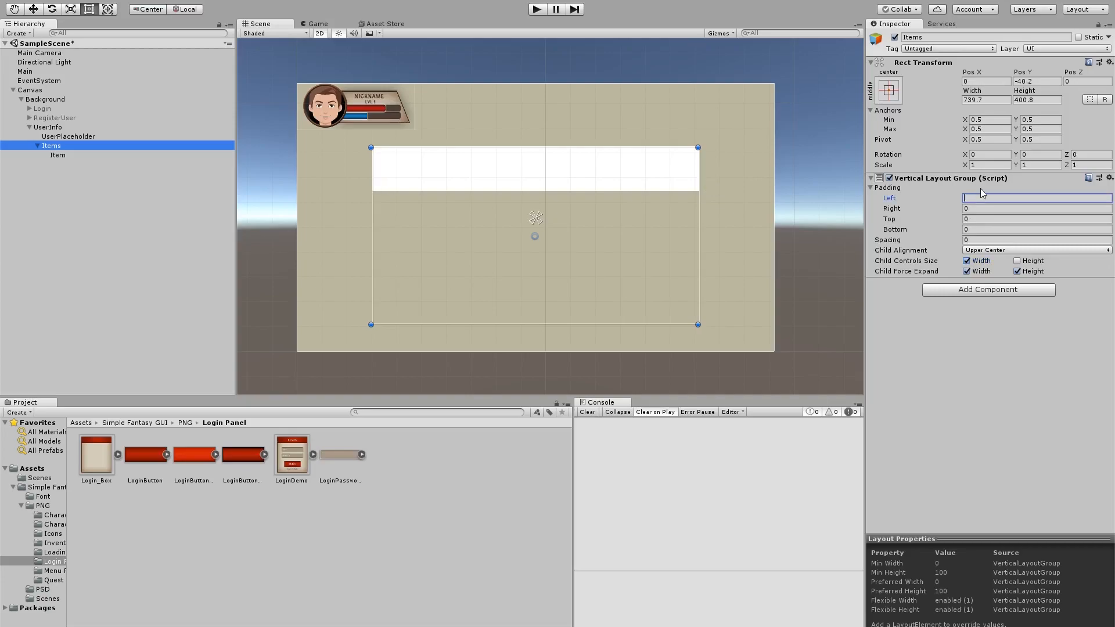
- Give the Items layout group padding 10 all around and spacing 10
text(10)
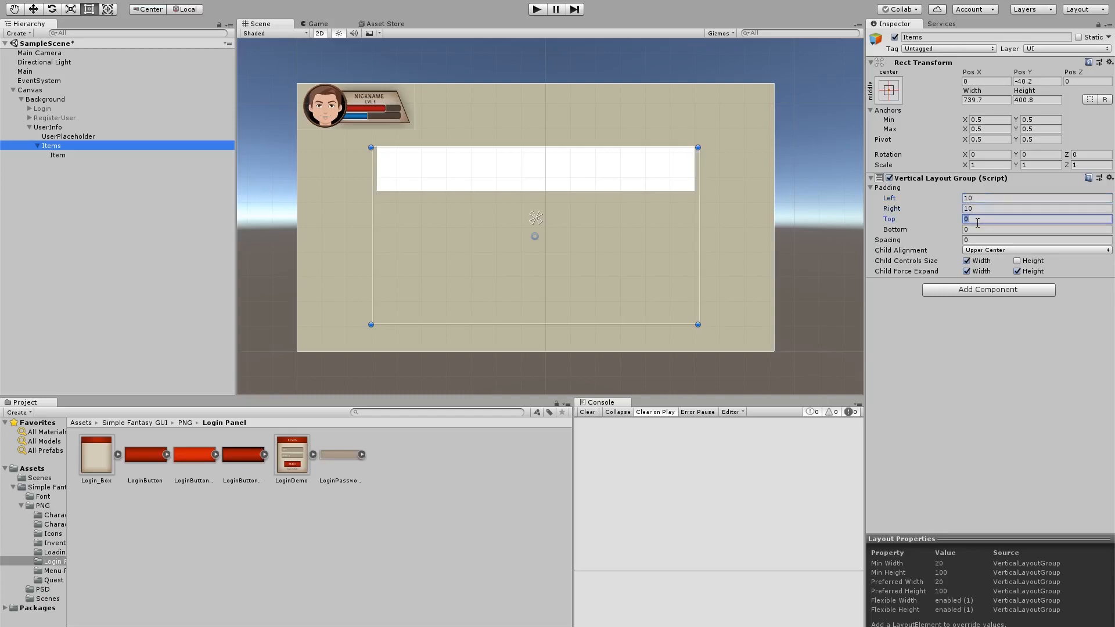
text(10)
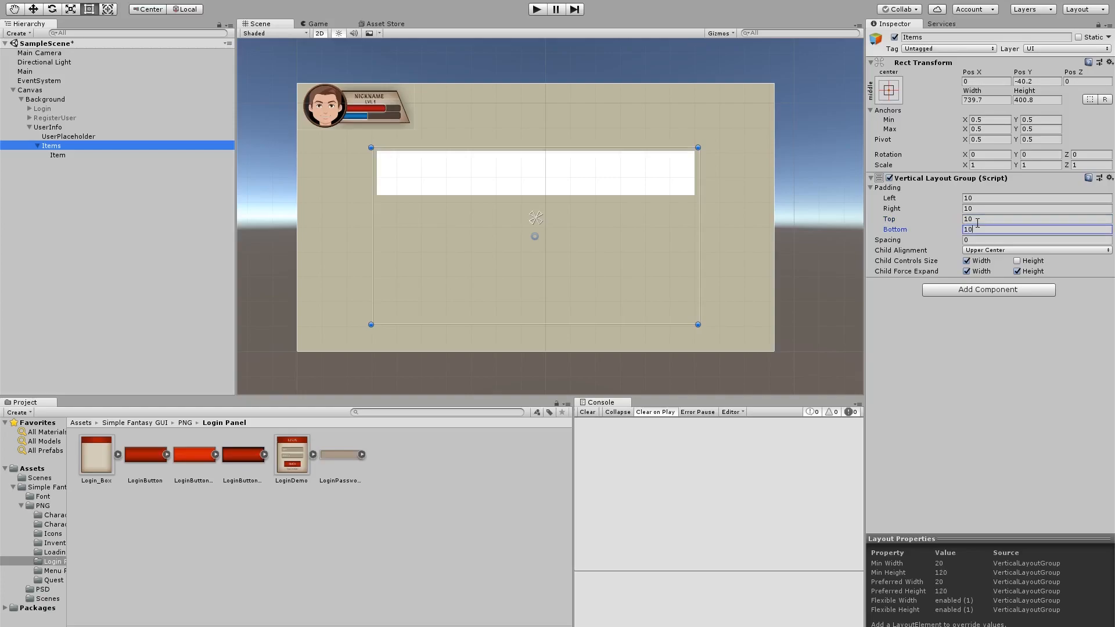
click(1036, 239)
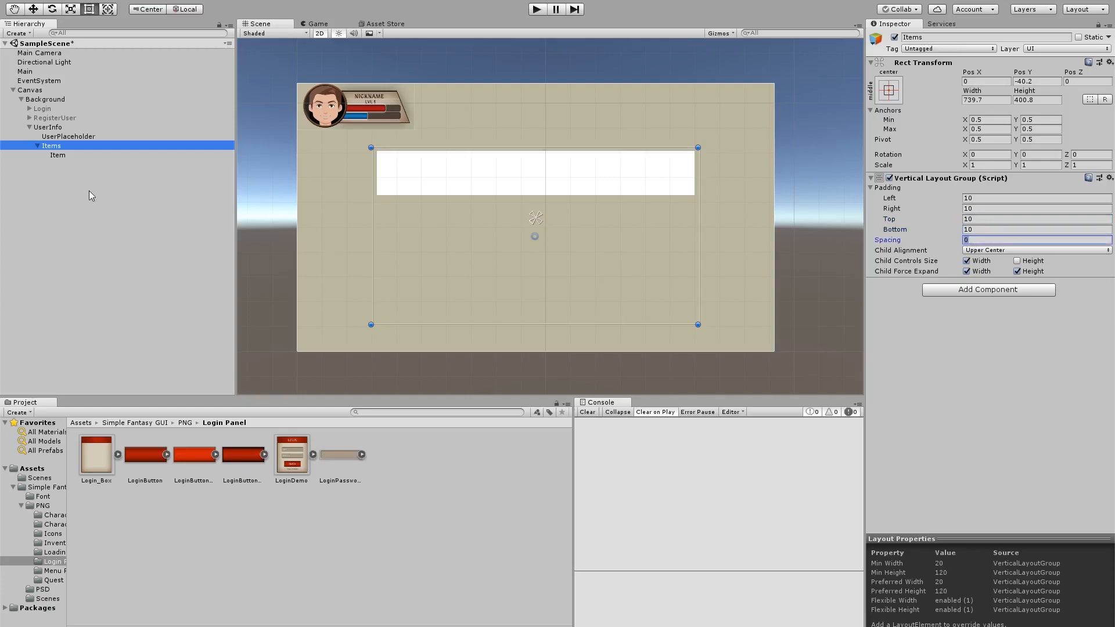
text(10)
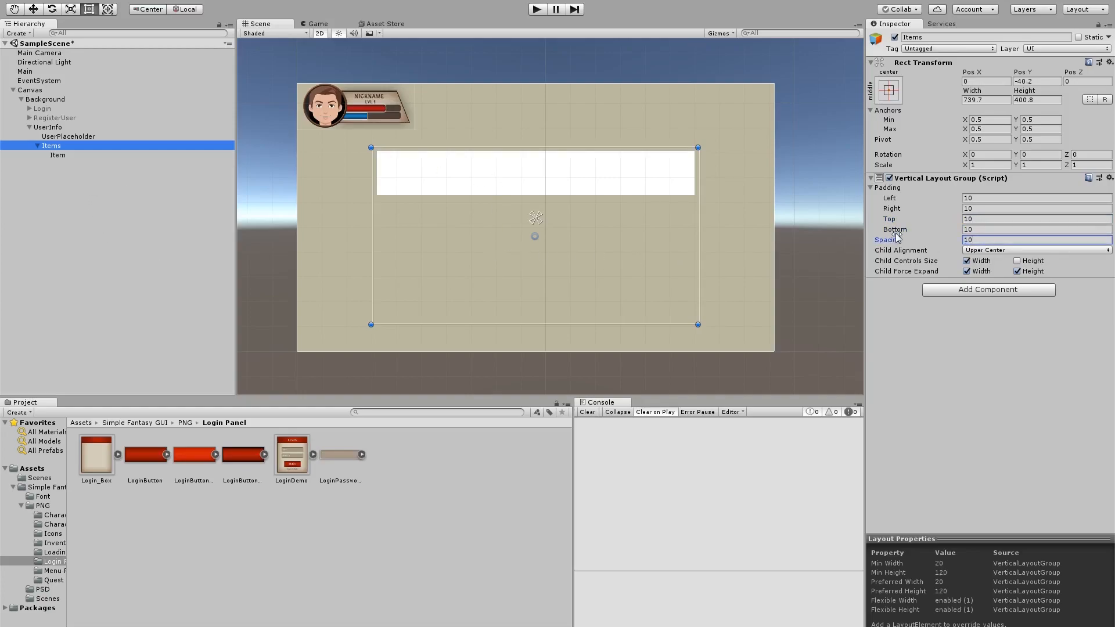
click(58, 156)
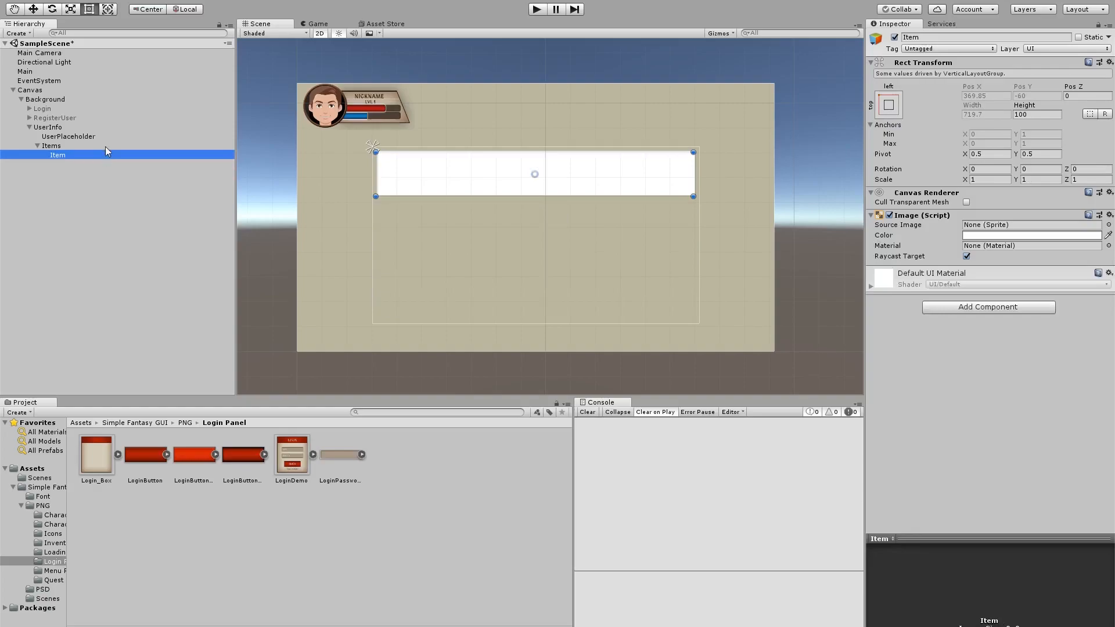
- Duplicate Item twice to stack three rows under Items, then reselect the first Item
click(49, 146)
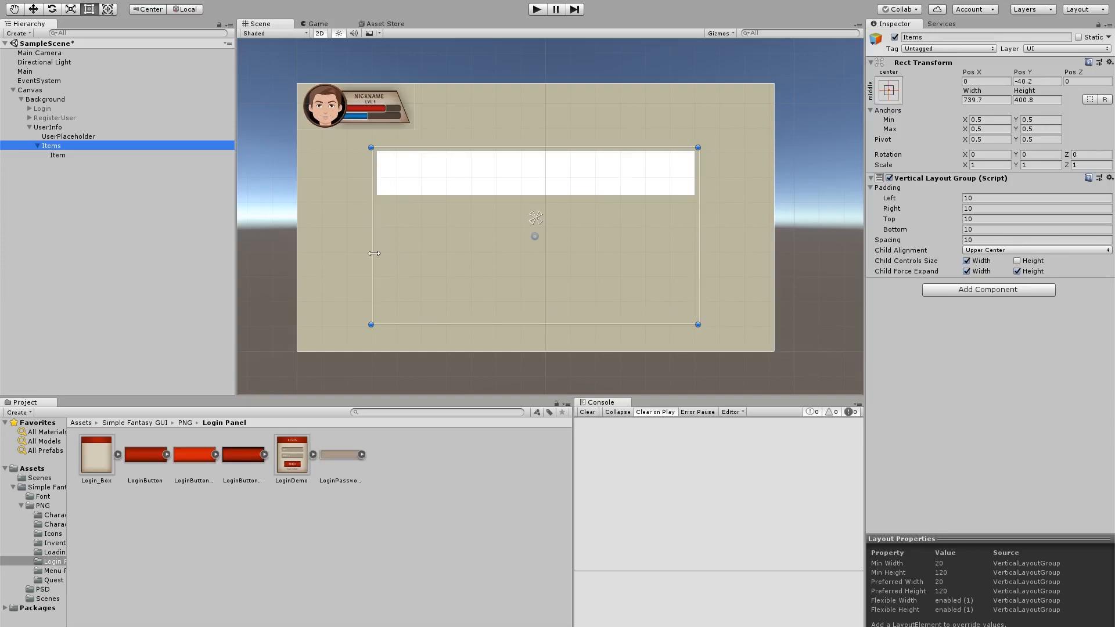
mouse_move(3, 172)
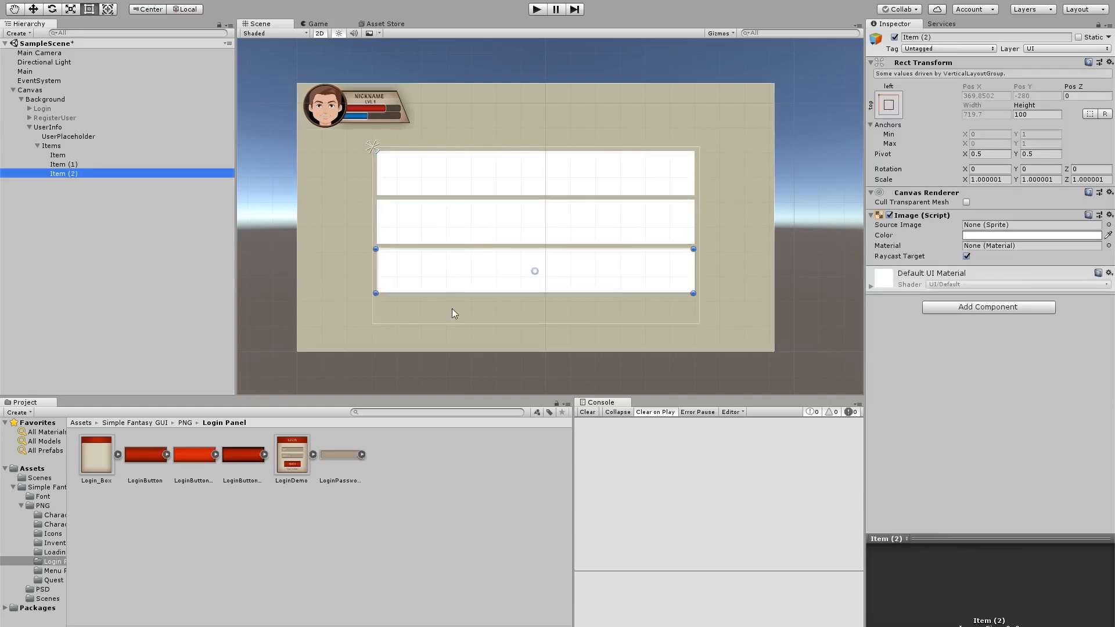
mouse_move(135, 219)
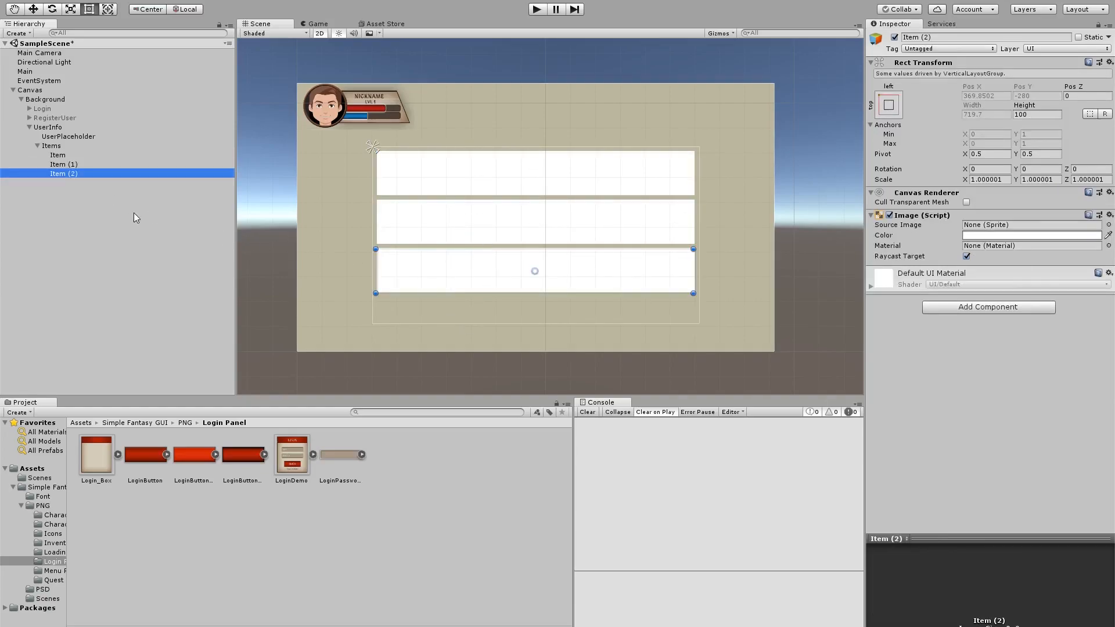
click(58, 156)
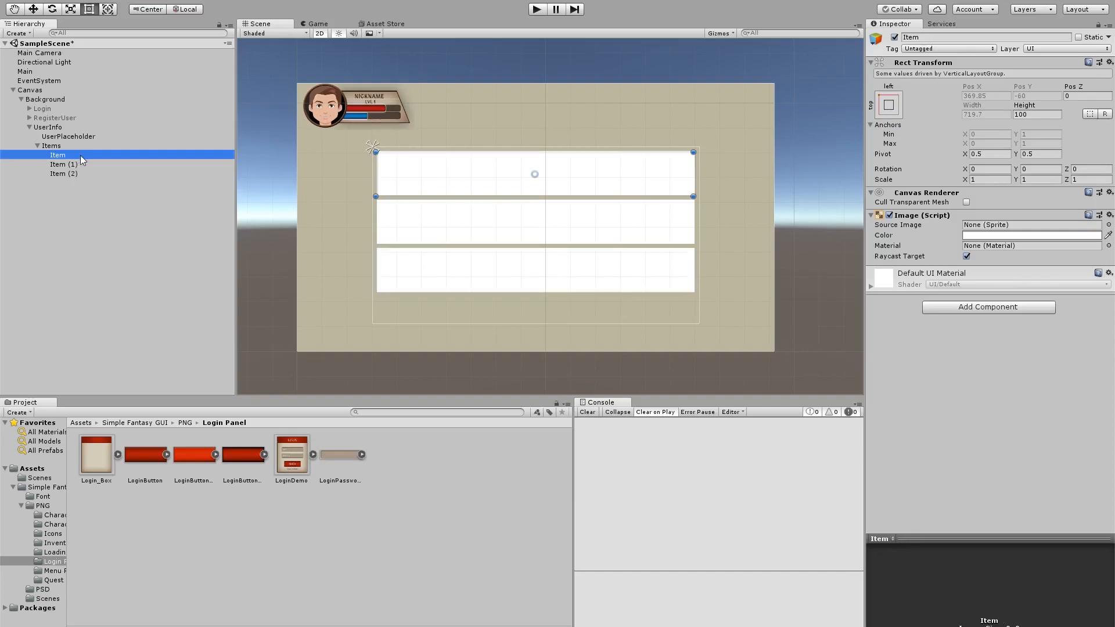
mouse_move(175, 187)
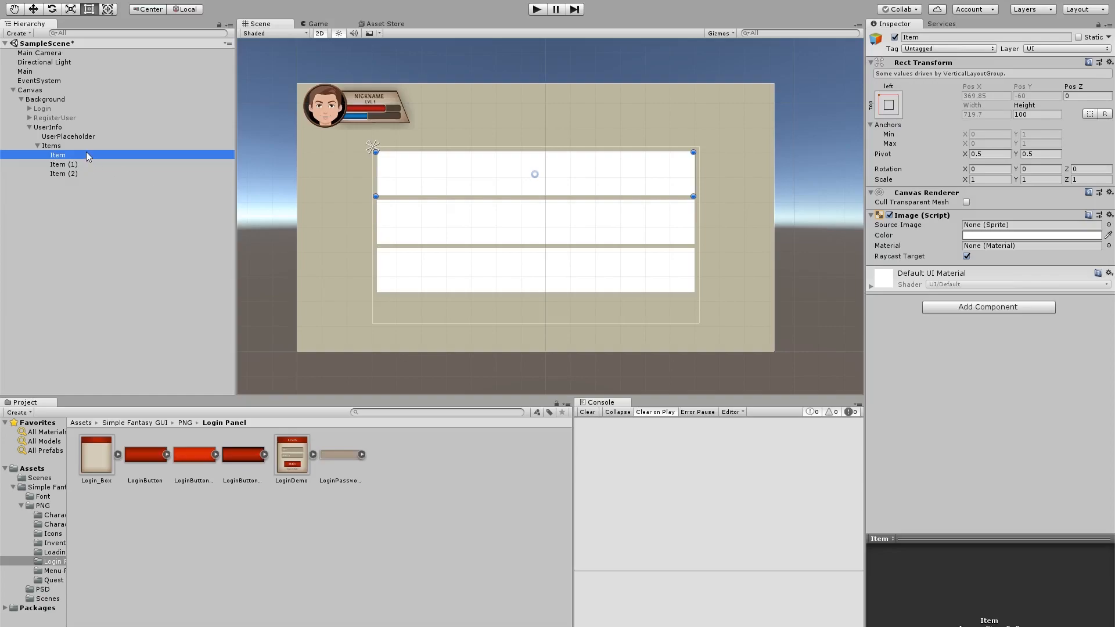
- Add a Name text inside the first Item row, placed at its top left
right_click(58, 155)
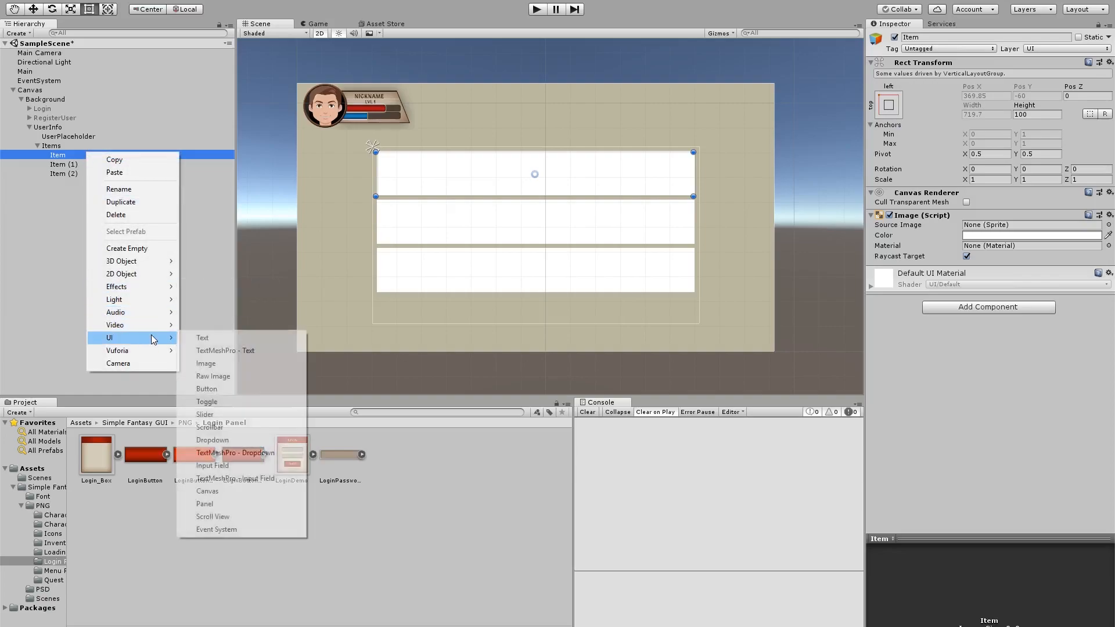
click(202, 336)
text(Name)
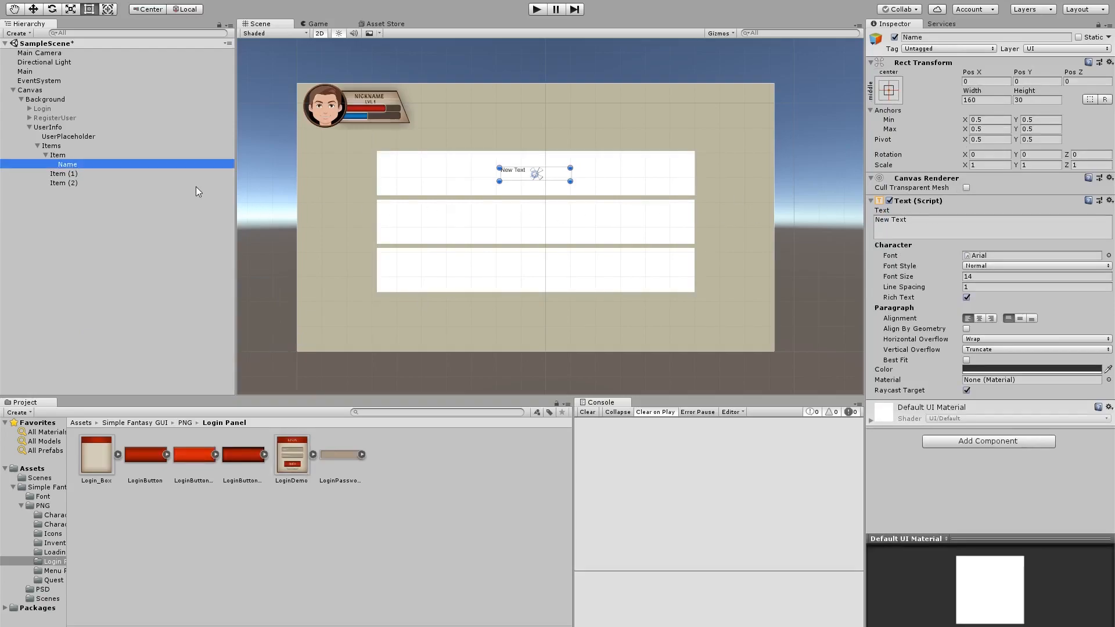
mouse_move(563, 179)
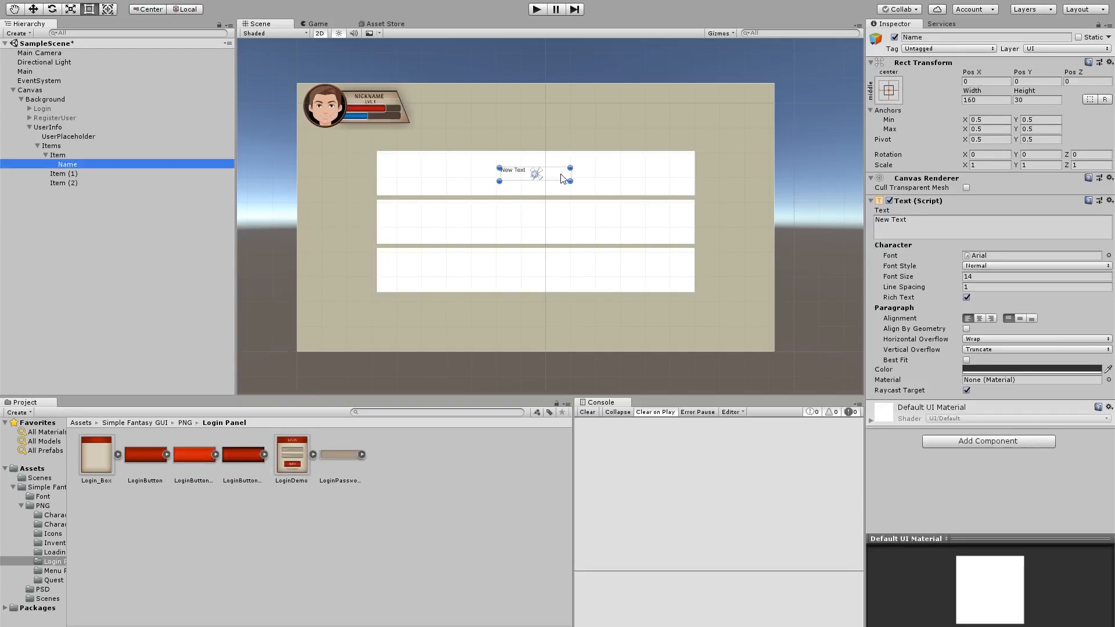
drag(519, 173, 461, 163)
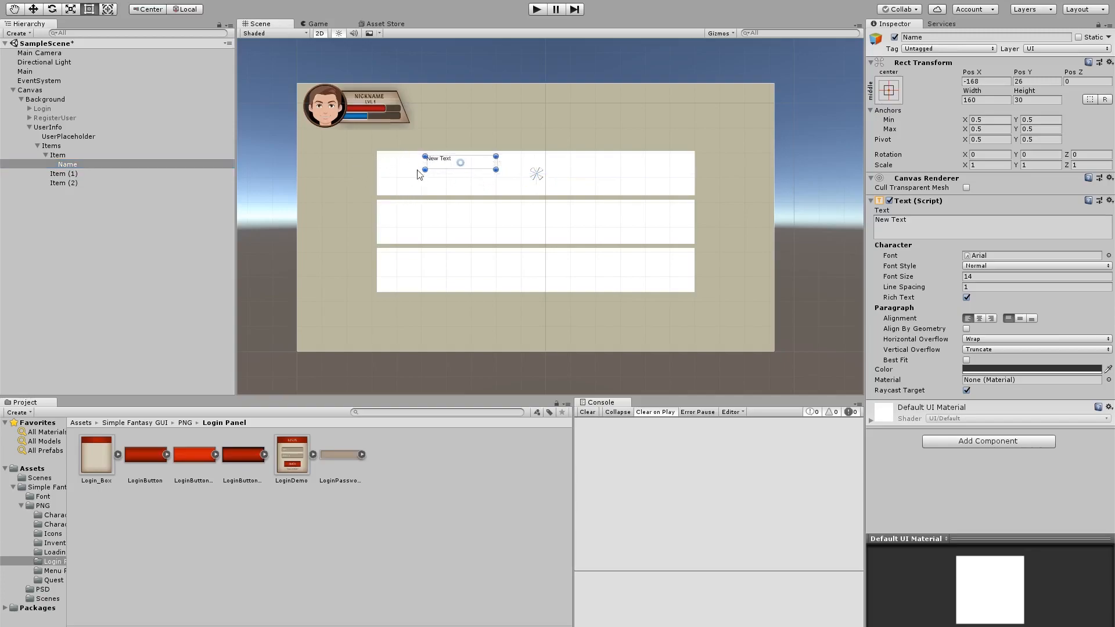
- Set the Name text to read "Item" at font size 25
click(942, 226)
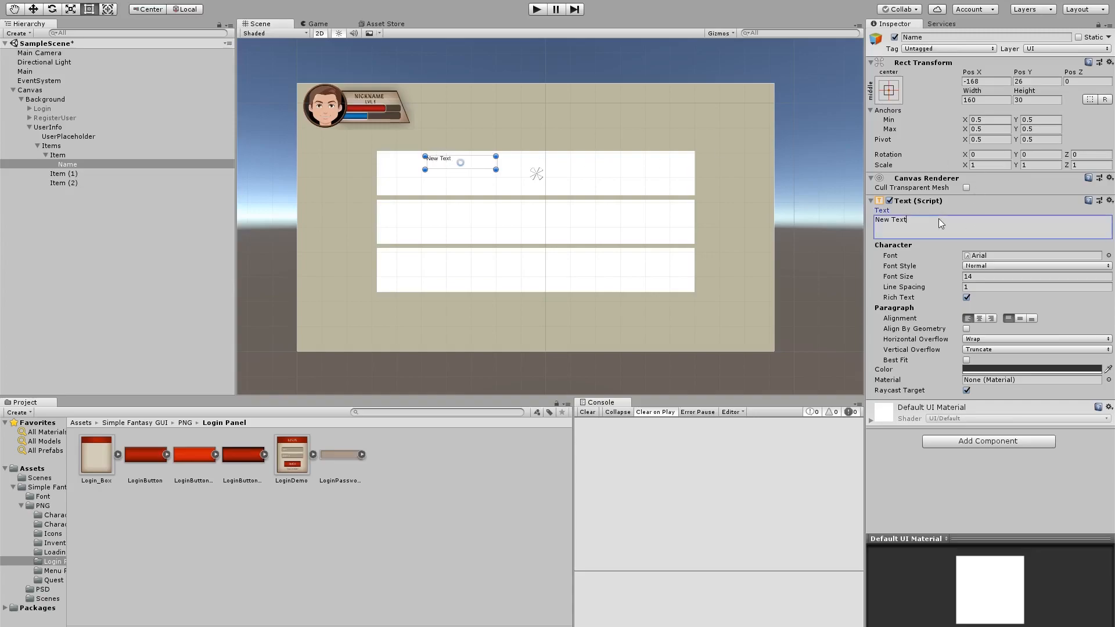
text(S)
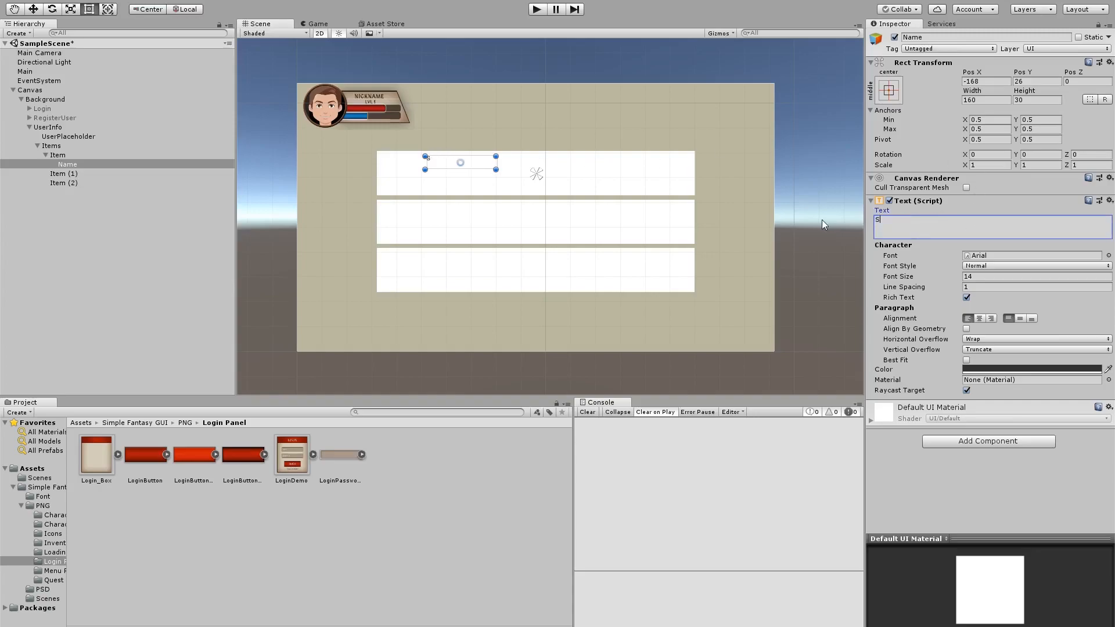
text(TE)
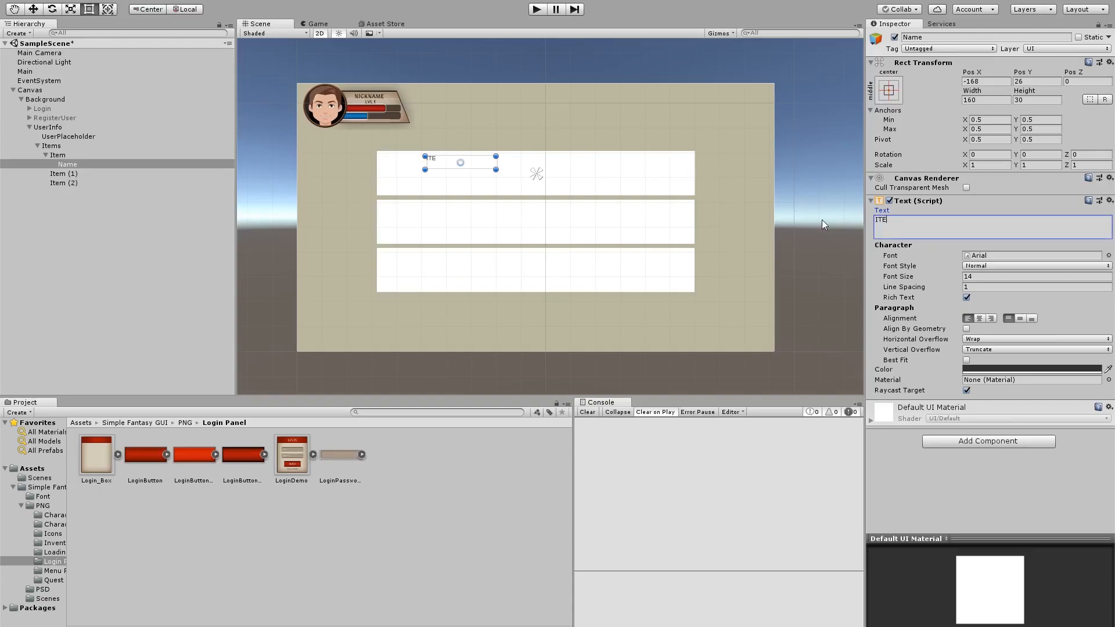
text(Item)
click(1036, 277)
text(37)
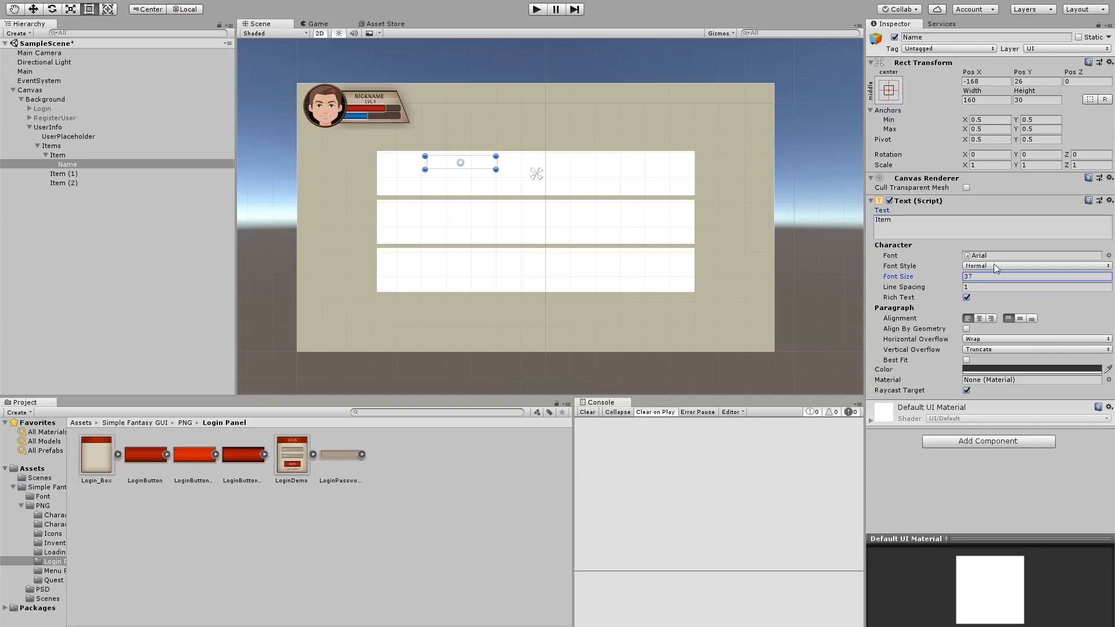
text(25)
click(986, 37)
text(Price)
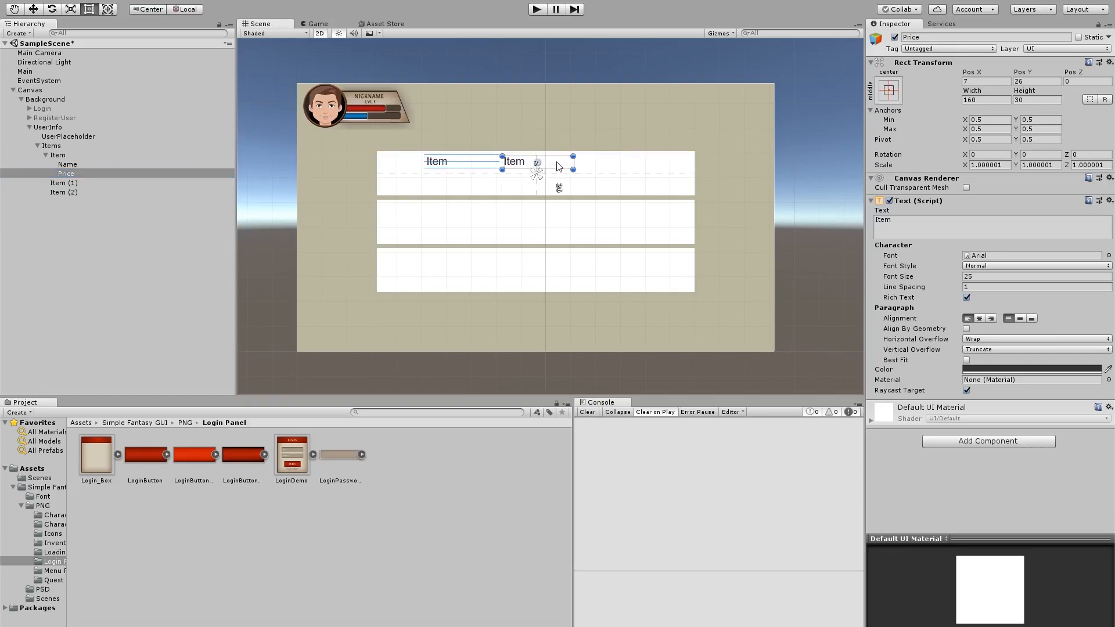
- Set the Price text to 50 and duplicate it as a third text named Description
text(50)
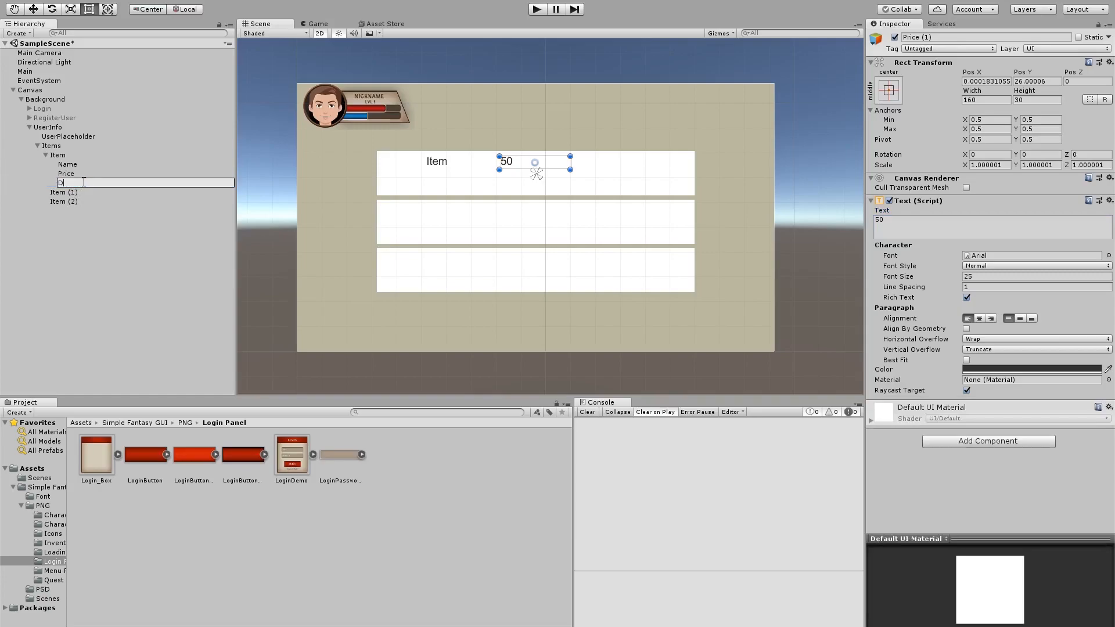
text(Description)
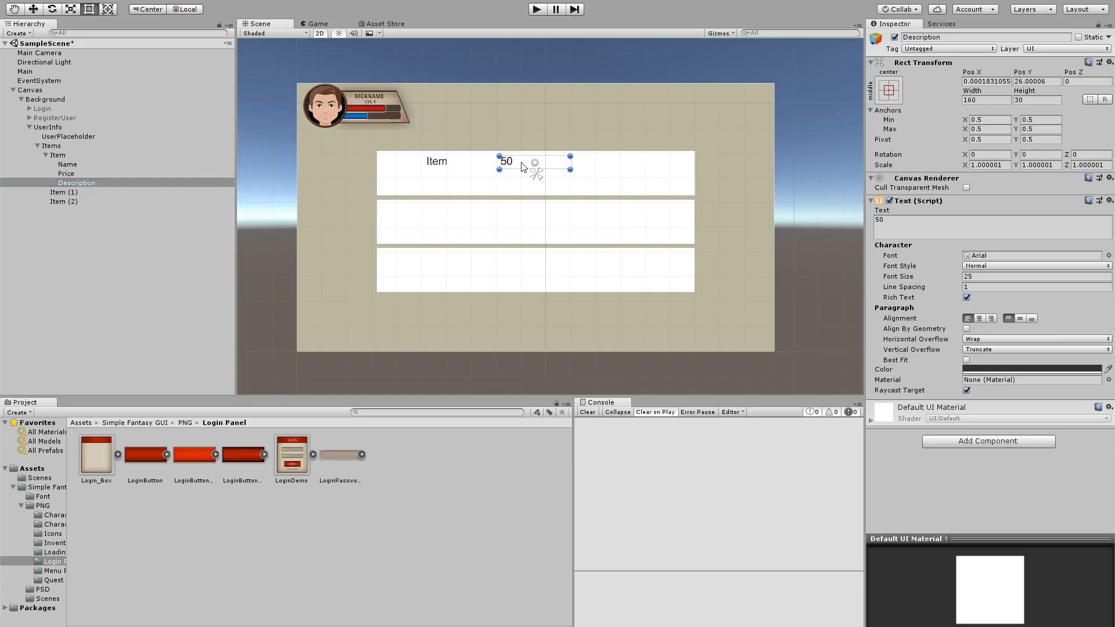
- Position the Description box below the name and stretch it across the row
drag(530, 169, 448, 175)
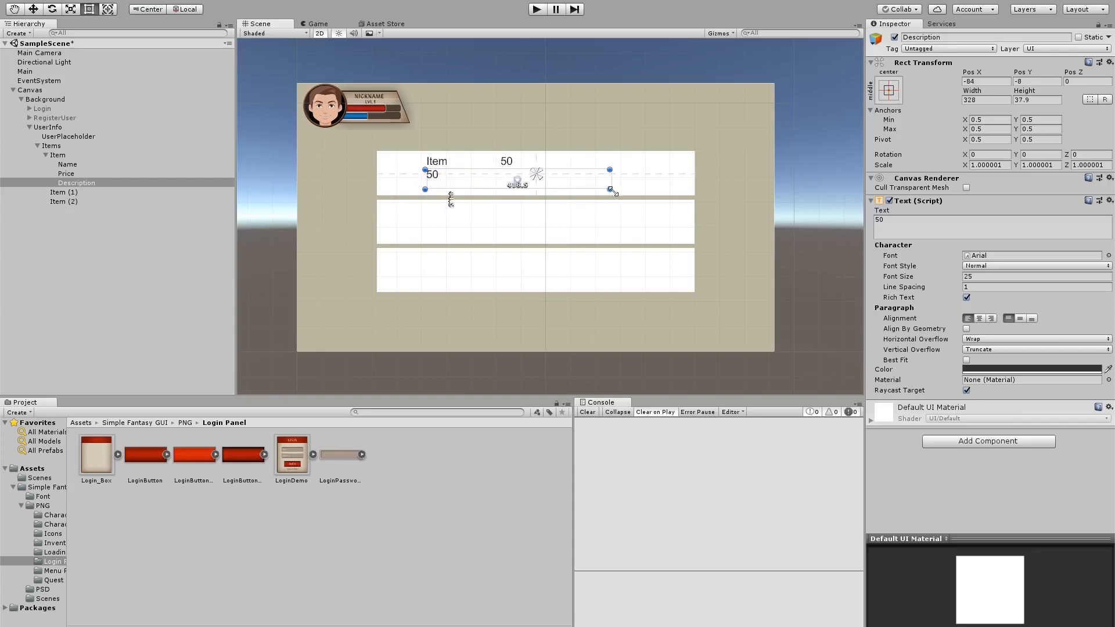
drag(610, 189, 674, 189)
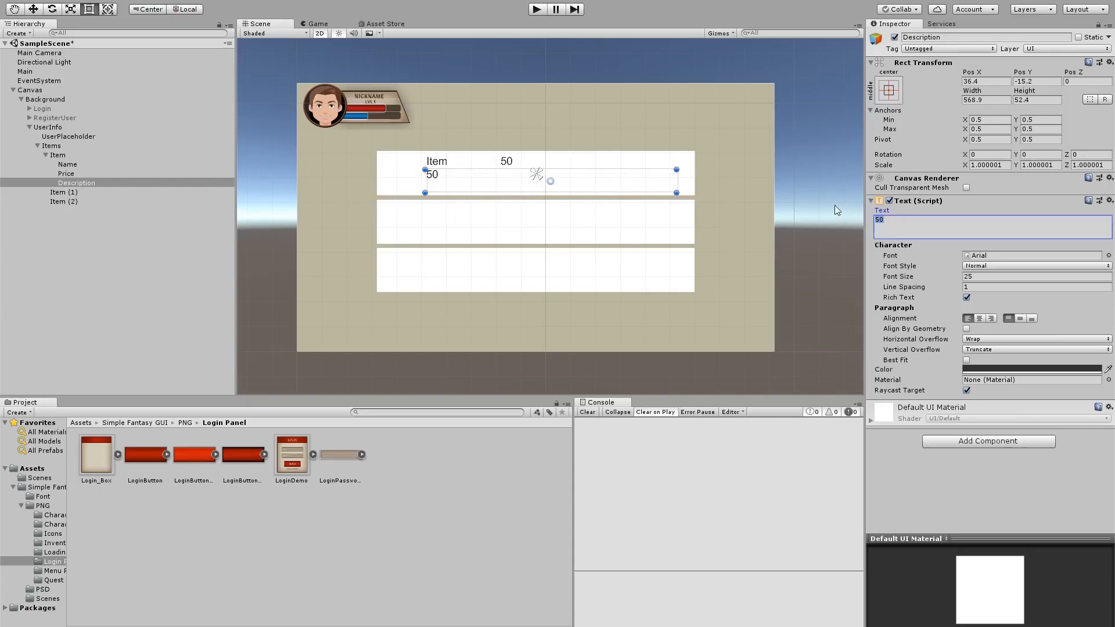
- Enter the item description sentence at font size 20 with Best Fit enabled
text(T)
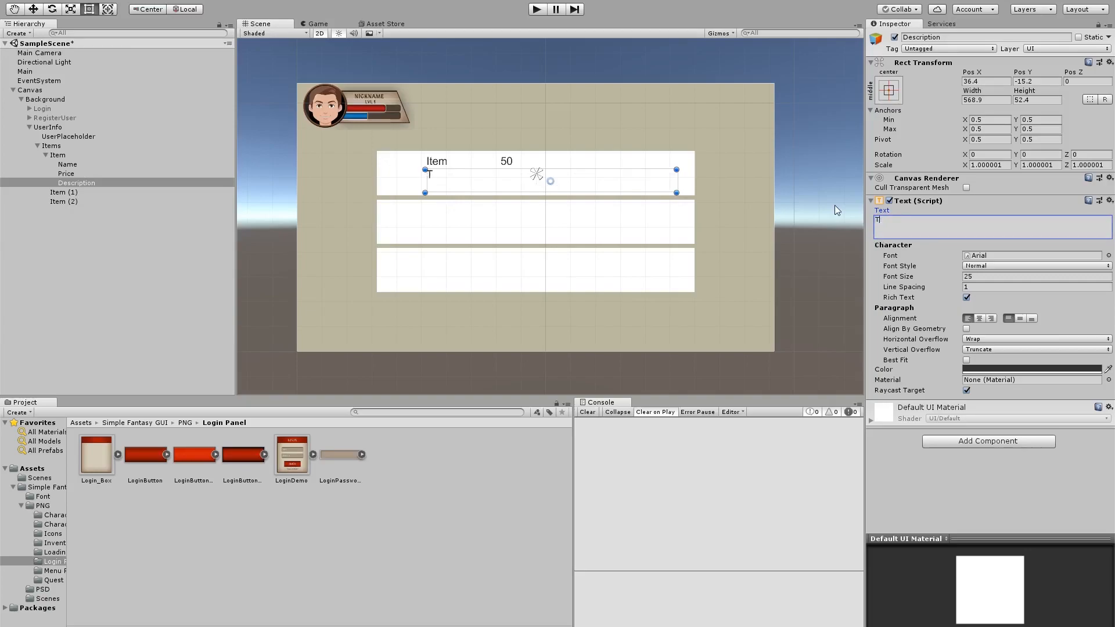
text(his is an item a)
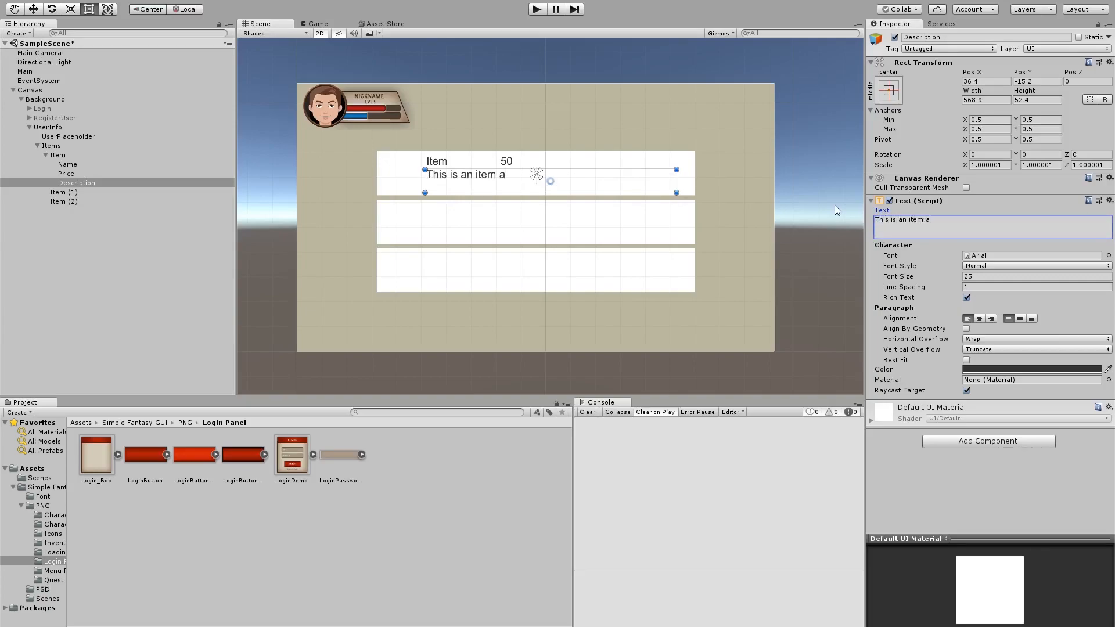
text(nd you can use it or sell it)
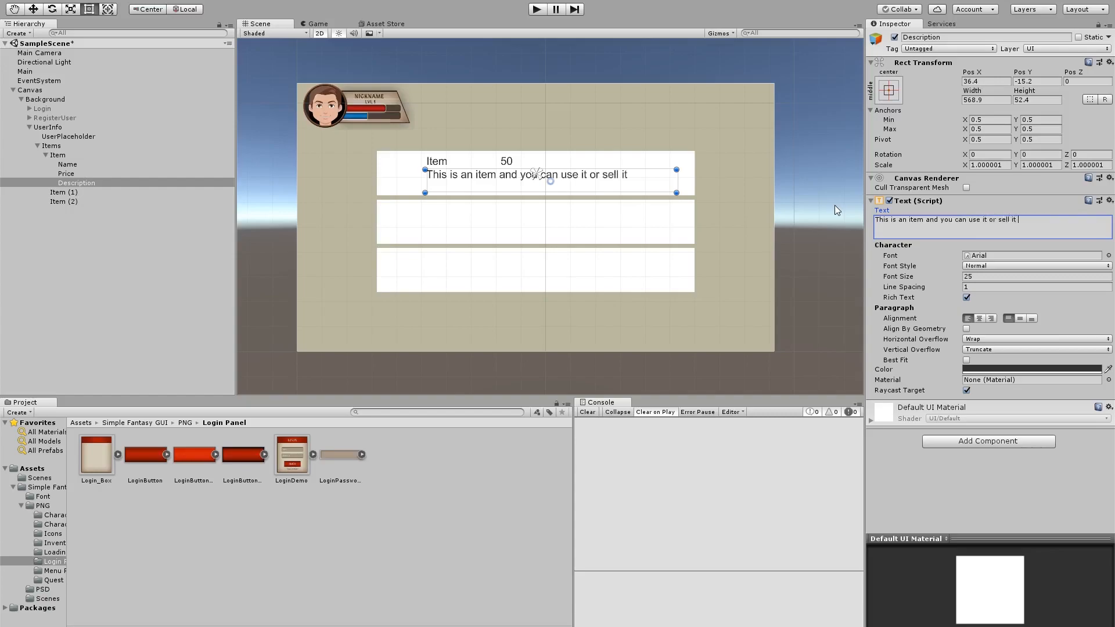
text(and it)
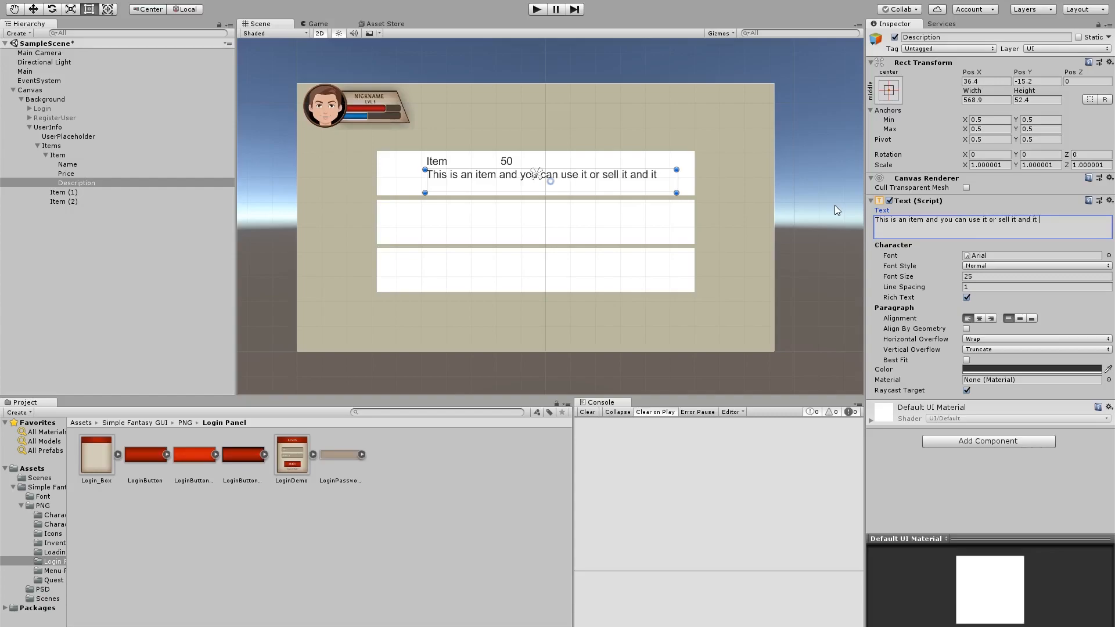
text(is nice and yummy)
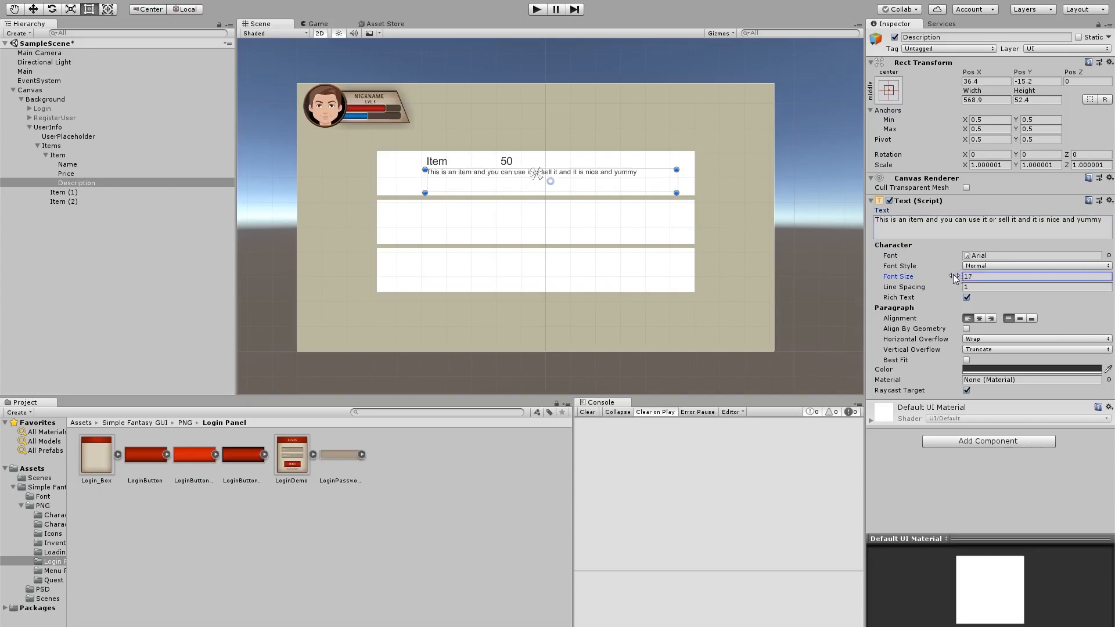
text(20)
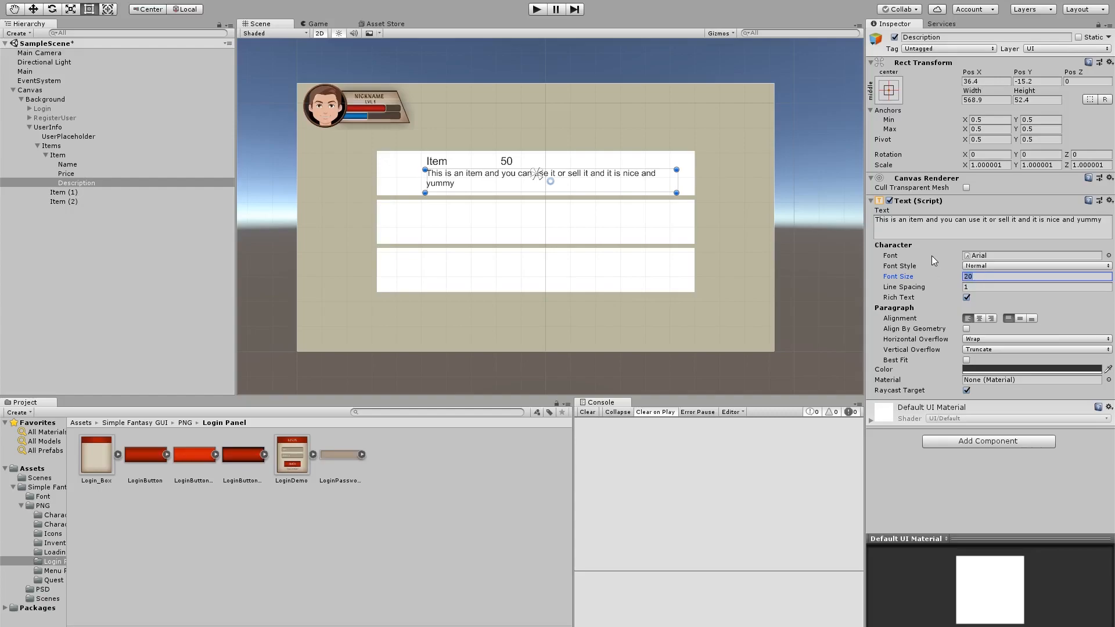
click(966, 360)
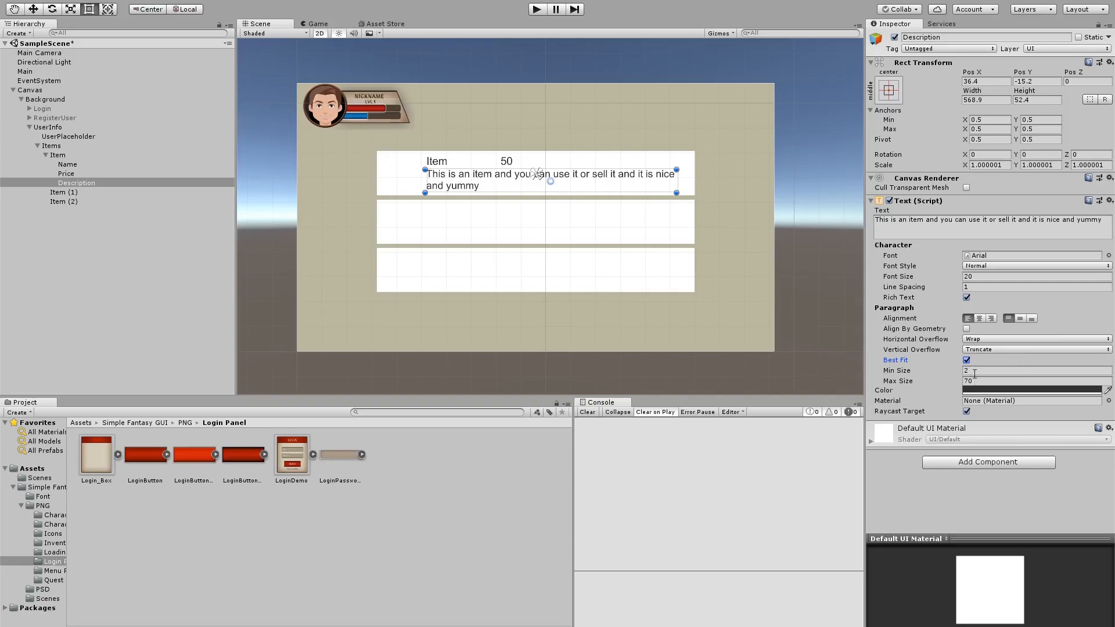
mouse_move(657, 192)
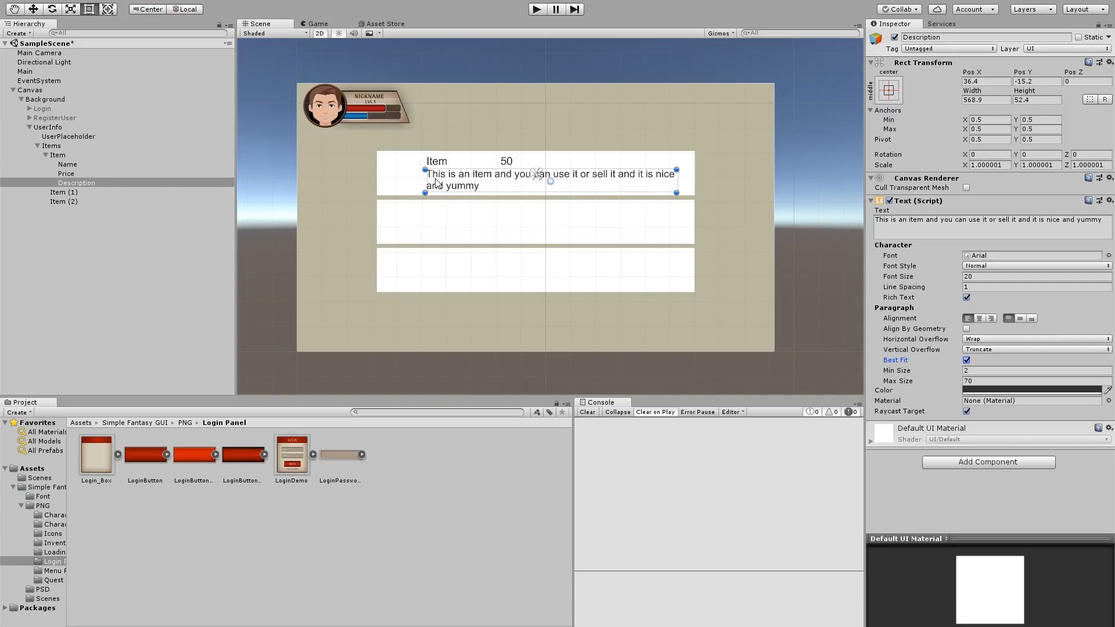
mouse_move(388, 162)
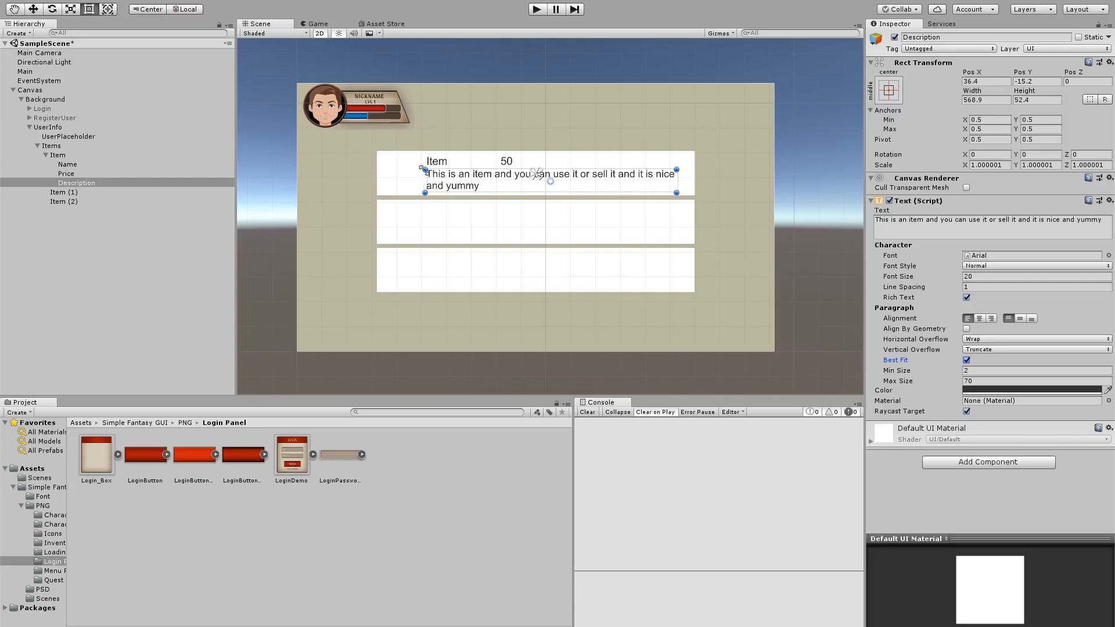
- Replace Item (1) and Item (2) with copies of the finished Item row
click(58, 192)
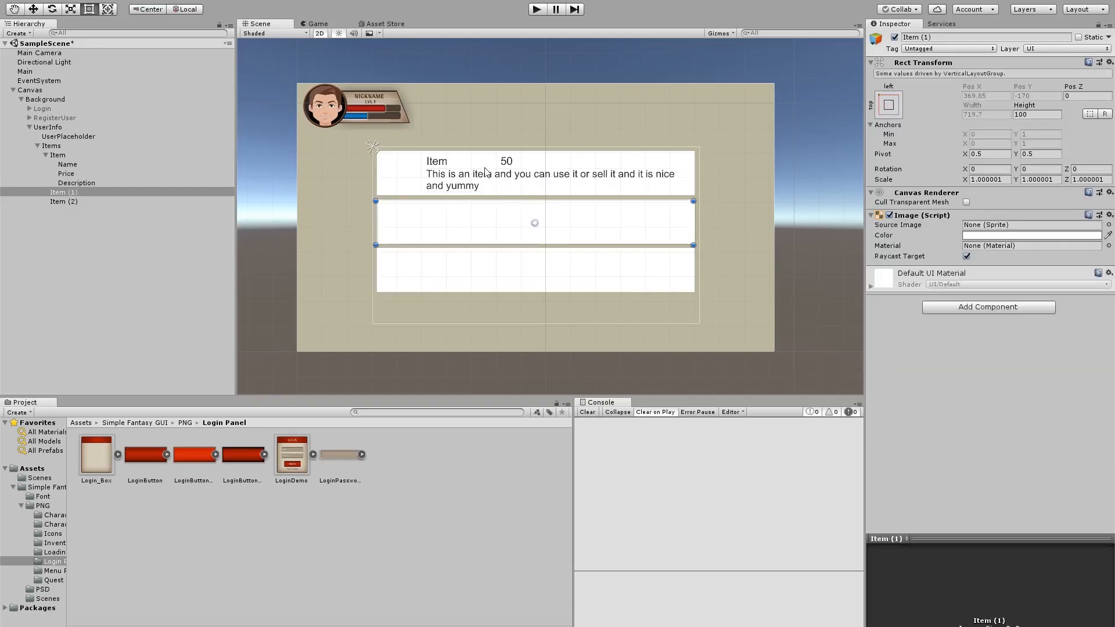
click(57, 155)
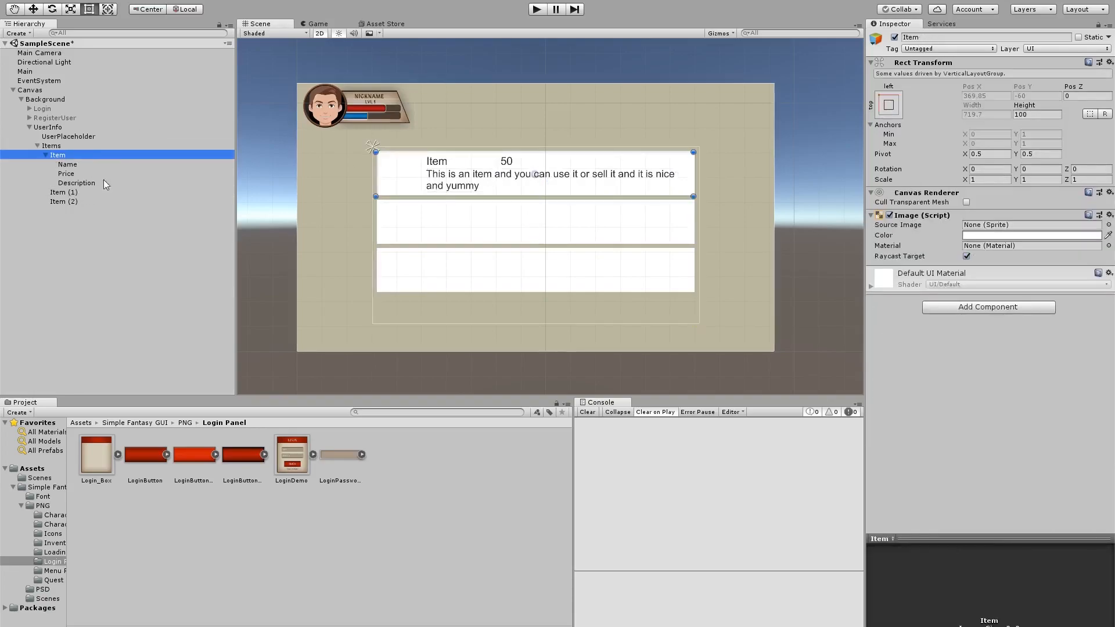
click(60, 193)
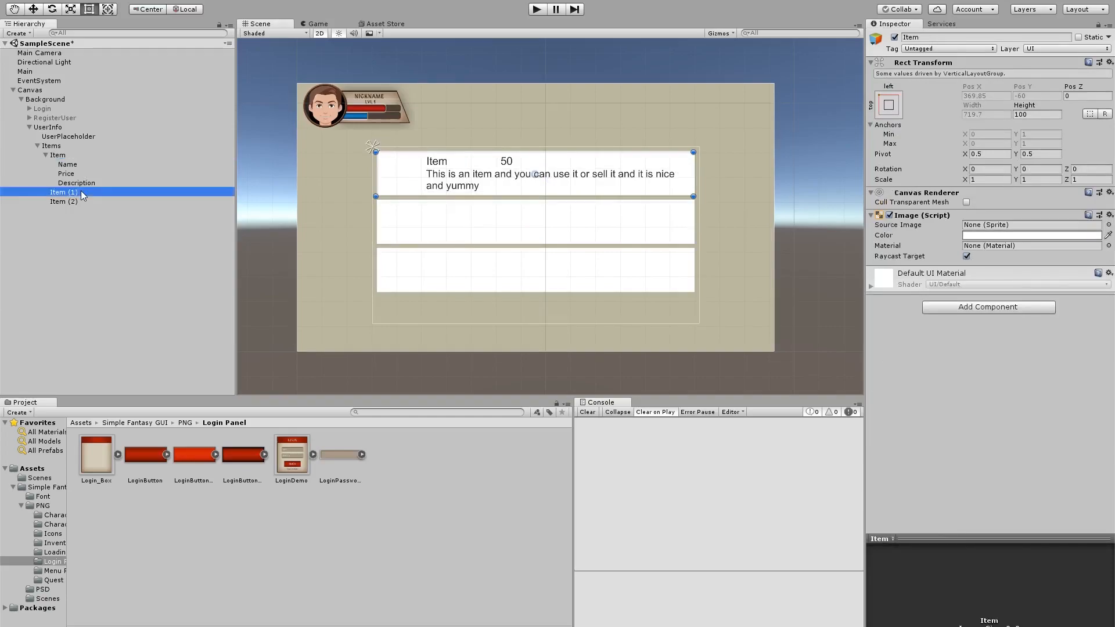
click(63, 193)
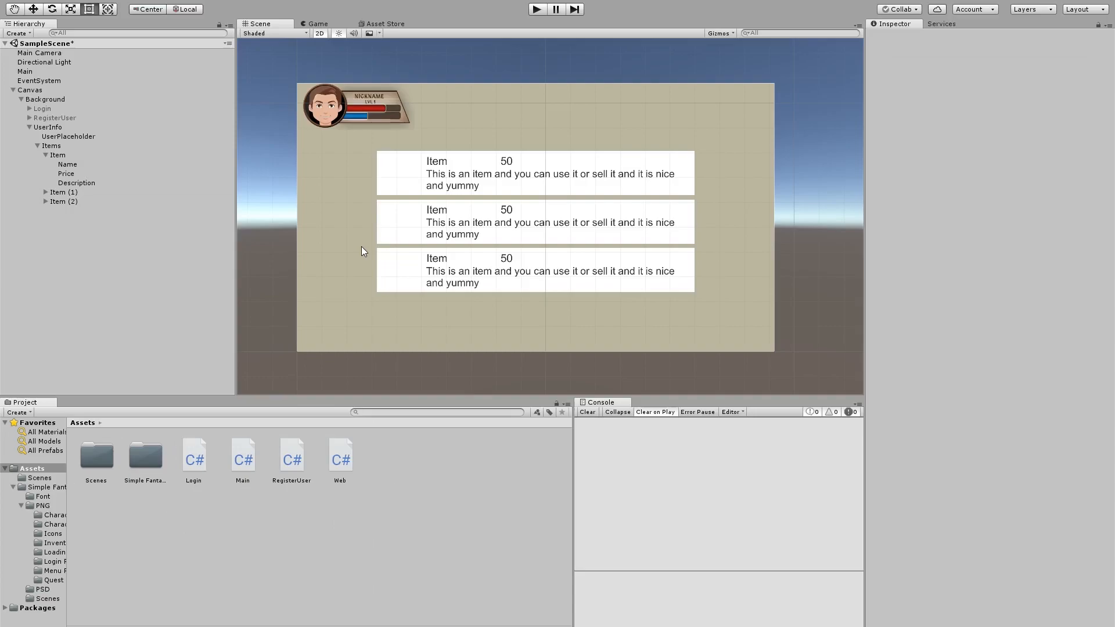
mouse_move(79, 506)
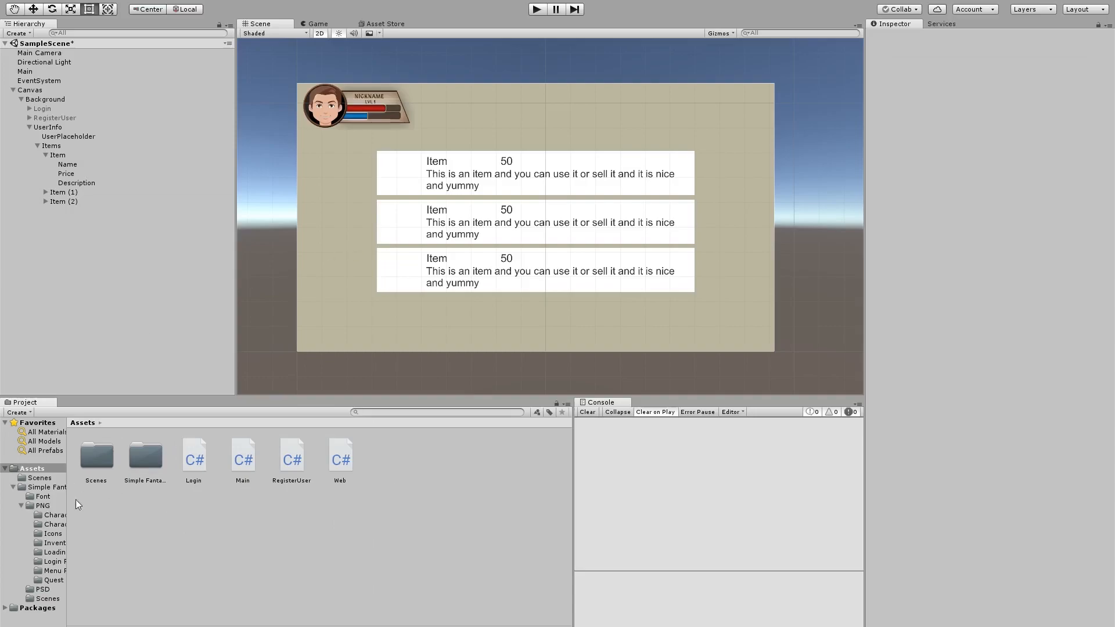
mouse_move(125, 486)
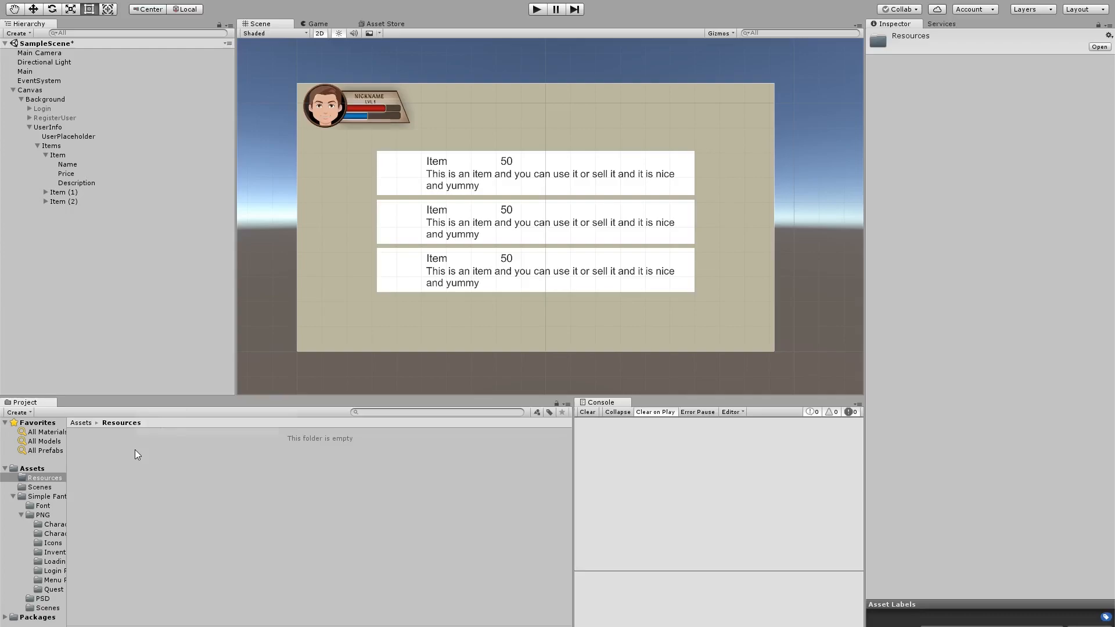
- Create a Prefabs folder inside Resources and store Item there as a prefab
right_click(136, 454)
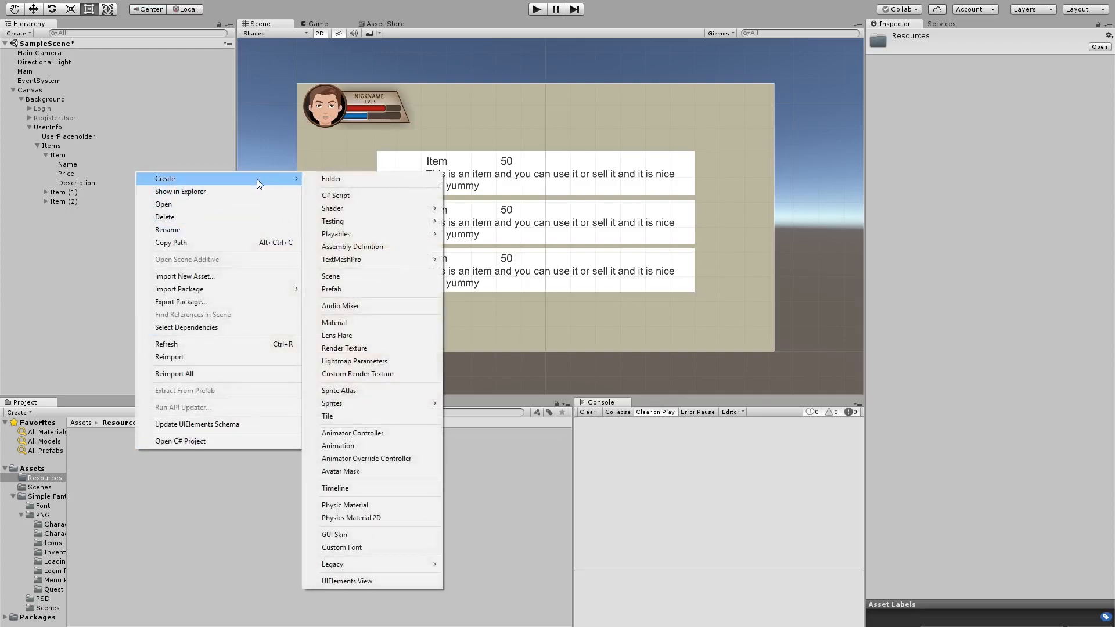
click(331, 179)
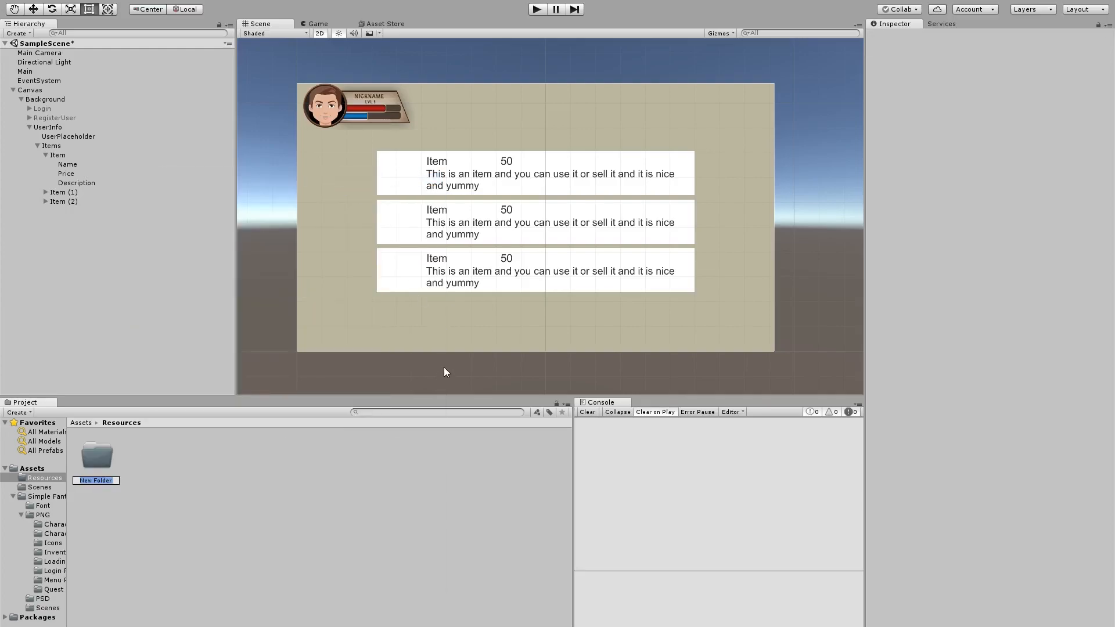
text(Prefabs)
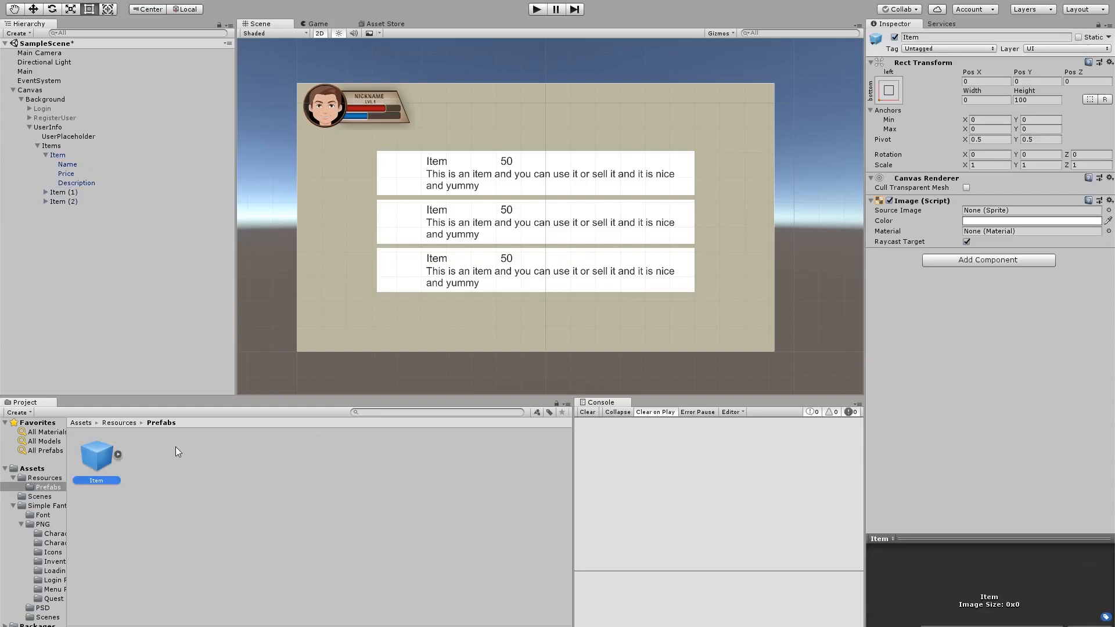
mouse_move(334, 162)
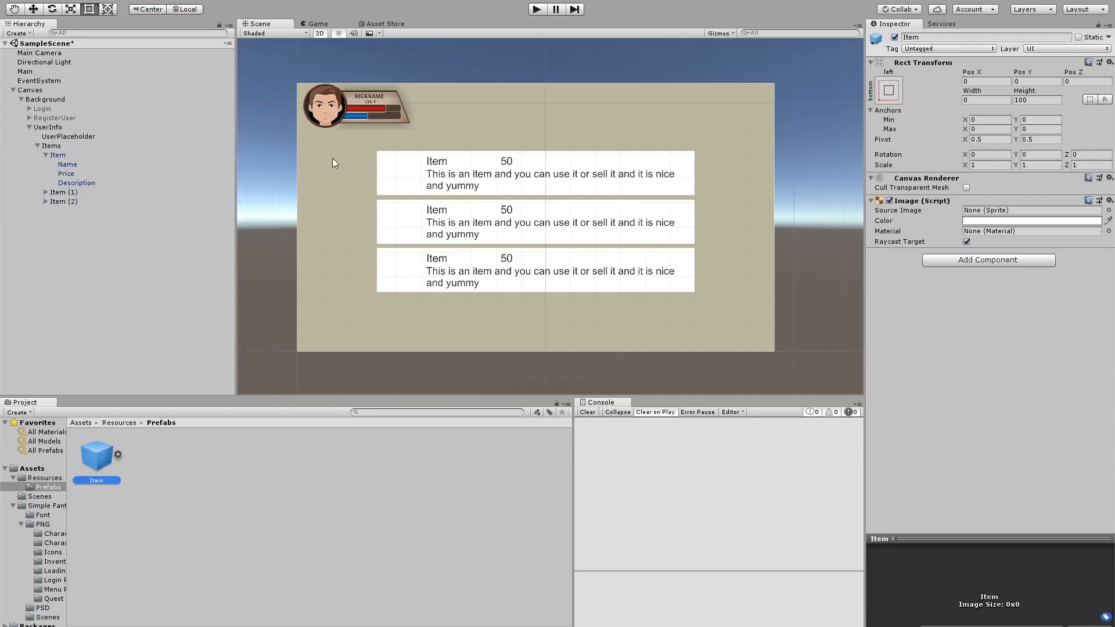
- Add a Crystal_Icon image at the left end of the Item row
right_click(58, 154)
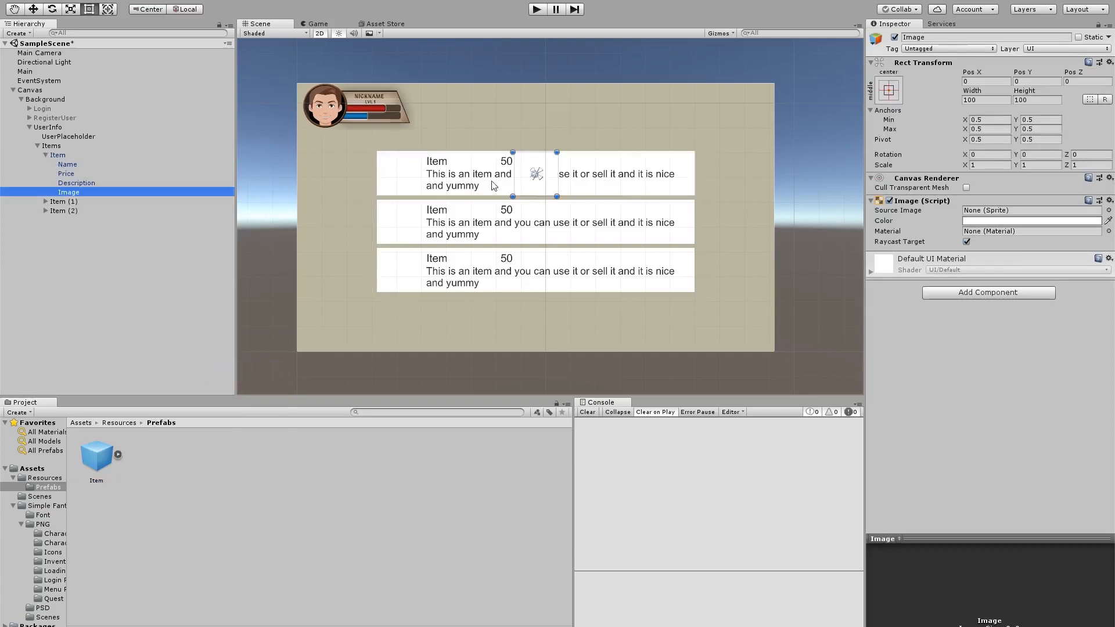
drag(533, 175, 398, 175)
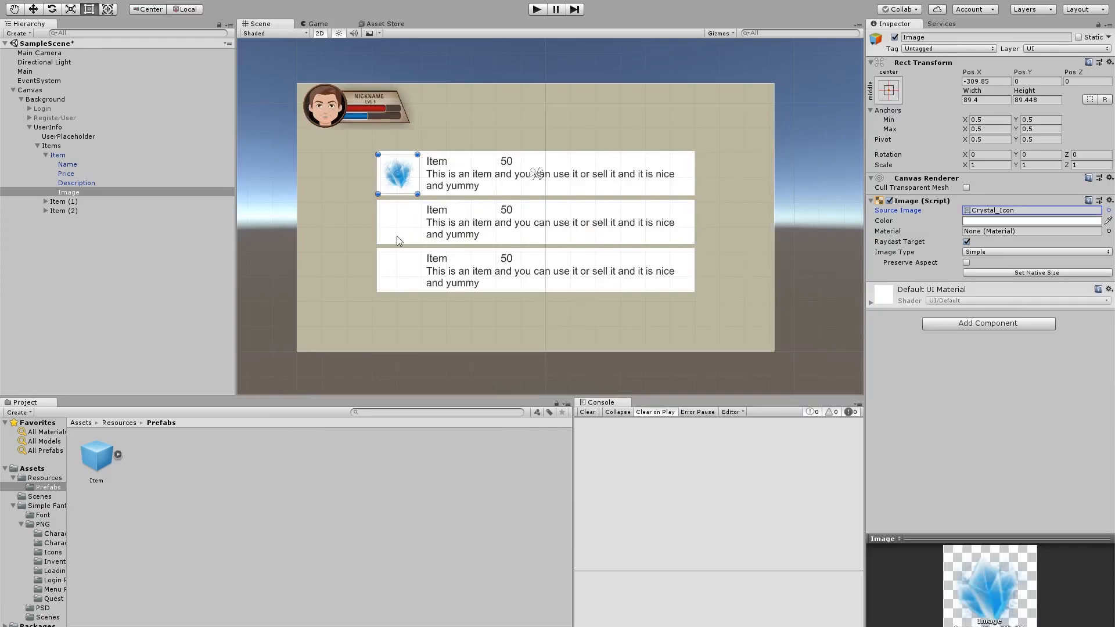
- Delete Item (1) and Item (2), leaving the single Item row selected
click(469, 137)
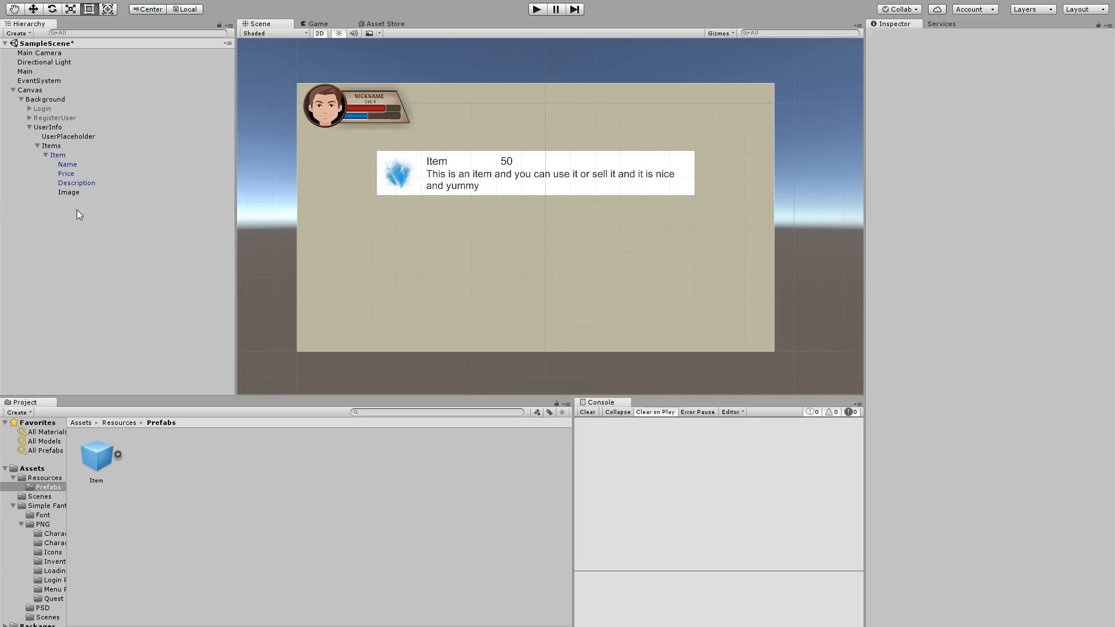
click(57, 156)
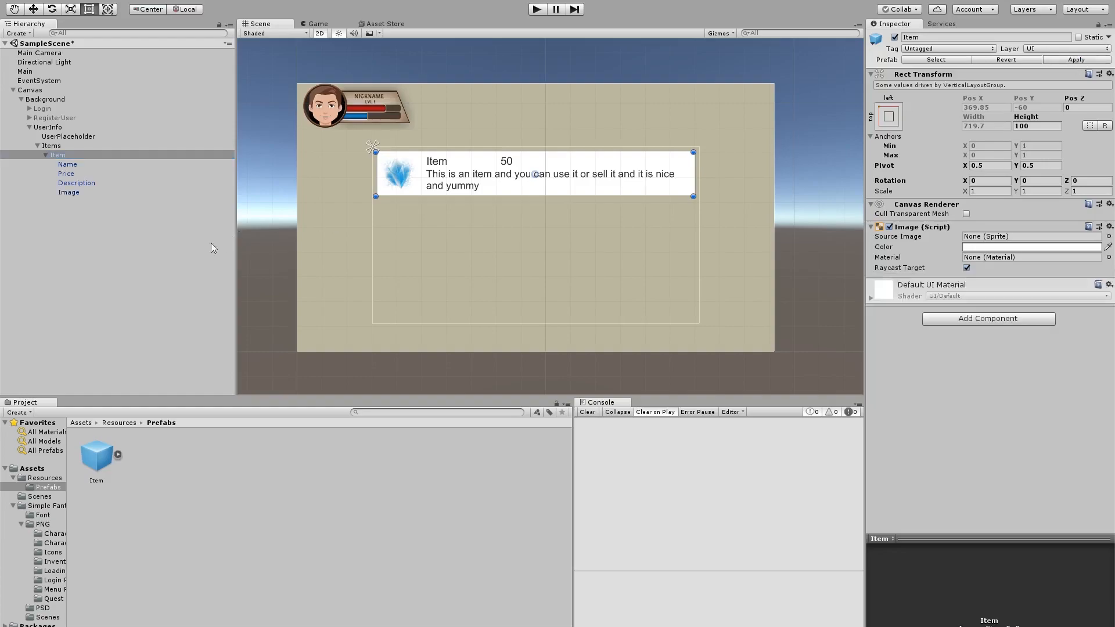
- Select the Item row and collapse its children in the Hierarchy
click(96, 460)
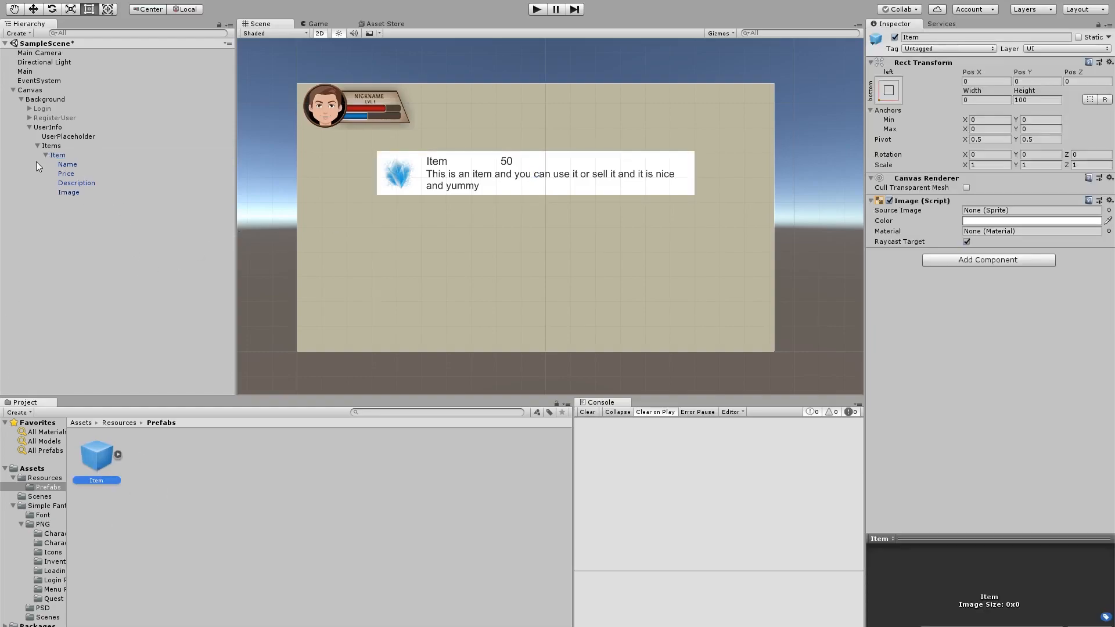
click(46, 155)
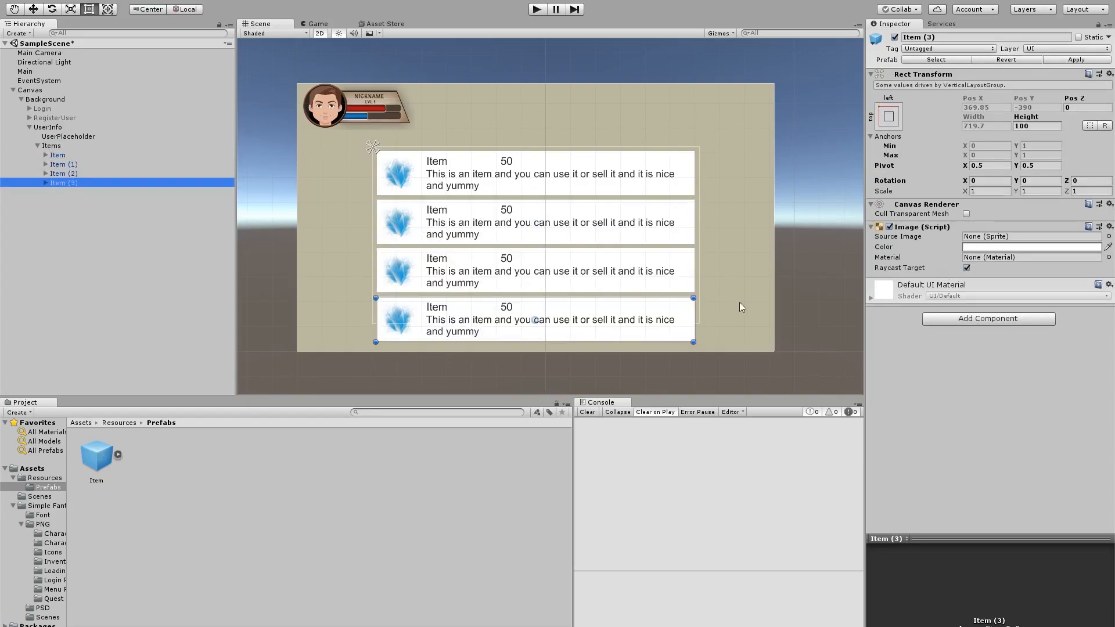
mouse_move(553, 341)
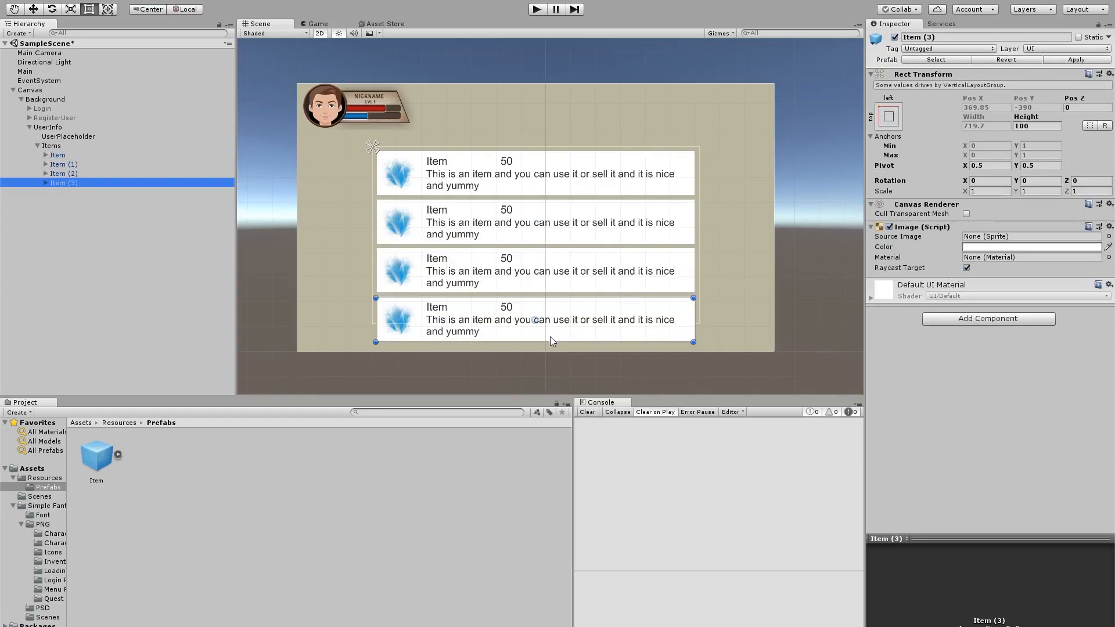
mouse_move(678, 323)
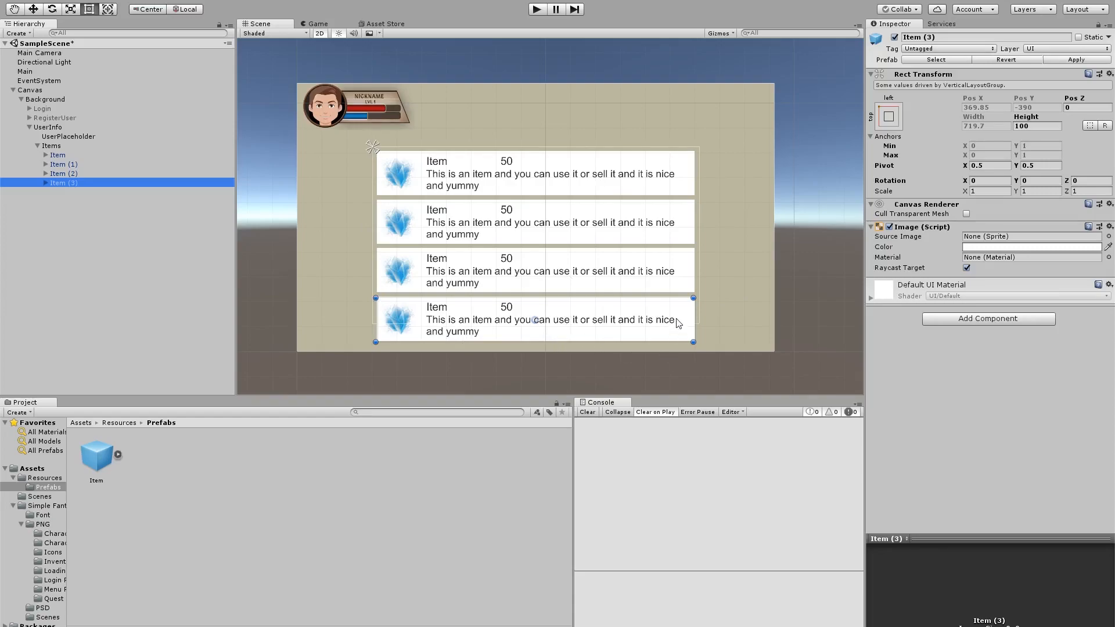
mouse_move(563, 210)
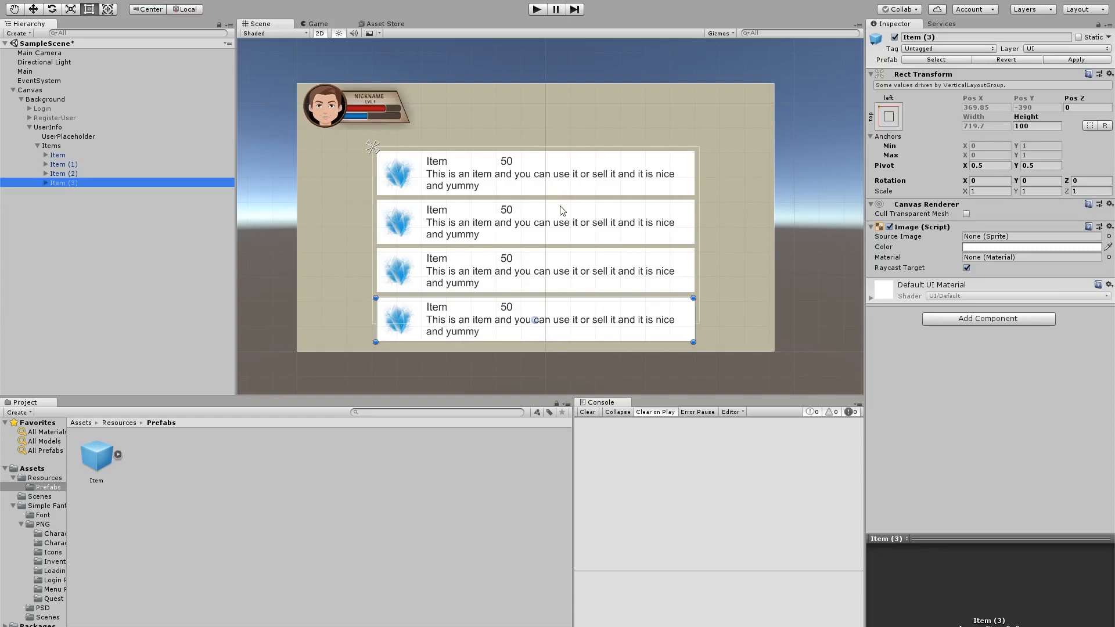
mouse_move(448, 72)
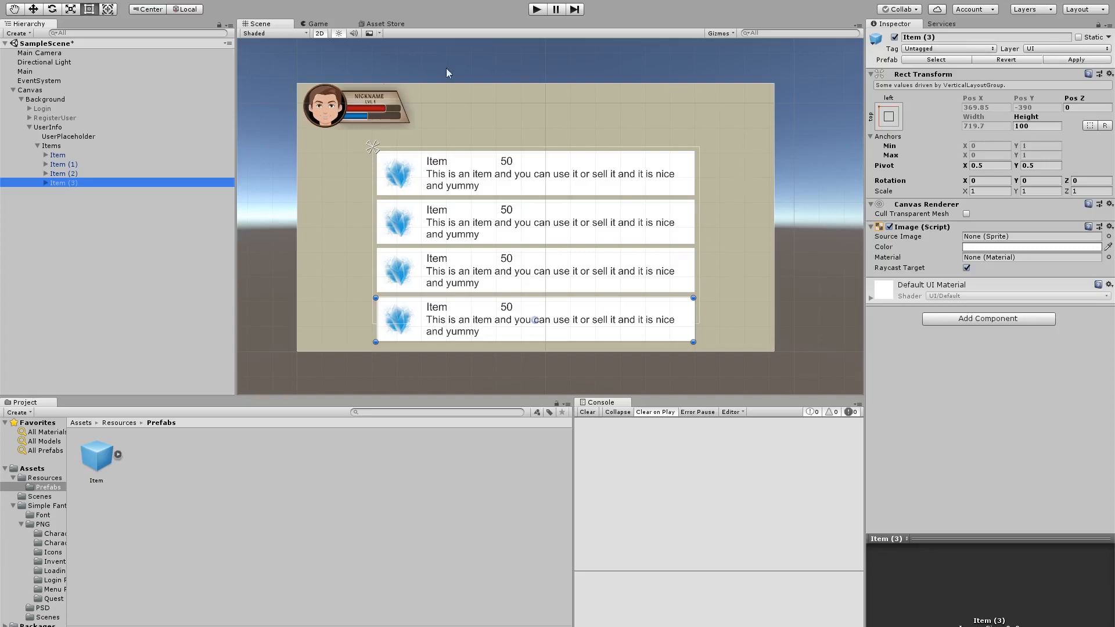
mouse_move(517, 272)
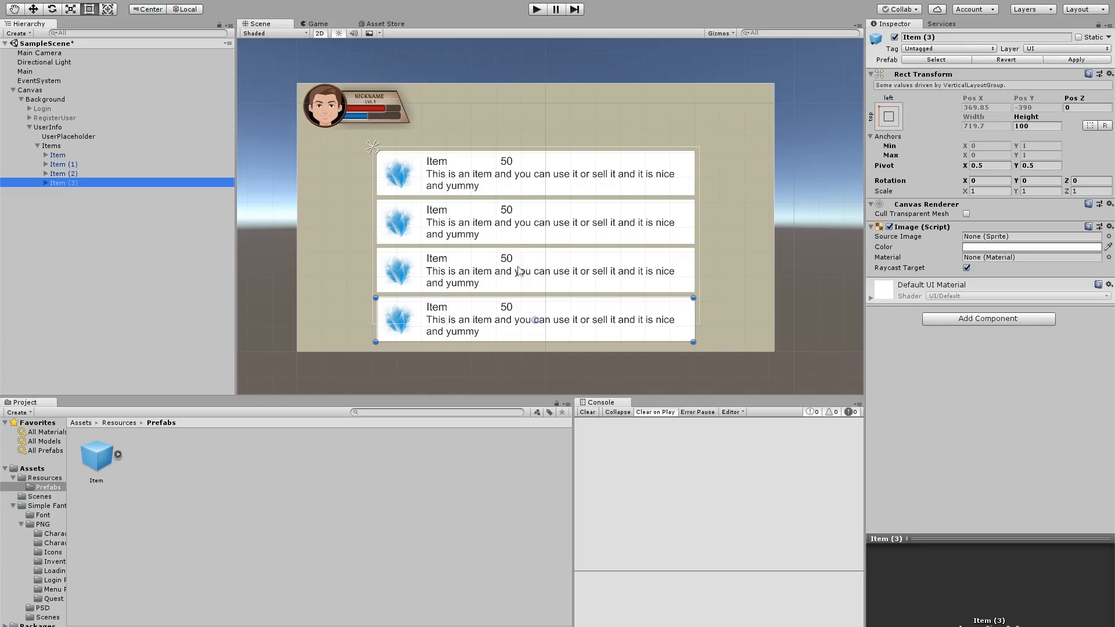
mouse_move(399, 319)
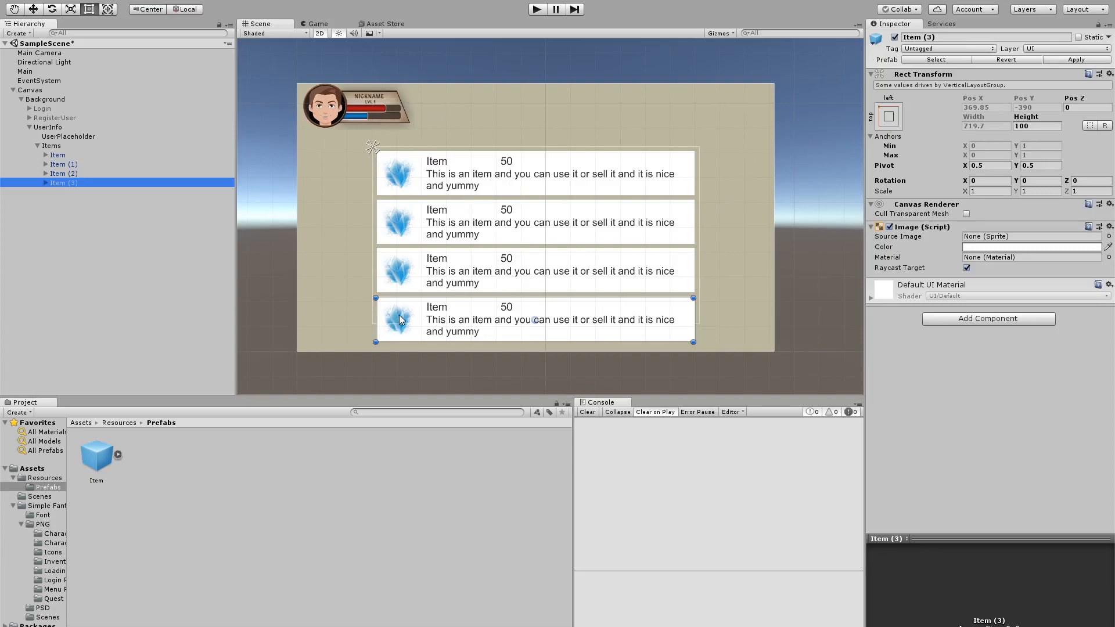
mouse_move(398, 272)
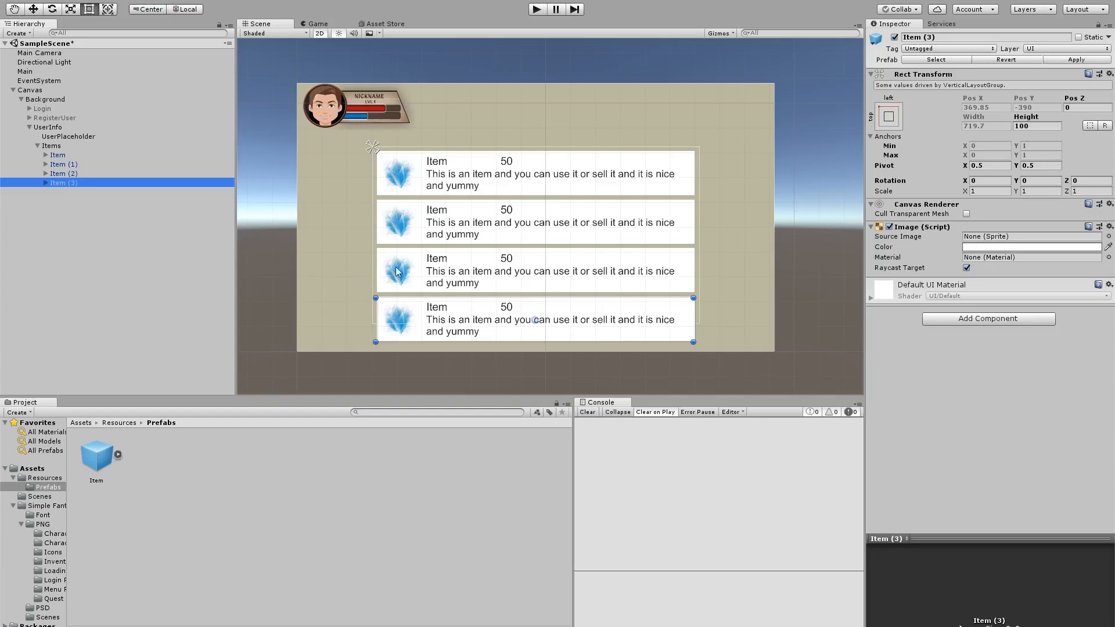
mouse_move(369, 98)
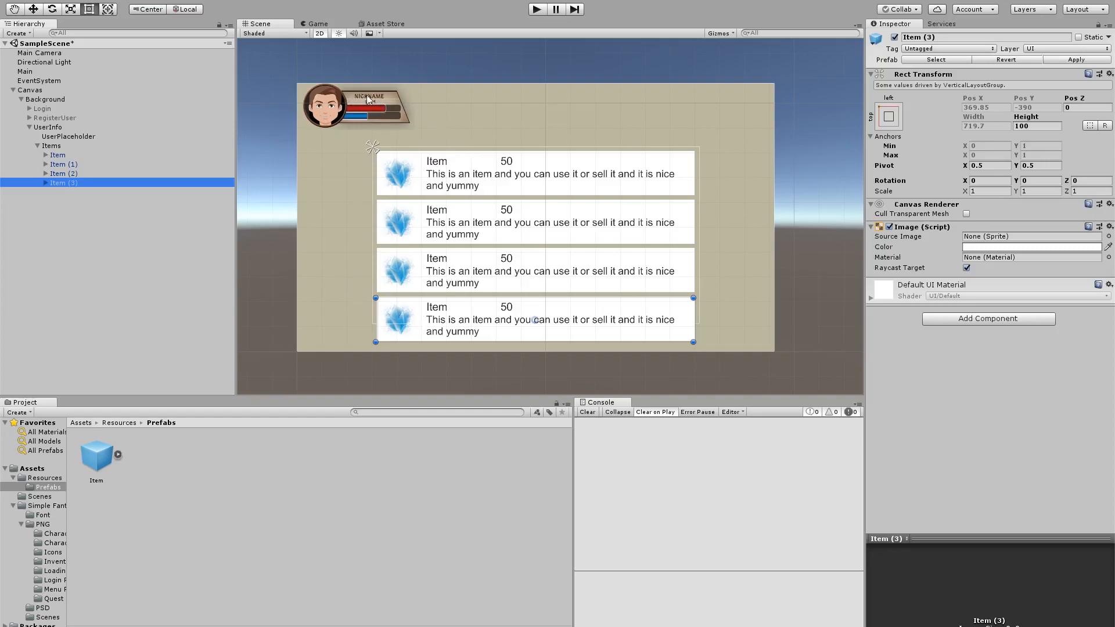
- Add an image under UserInfo over the avatar portrait and begin naming it UserPicture
click(63, 136)
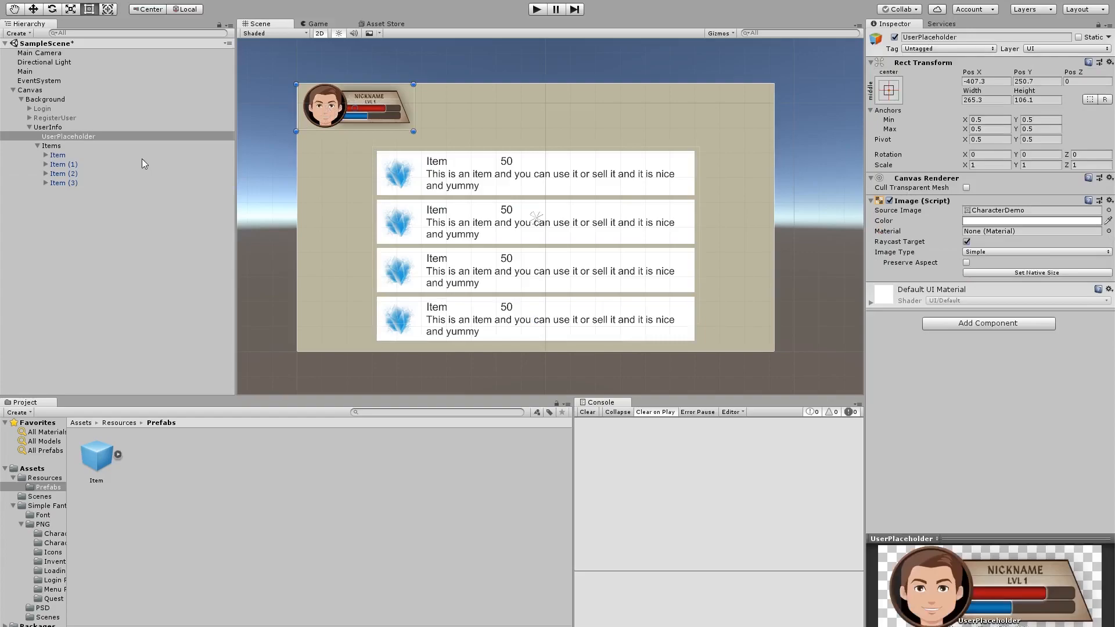
right_click(49, 128)
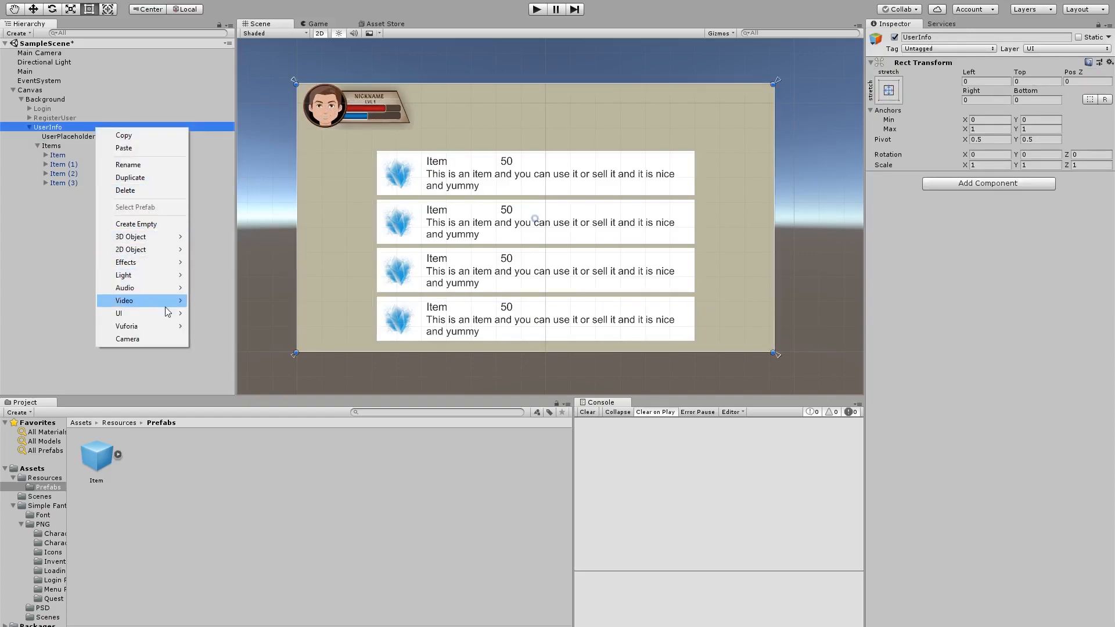
mouse_move(118, 313)
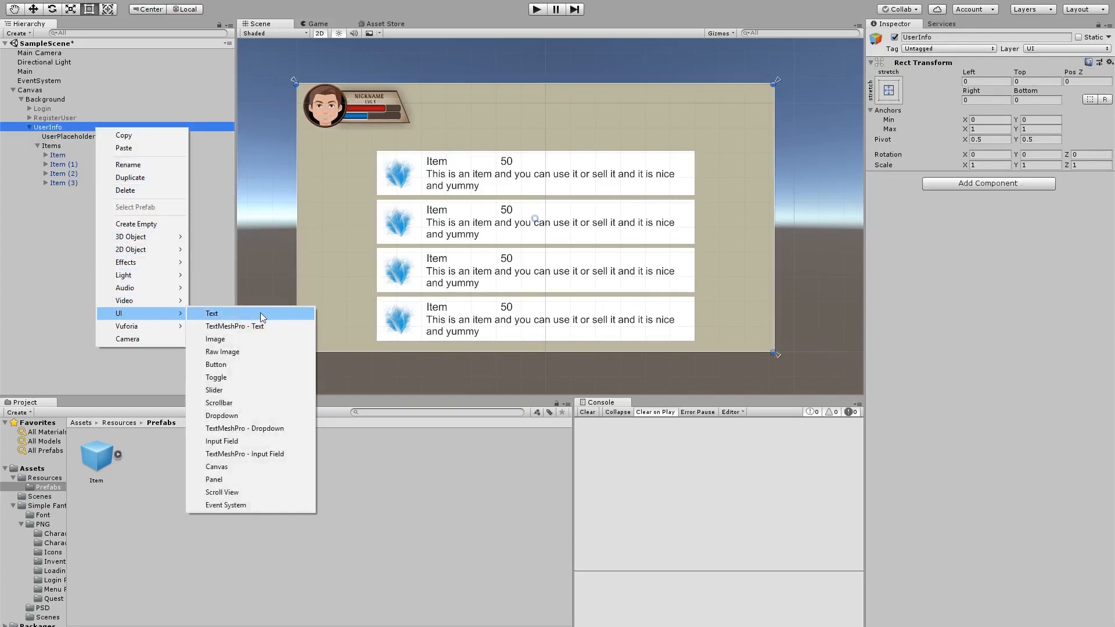
mouse_move(272, 406)
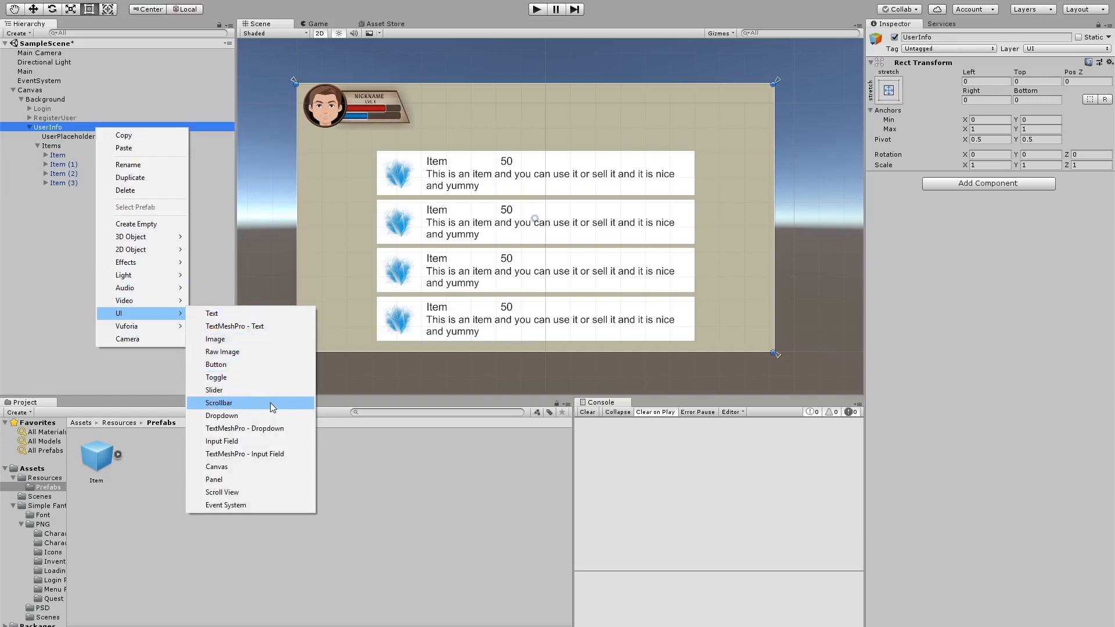
mouse_move(217, 339)
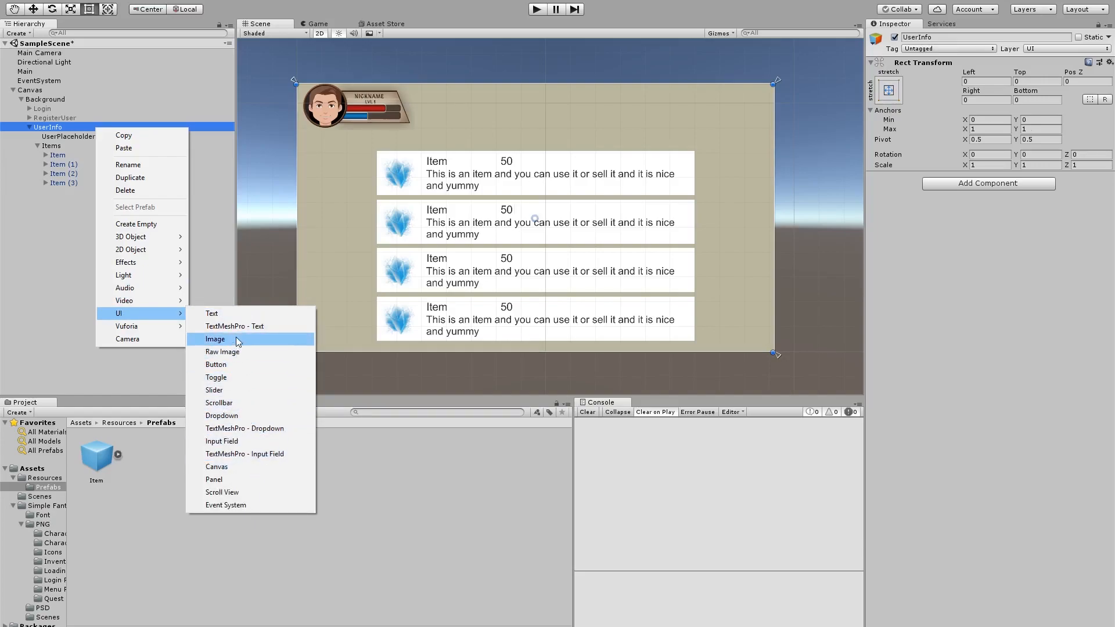
click(215, 339)
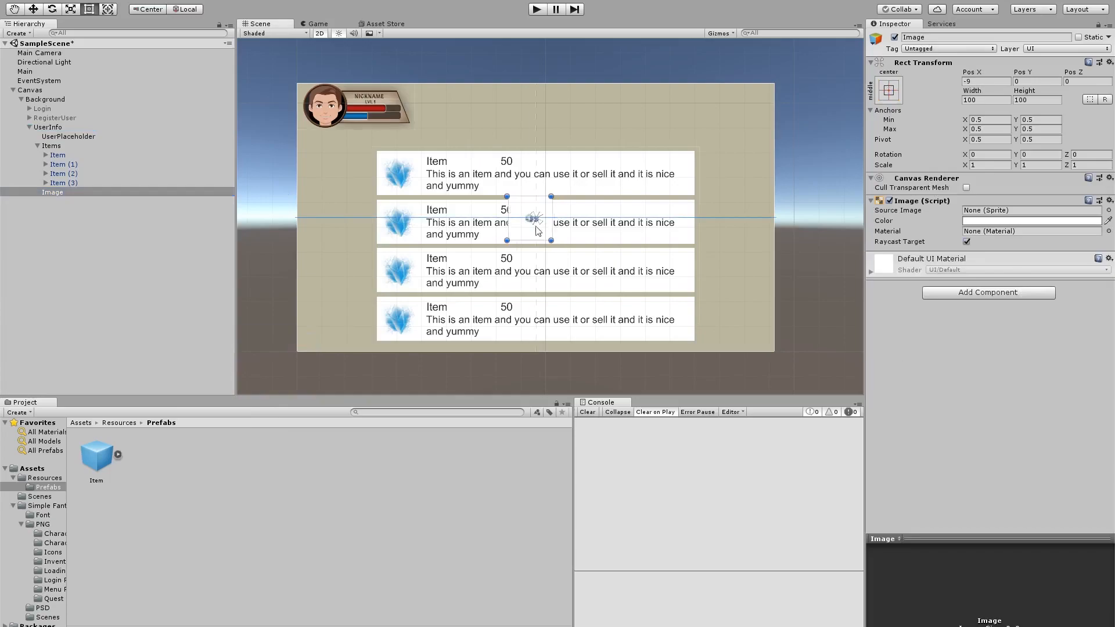
drag(534, 217, 324, 106)
text(User)
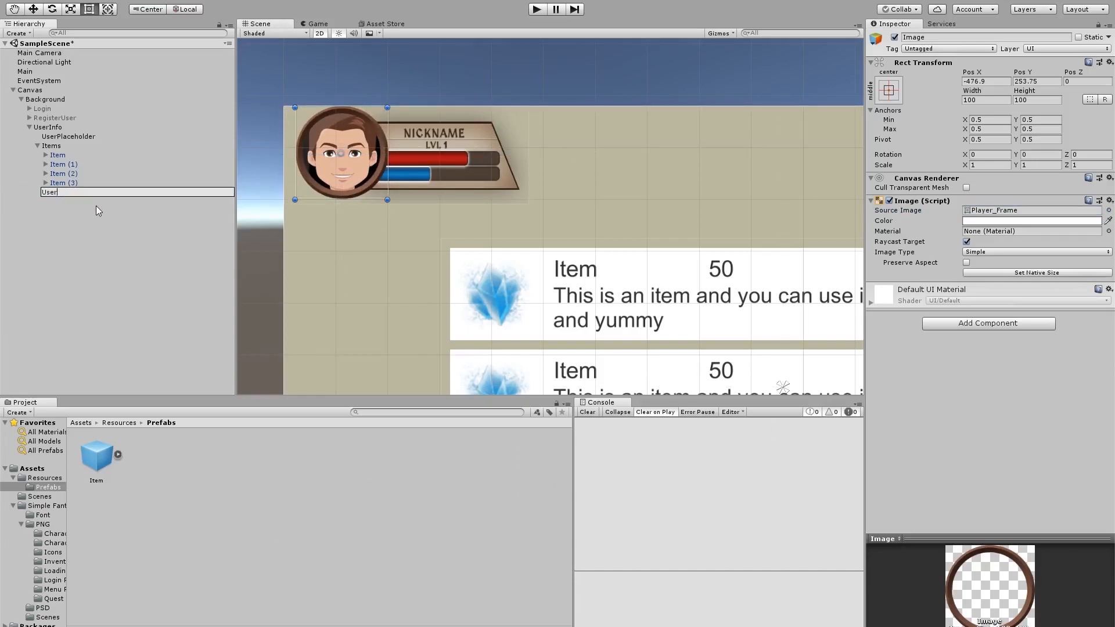
text(Picture)
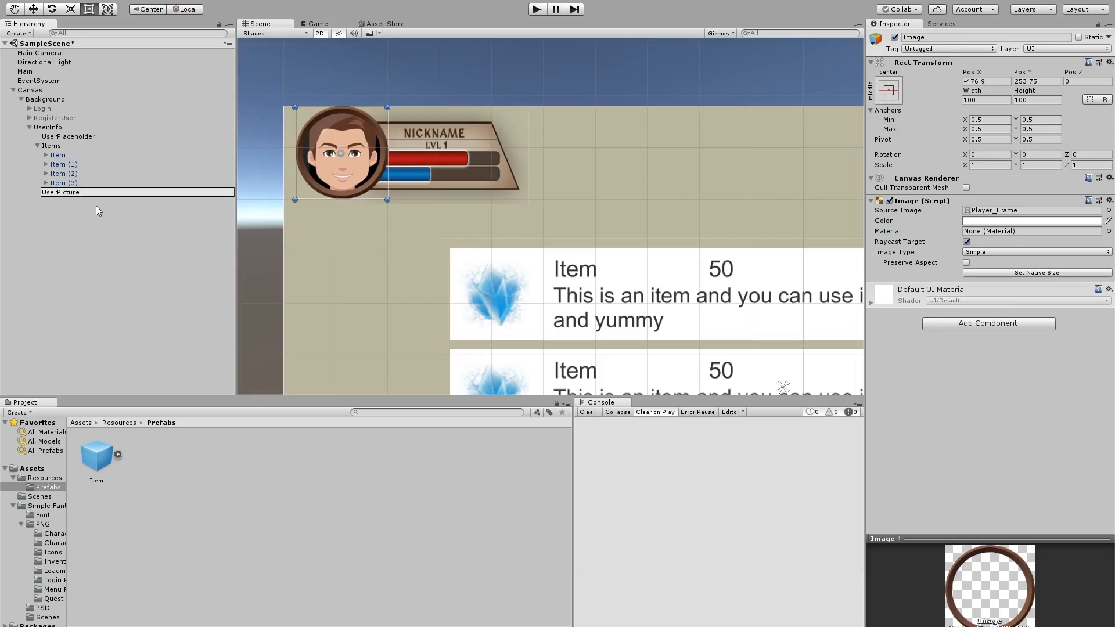
- Add a second image under UserInfo and name it UserInfo
right_click(52, 127)
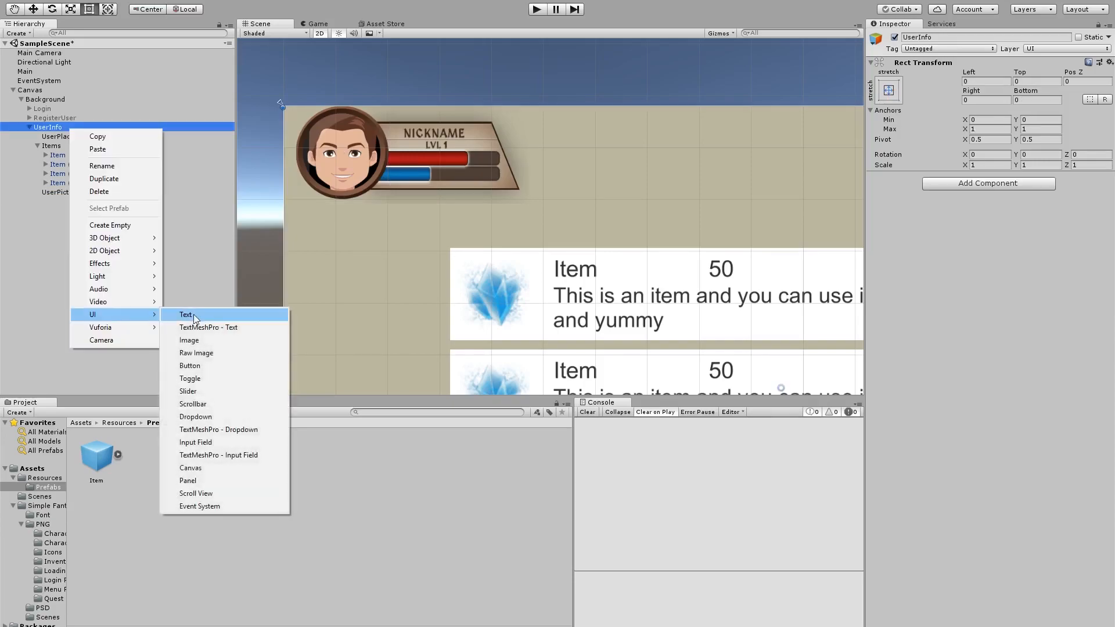
click(188, 339)
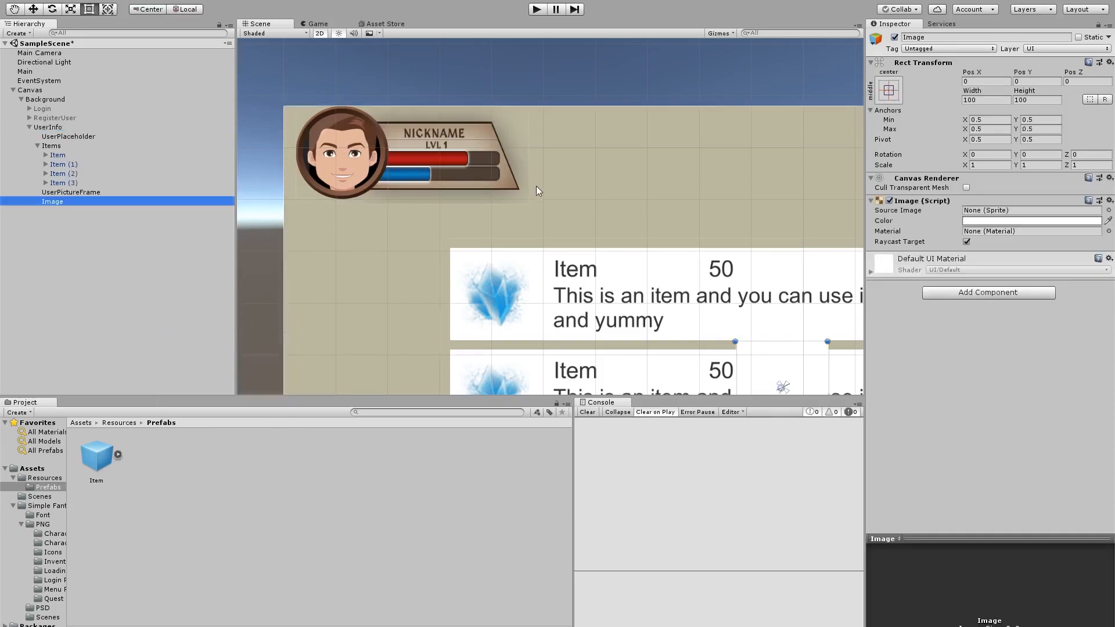
mouse_move(350, 127)
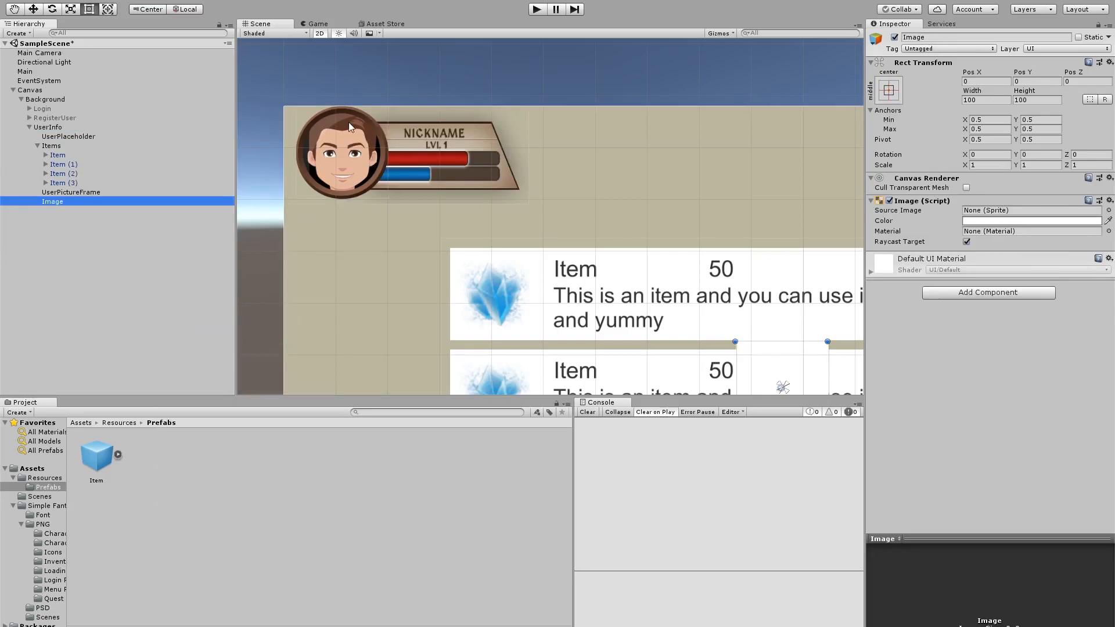
mouse_move(369, 158)
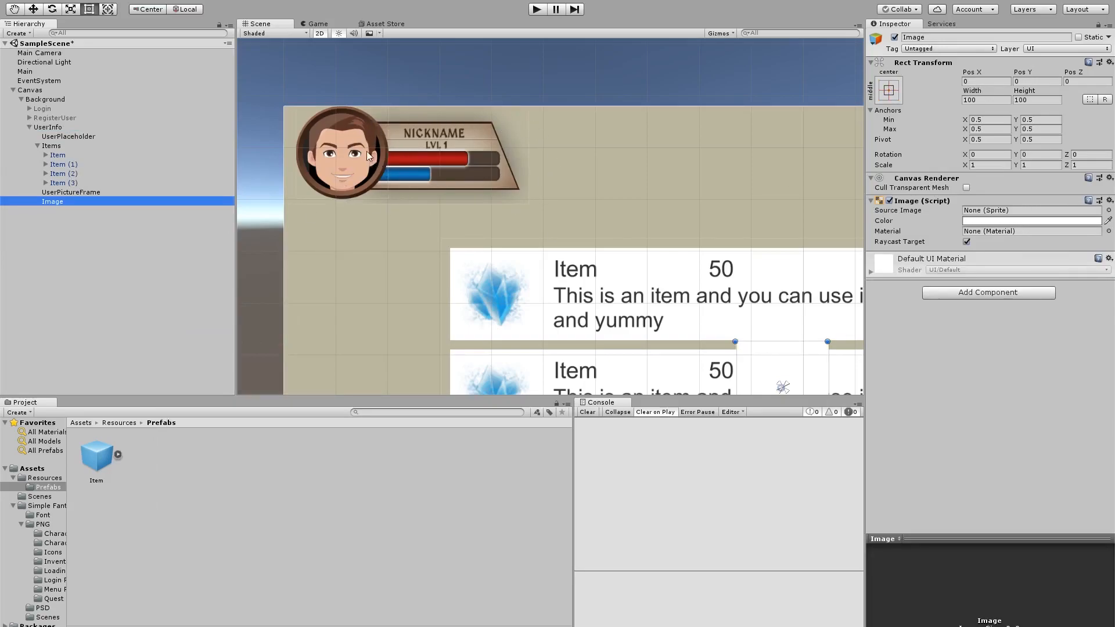
double_click(51, 202)
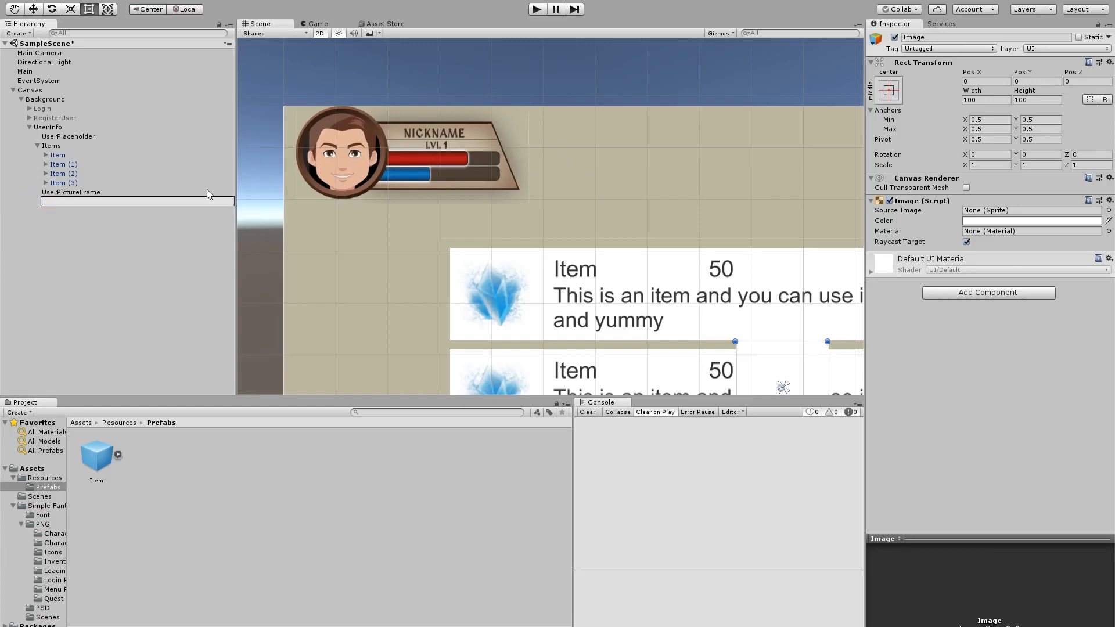
text(UserInfoRectangle)
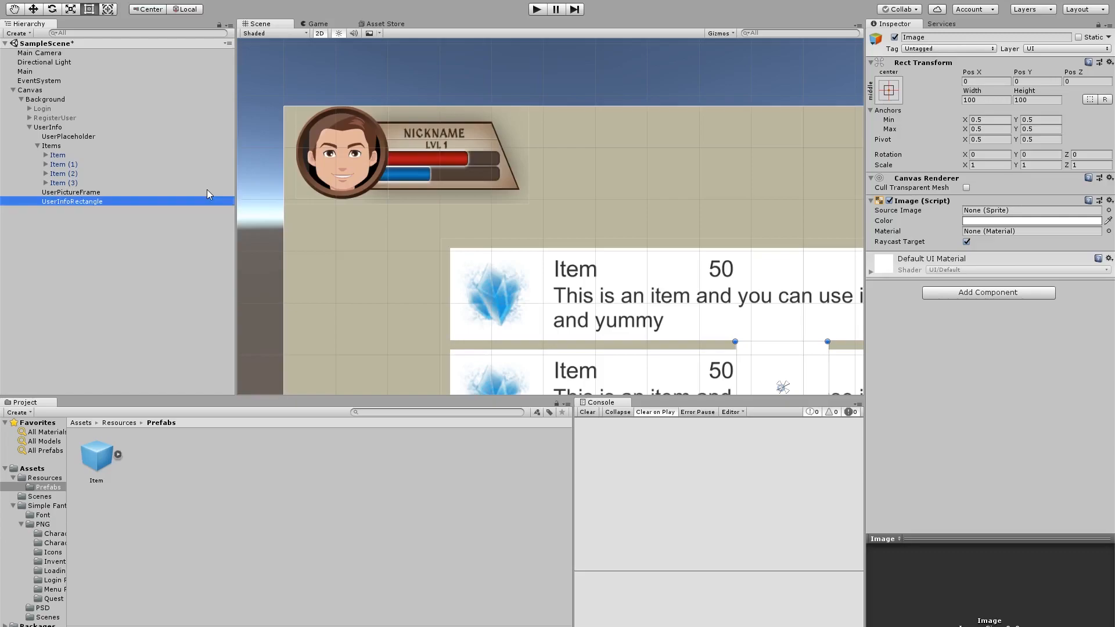
- Rename the parent UserInfo panel to UserProfile
click(51, 126)
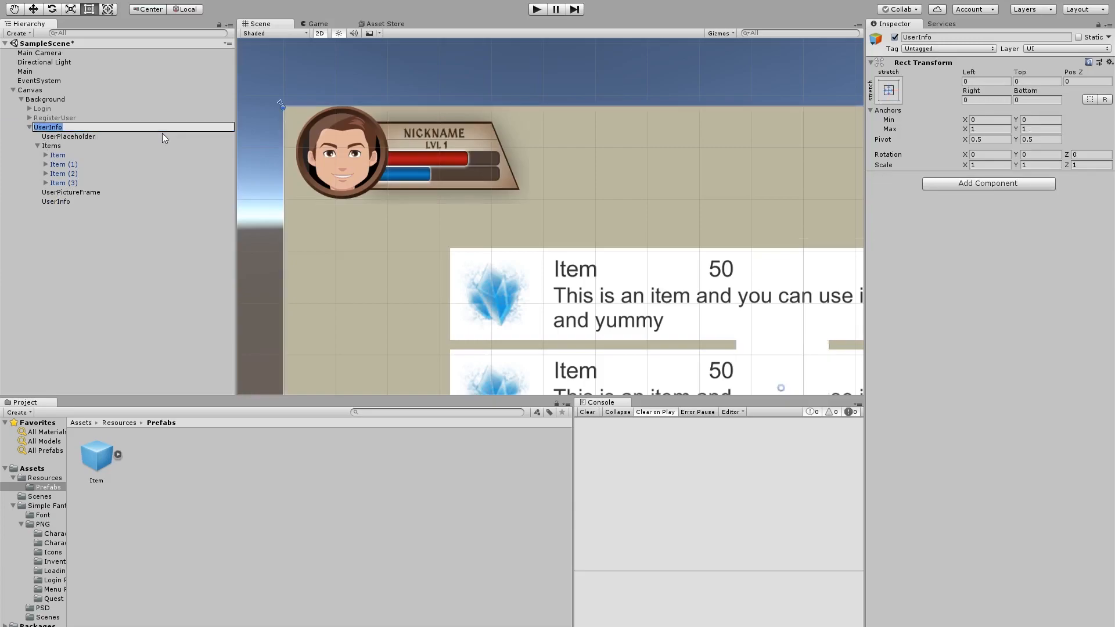
text(UserProfile)
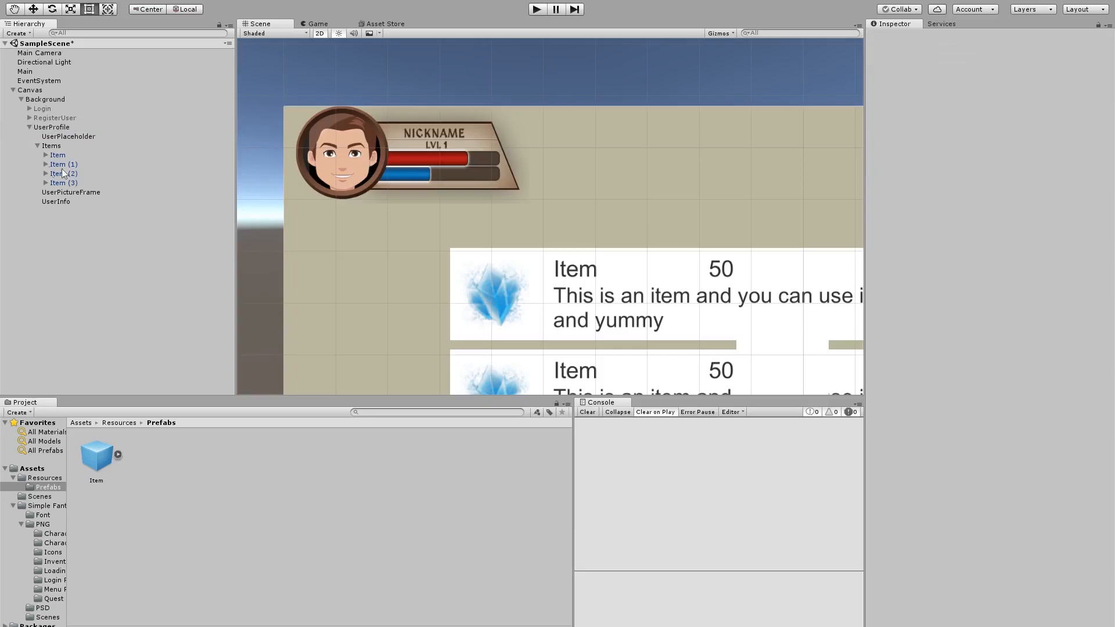
- Confirm the UserProfile rename and select the first Item row
click(54, 202)
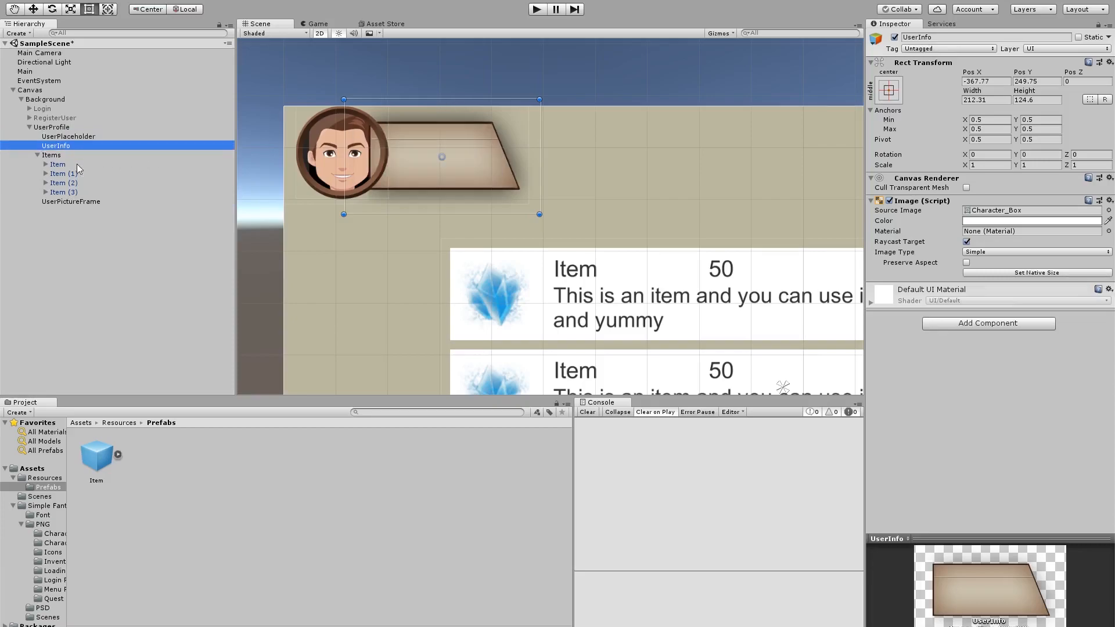
click(70, 155)
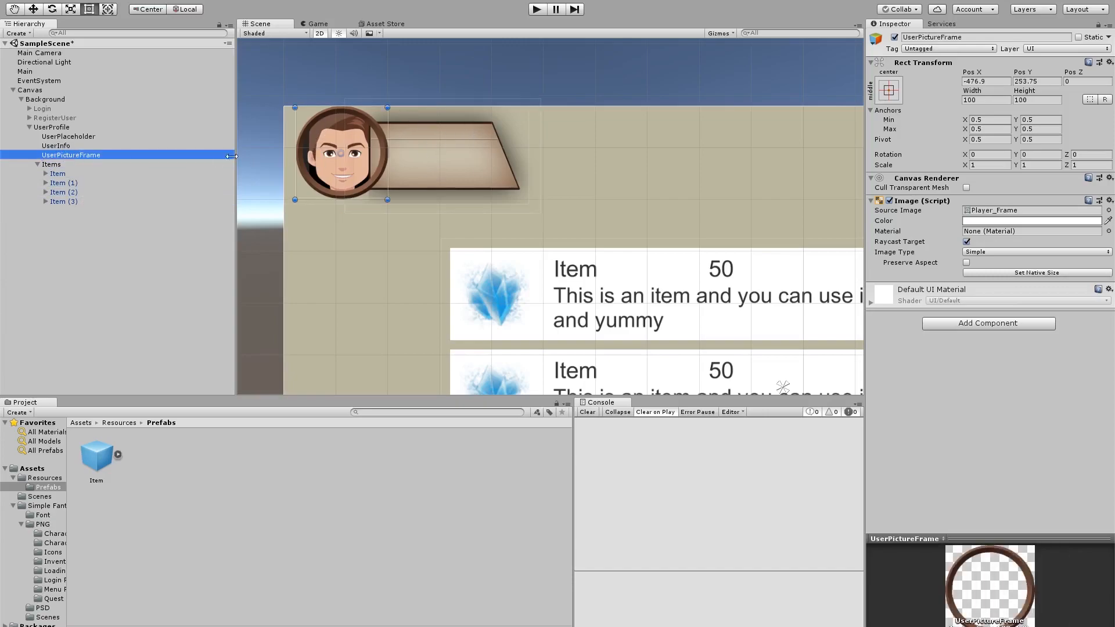
mouse_move(90, 165)
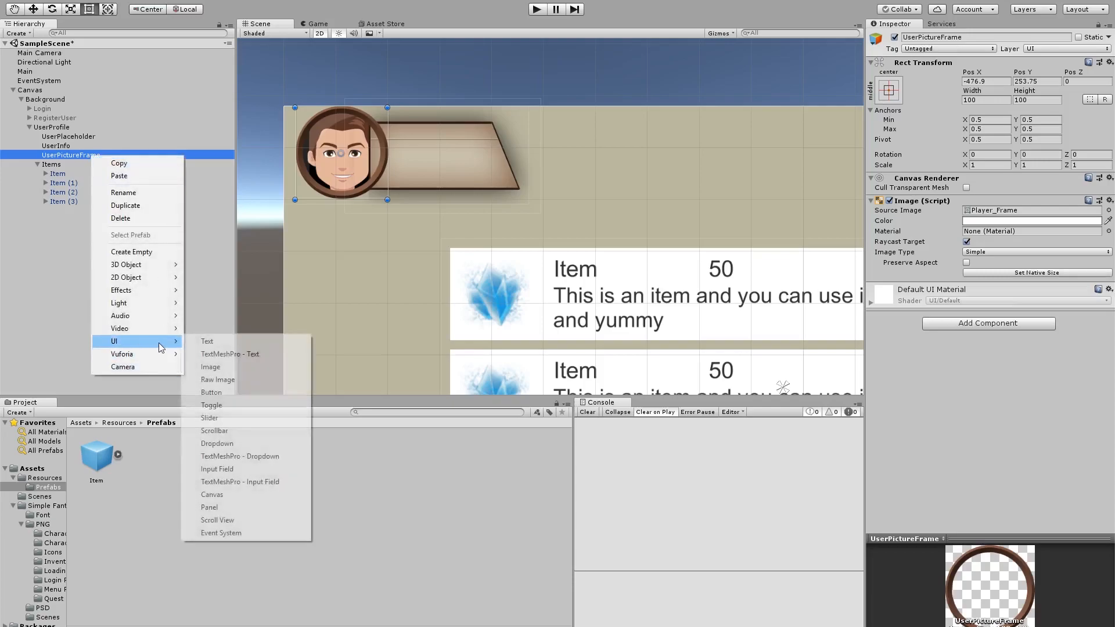
- Add an image under the picture frame and tint it salmon pink
click(210, 366)
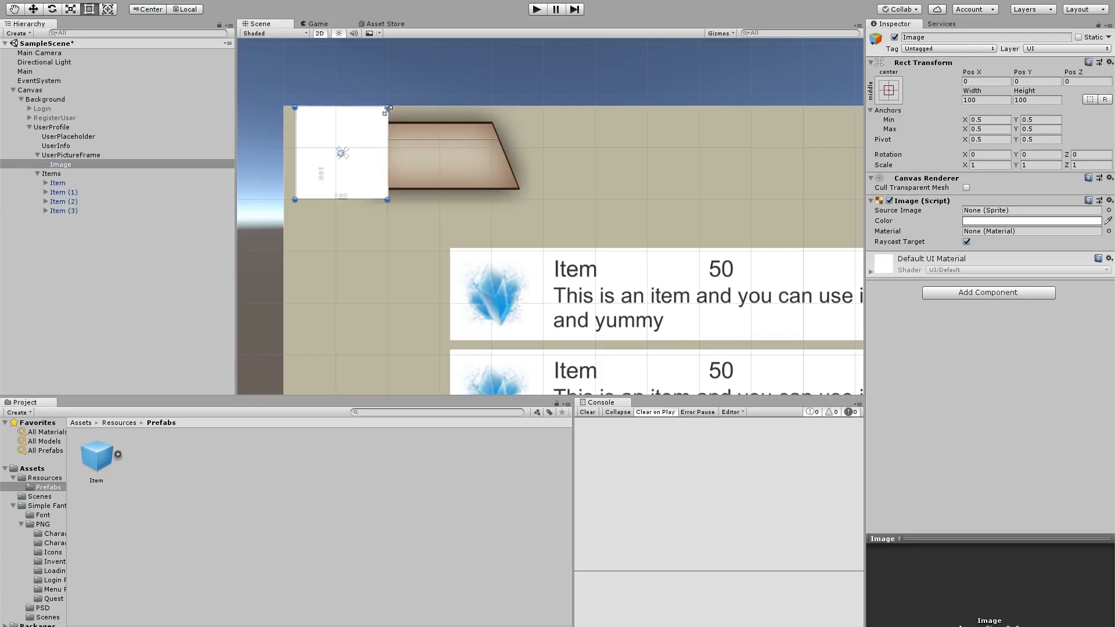
click(1031, 221)
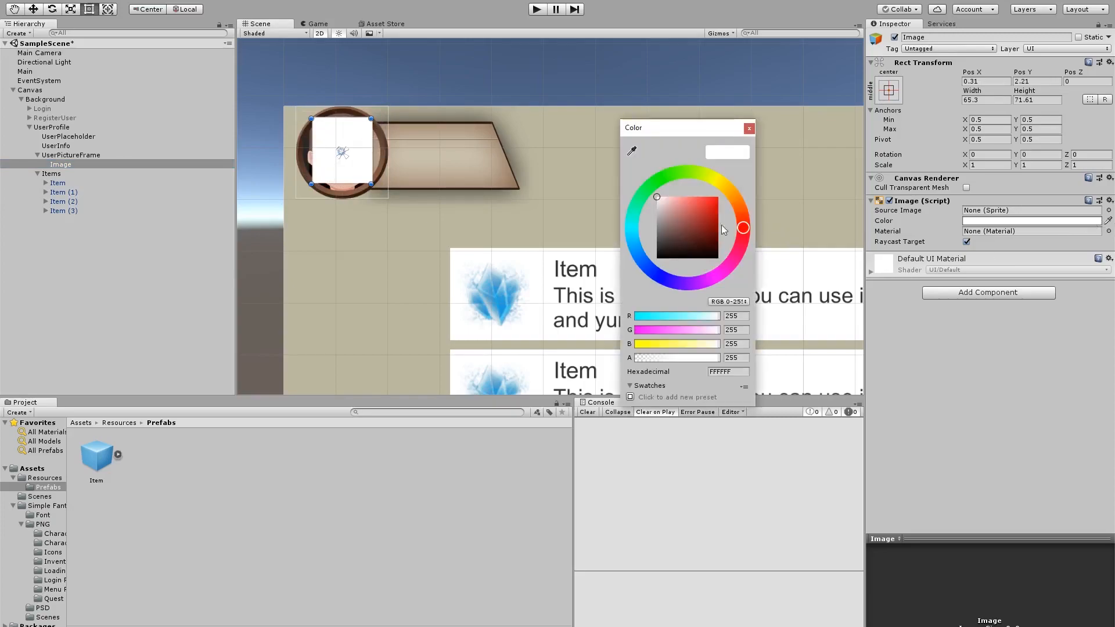
click(749, 128)
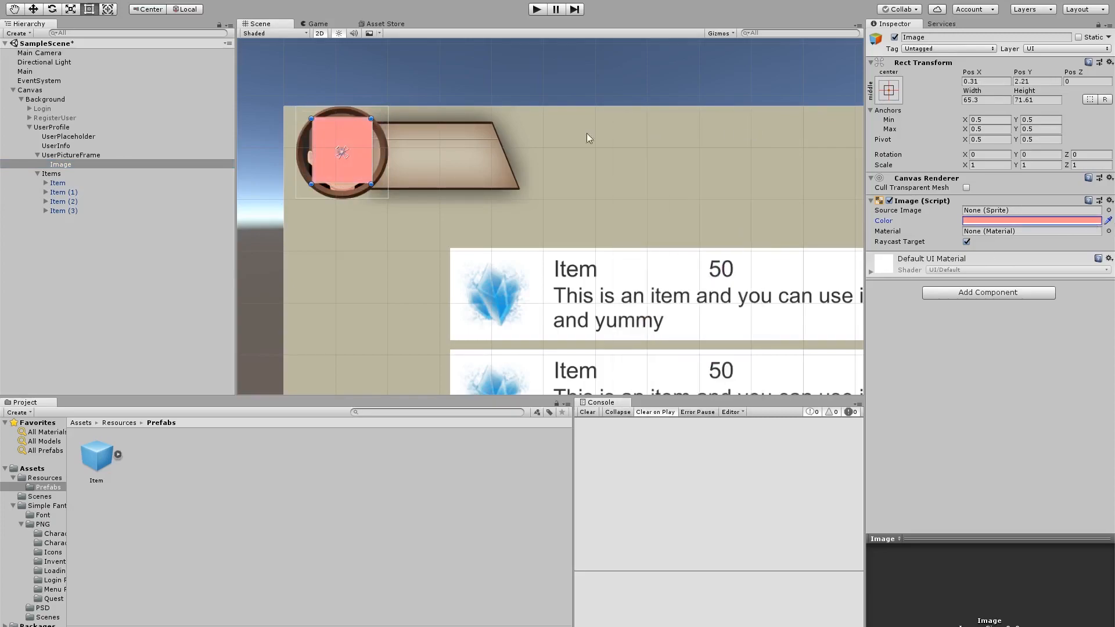
mouse_move(67, 149)
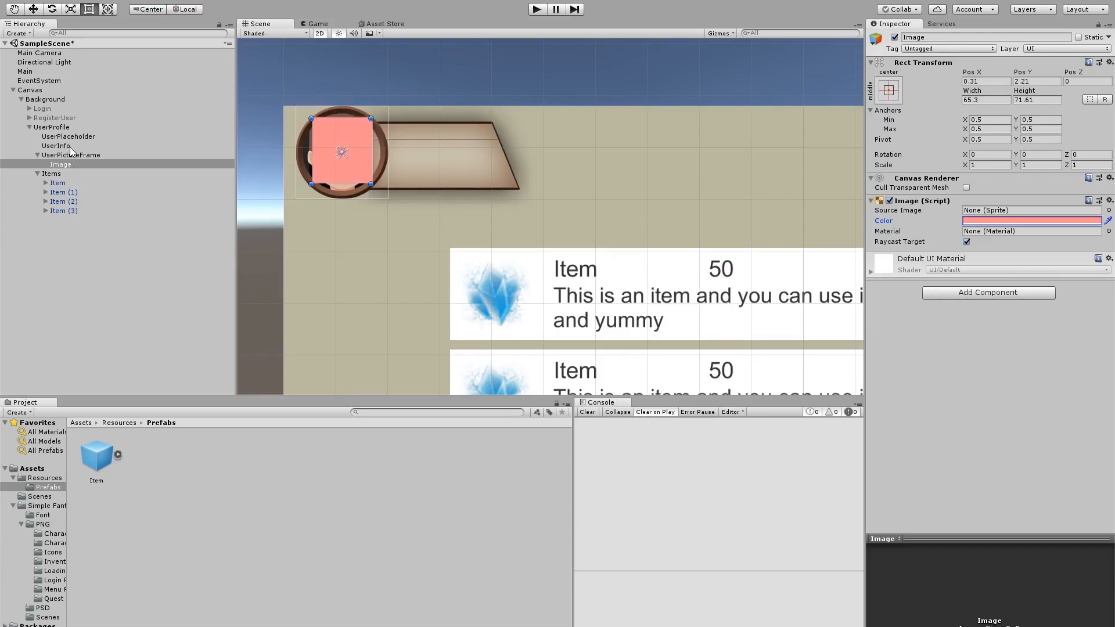
click(68, 136)
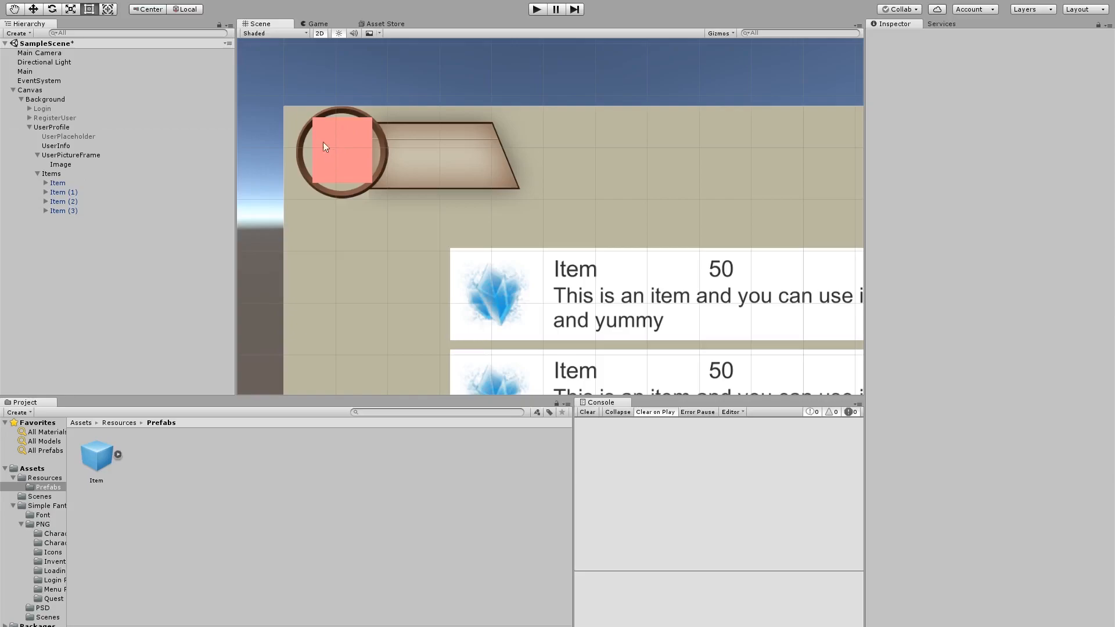
mouse_move(326, 127)
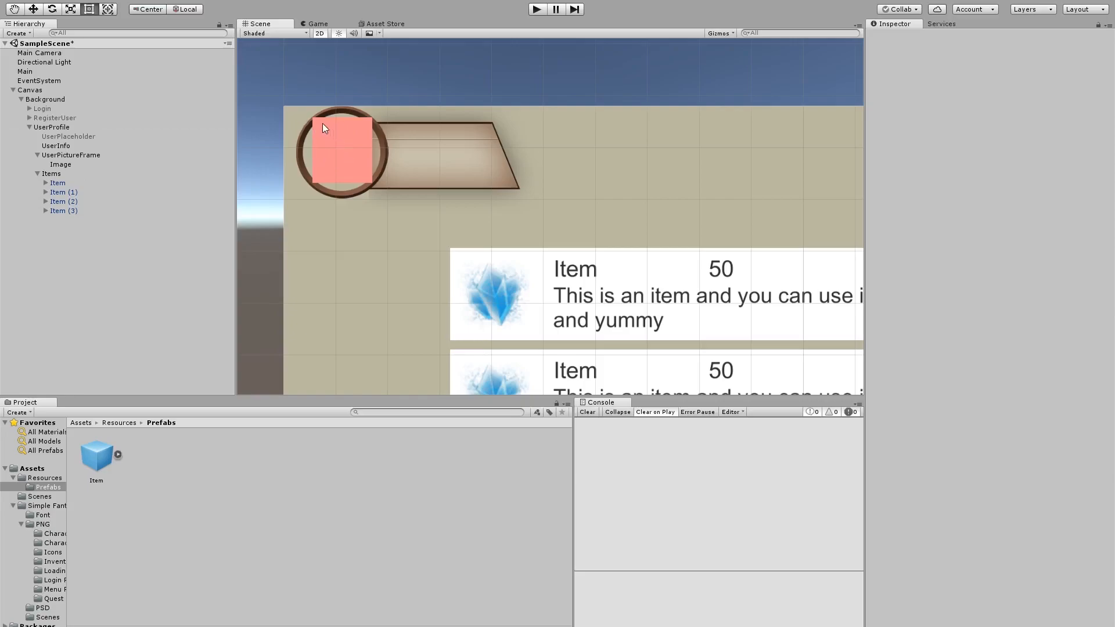
- Name the pink image UserPicture and nest UserPictureFrame inside it
click(60, 165)
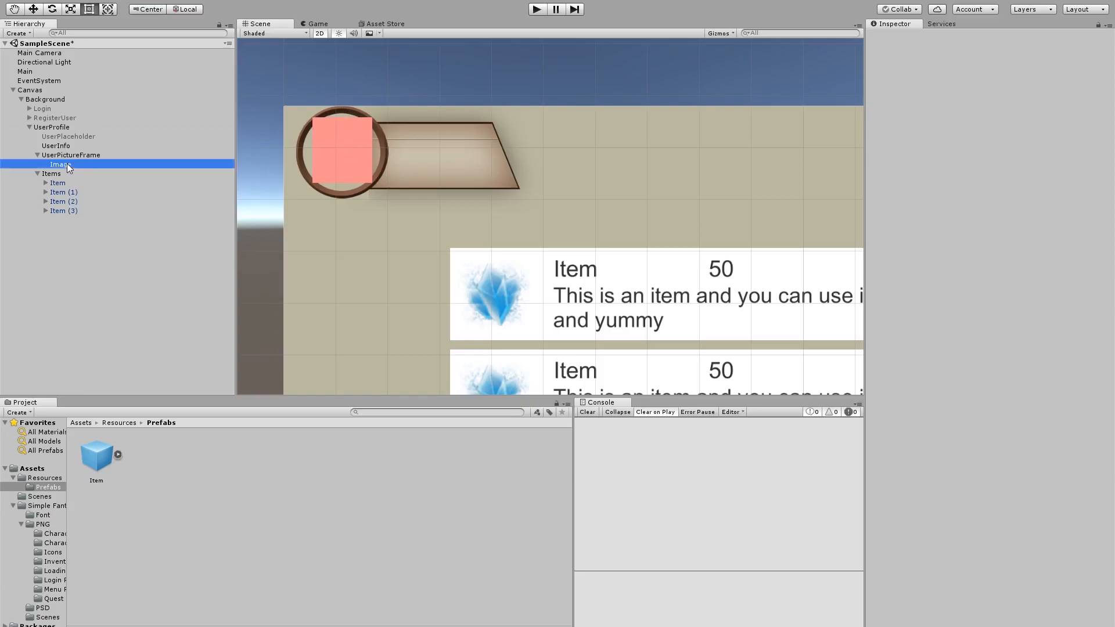
click(52, 165)
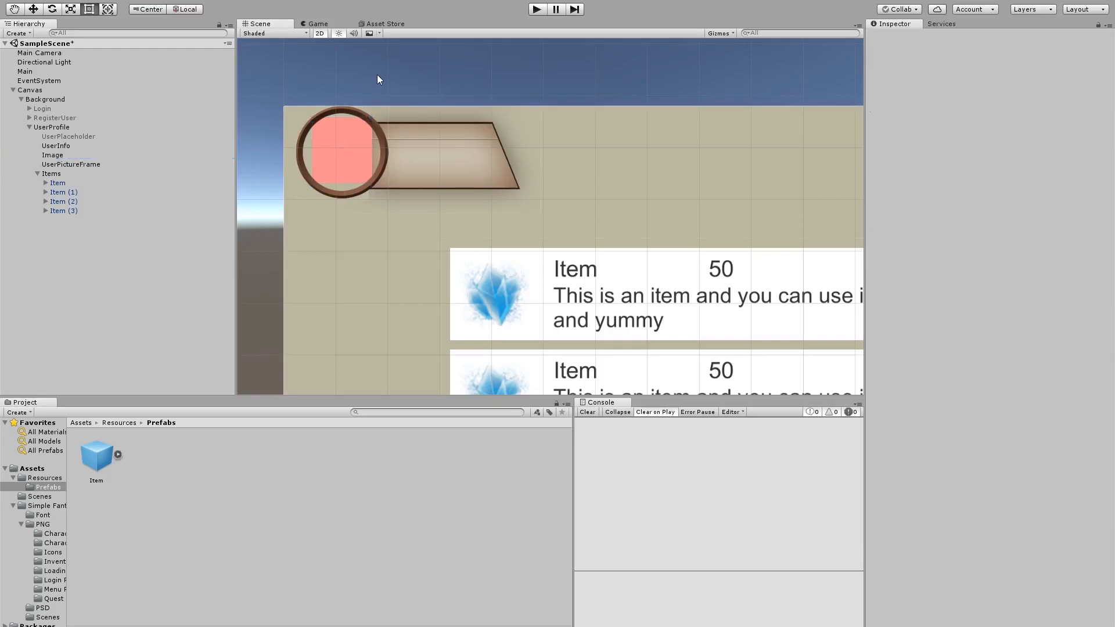
click(51, 156)
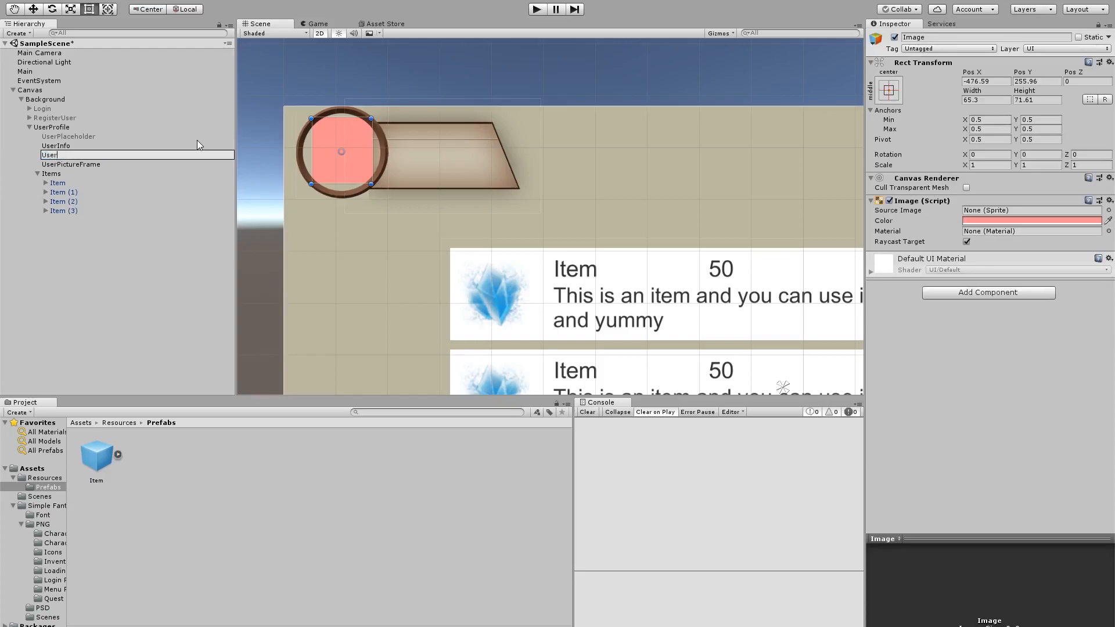
text(UserPicture)
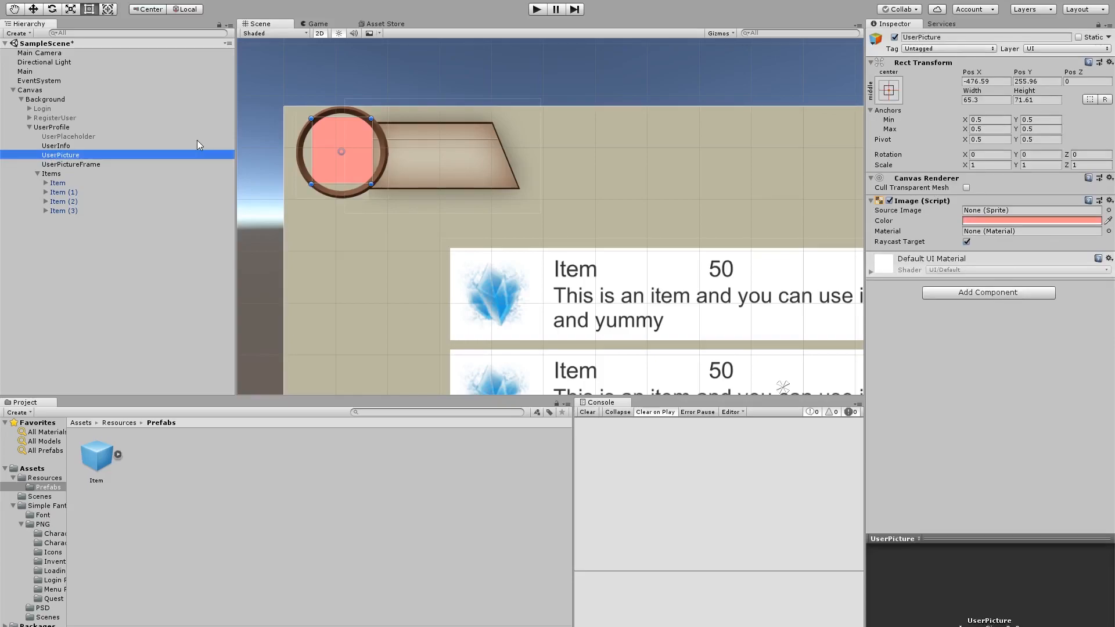
click(79, 165)
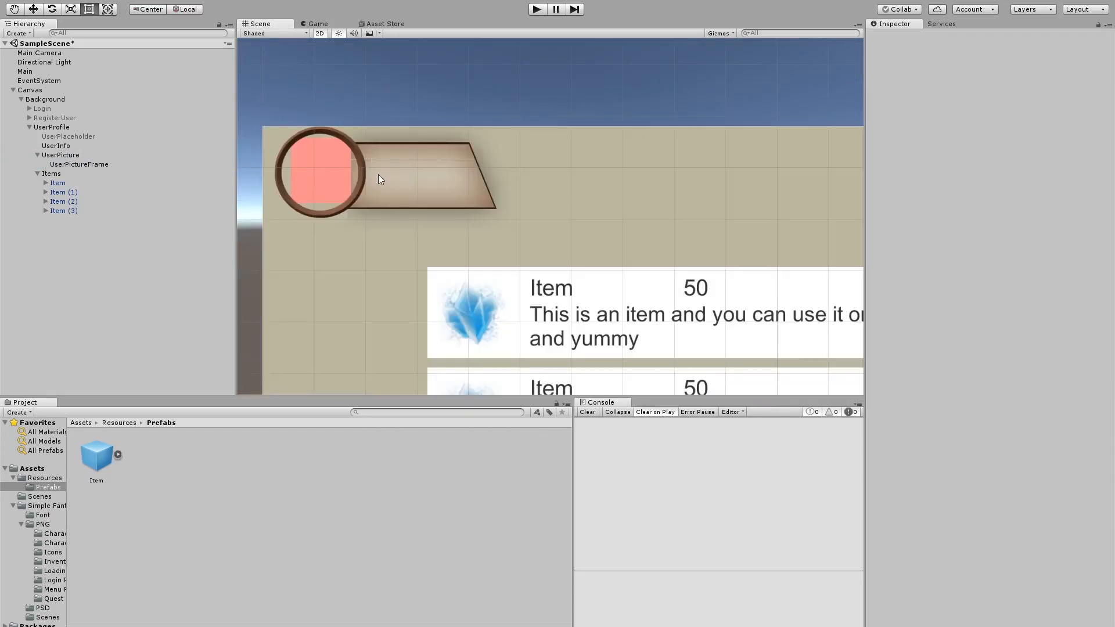
mouse_move(470, 188)
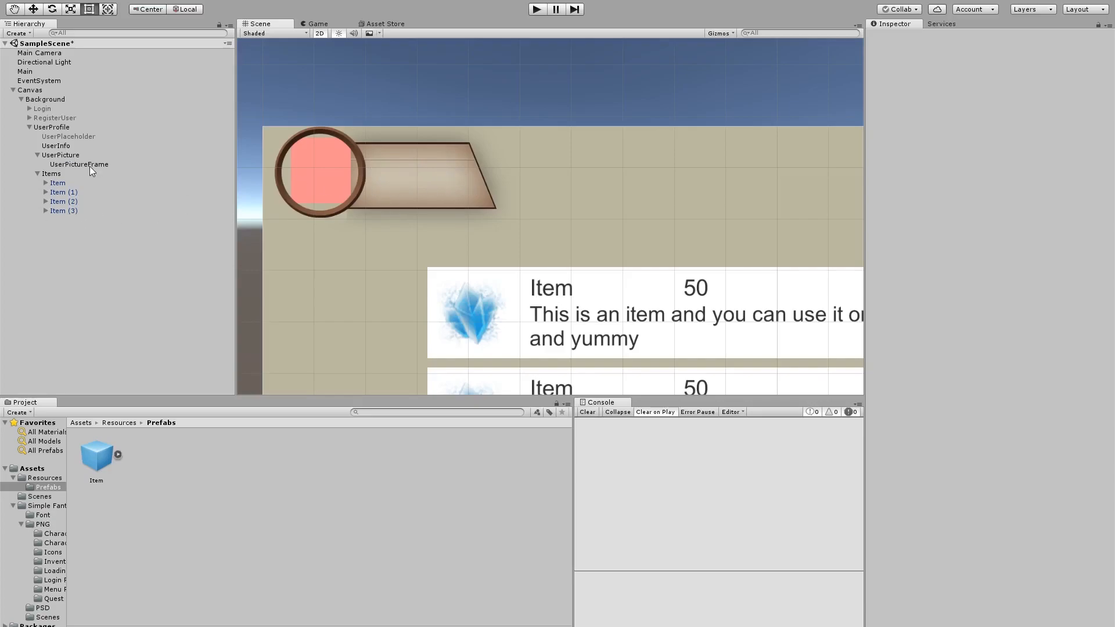
- Add a text label reading User Name, resize it to the plate and name it Username
right_click(58, 155)
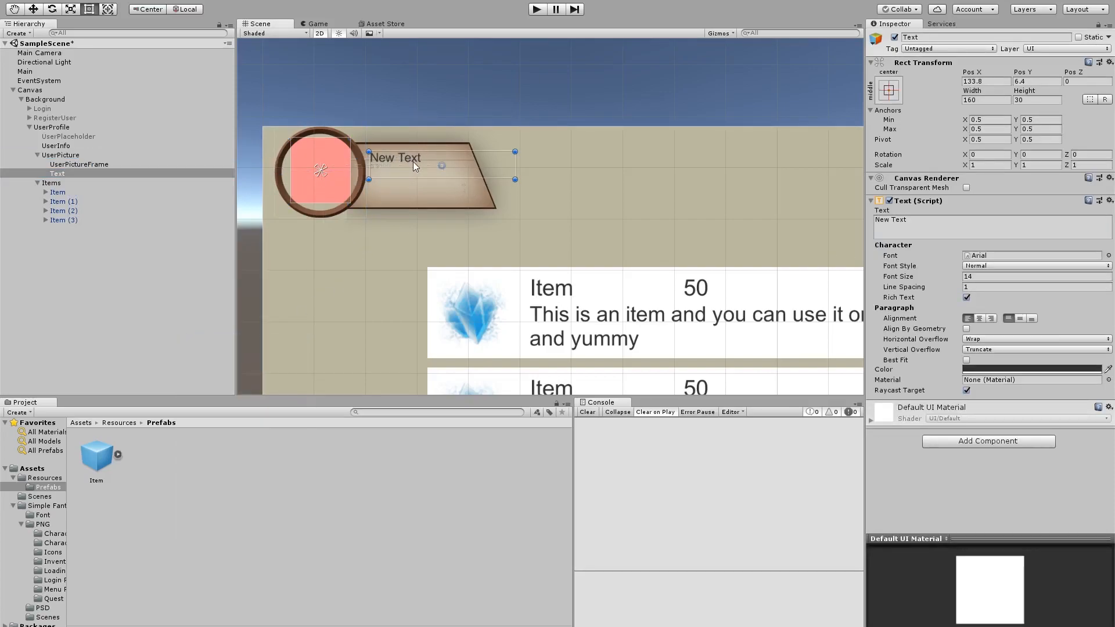
text(U)
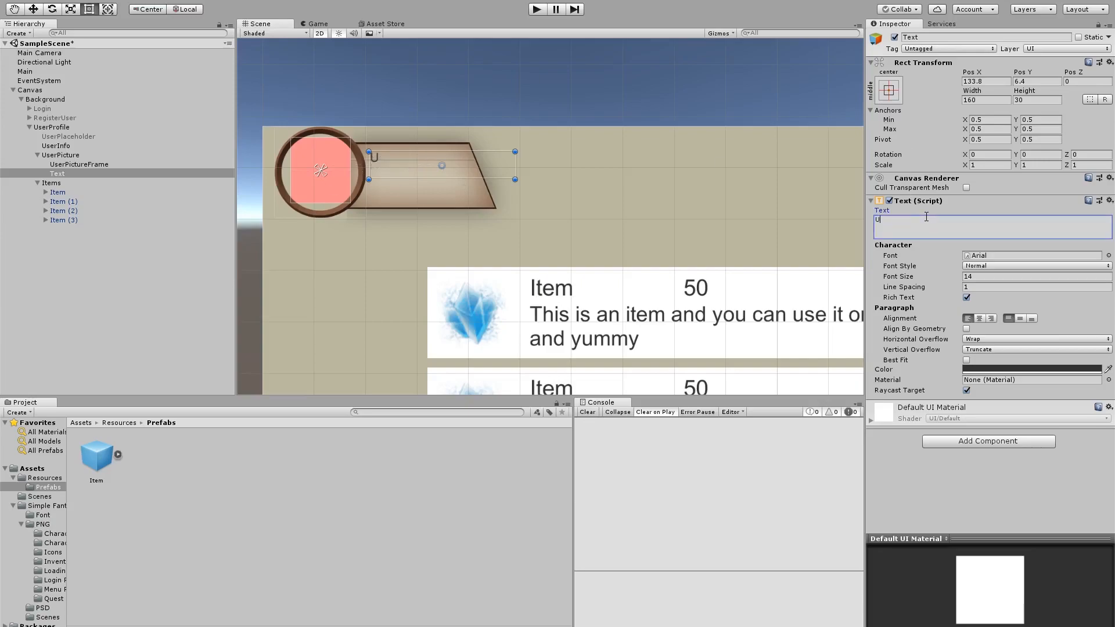
text(ser Name)
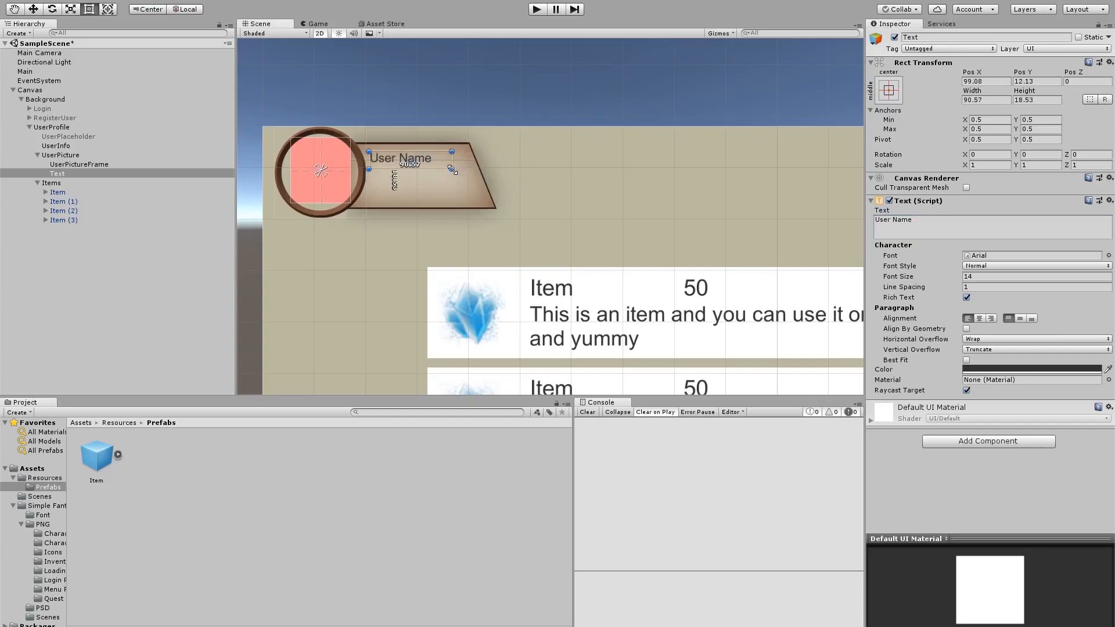
drag(454, 169, 470, 154)
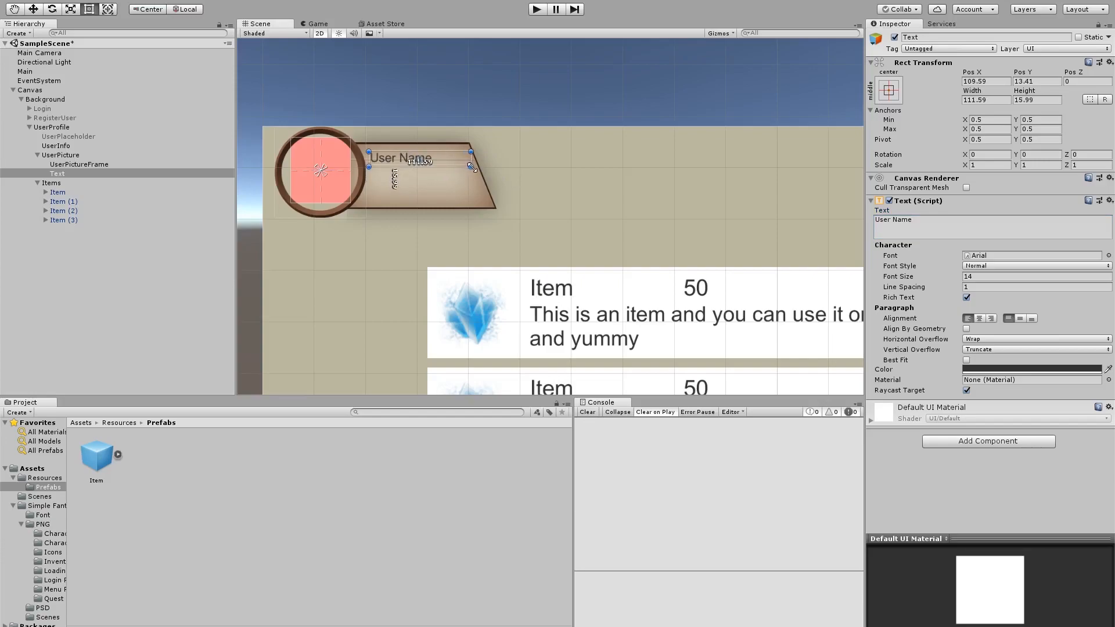
double_click(57, 175)
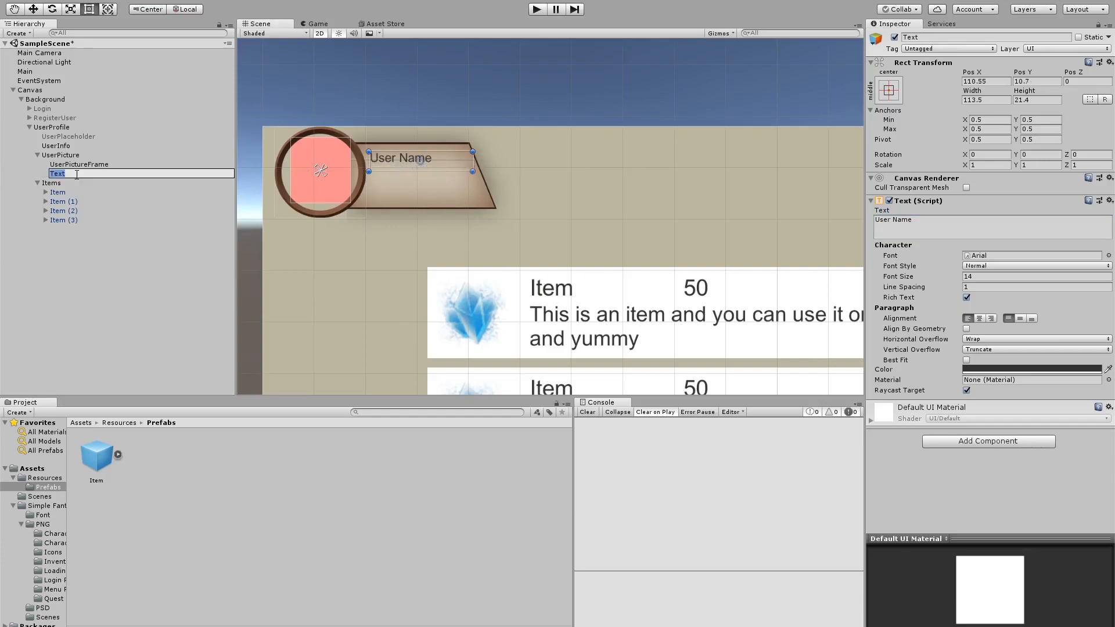
text(Username)
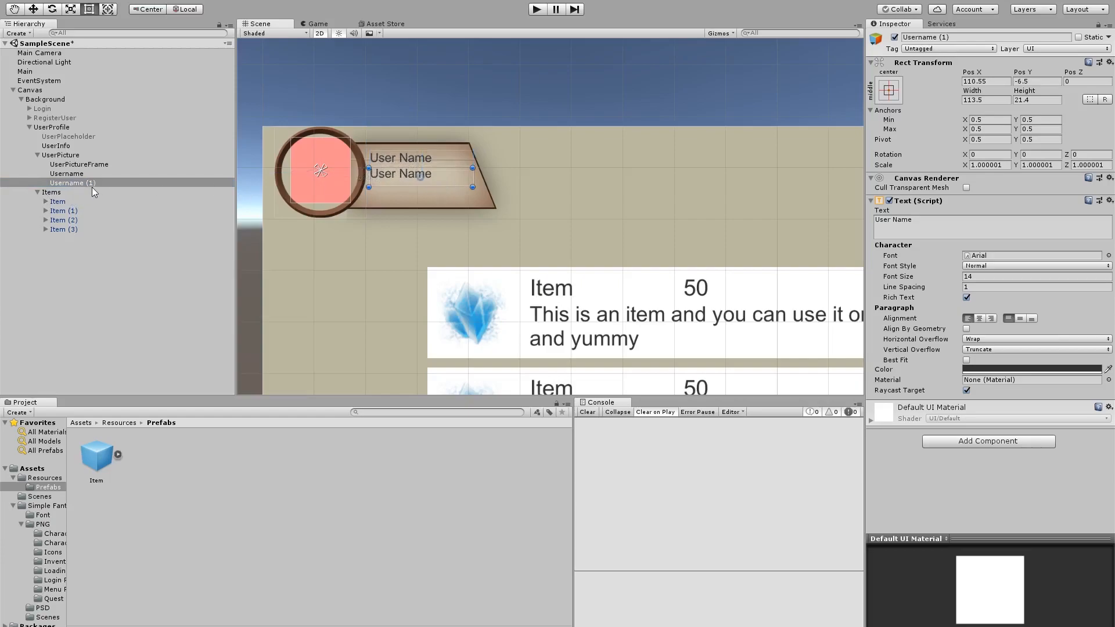
- Duplicate the label as Level and Coins with matching text
text(Level)
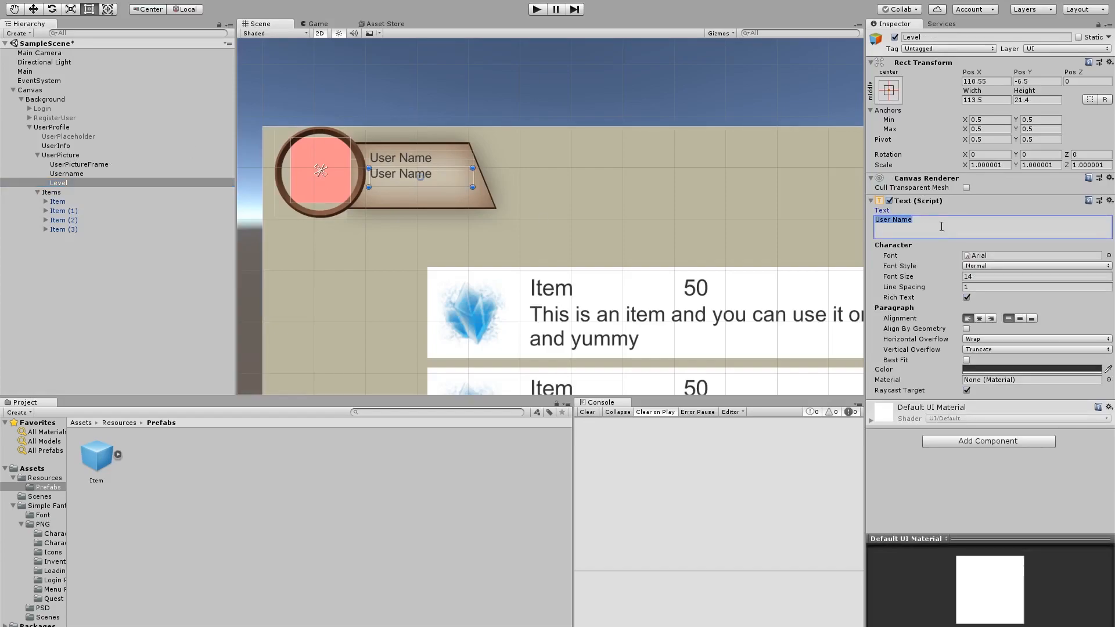
text(Level)
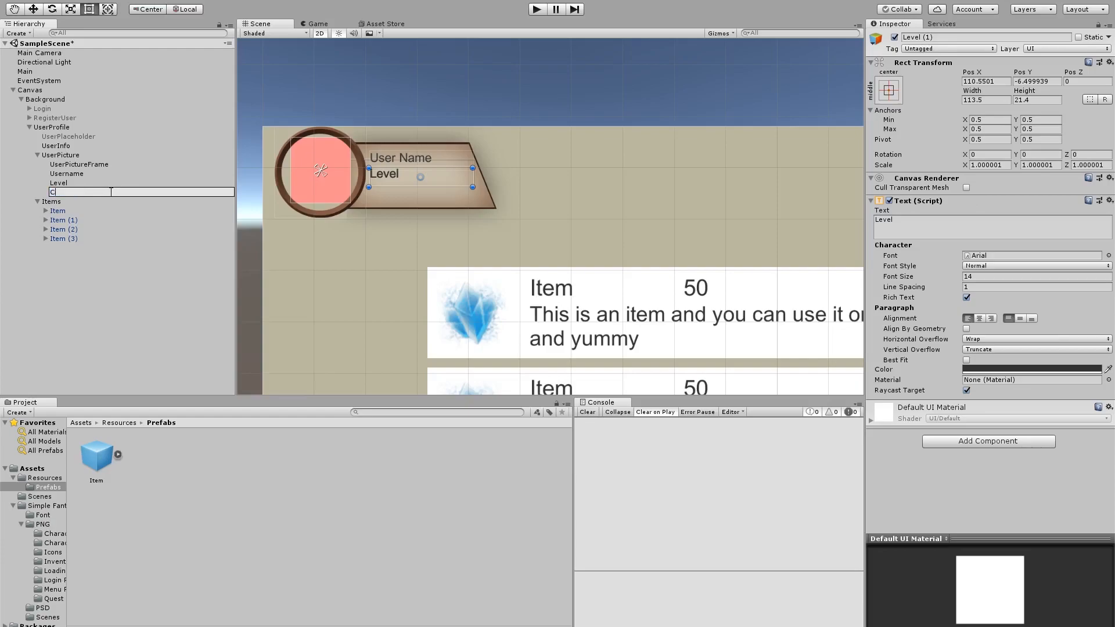
text(Coins)
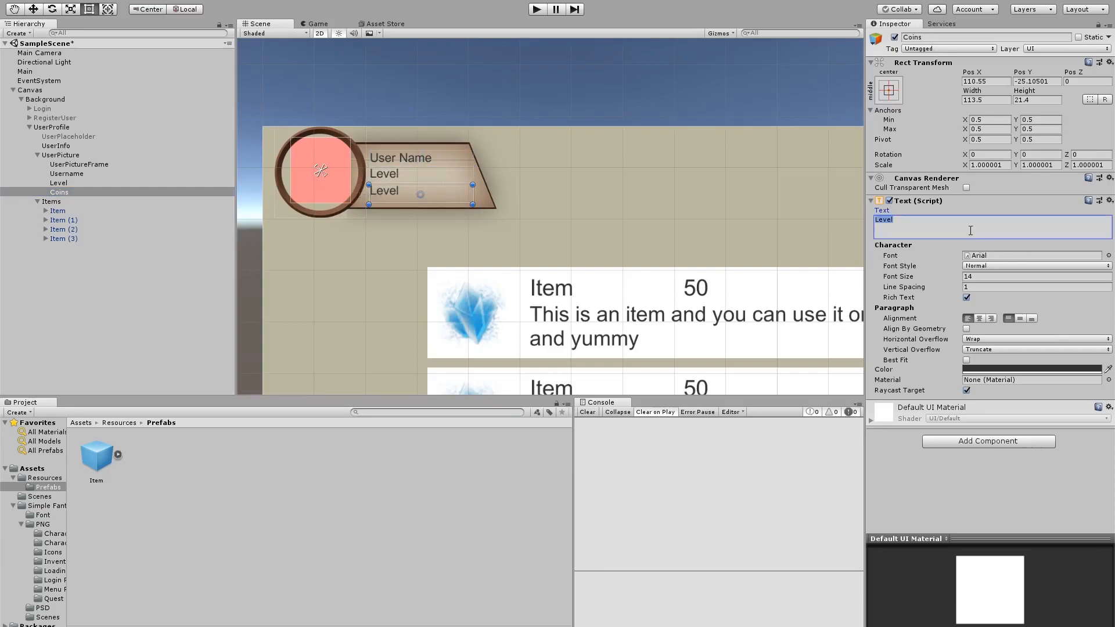
text(Coins)
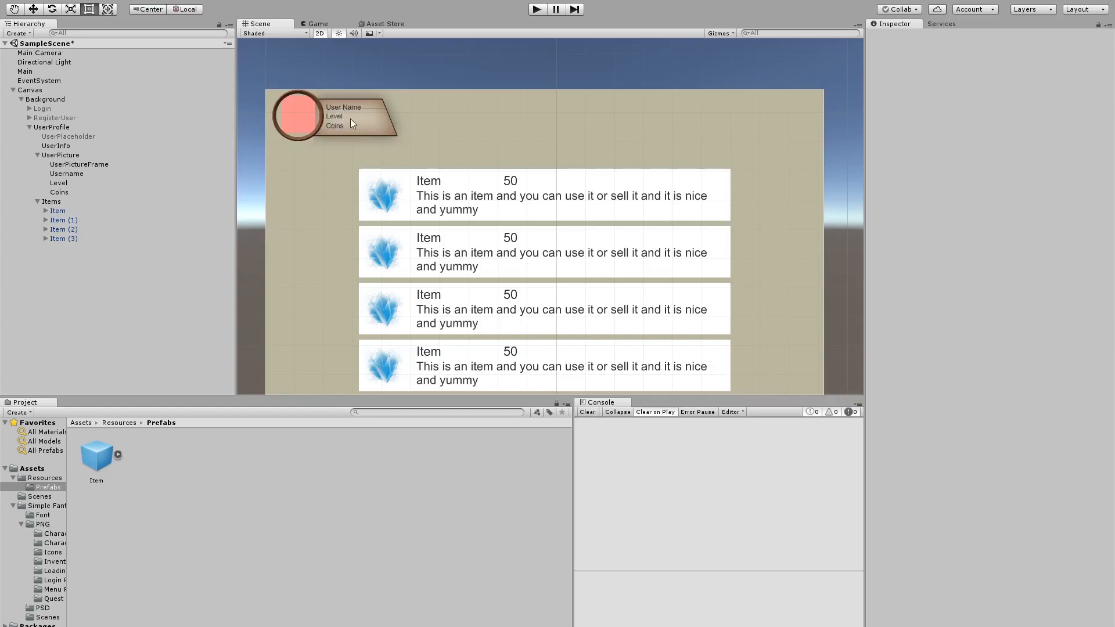
click(58, 210)
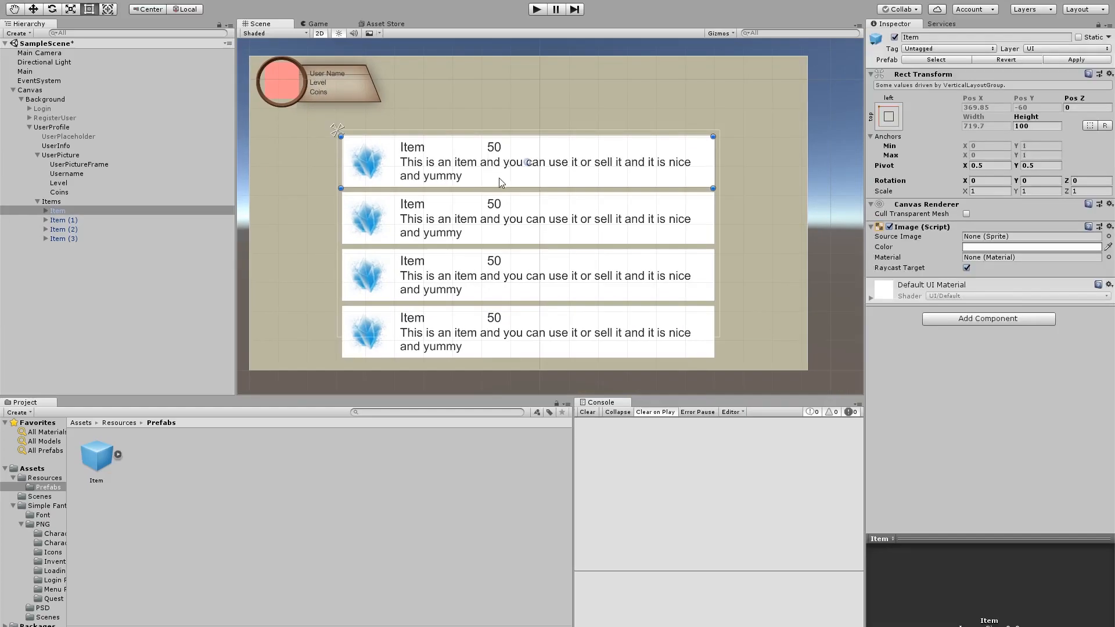